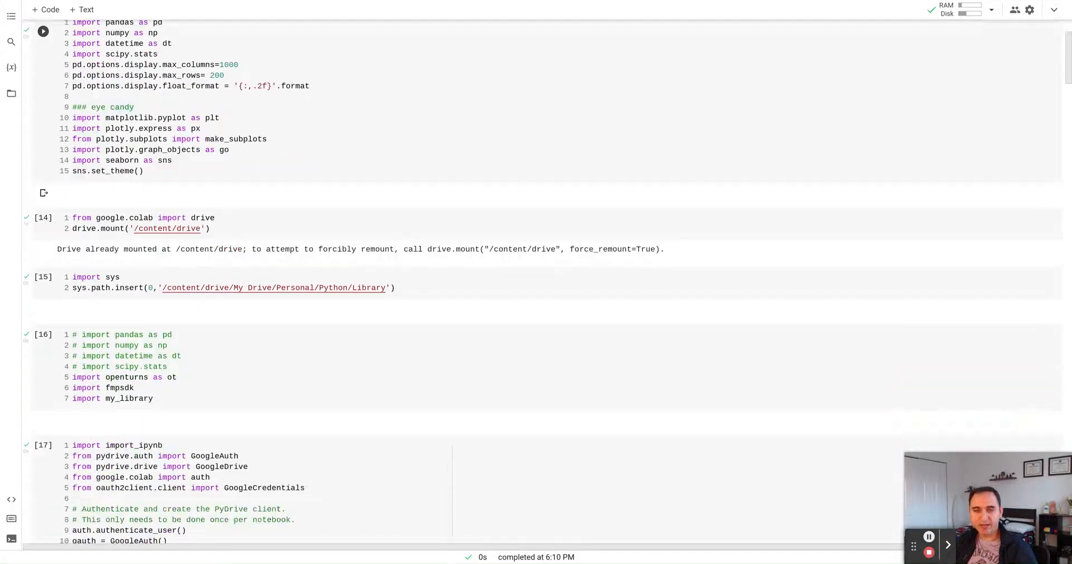
# Scroll to META's Analyze Fundamentals output with the profile summary and Income Statement chart
pyautogui.scroll(-3)
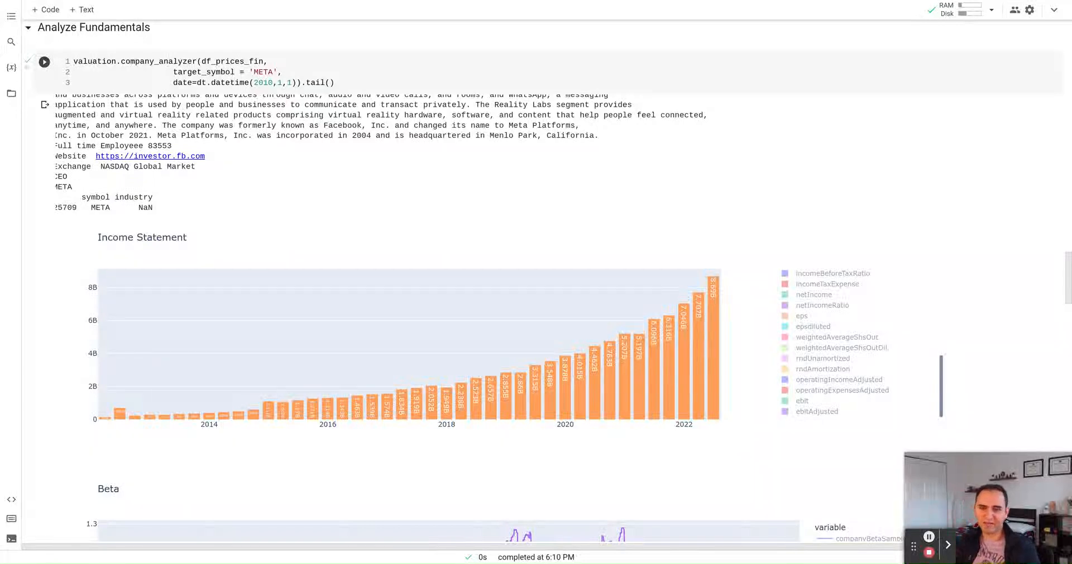
# Scroll past the Income Statement chart to META's Beta-over-time and ratio charts
pyautogui.scroll(3)
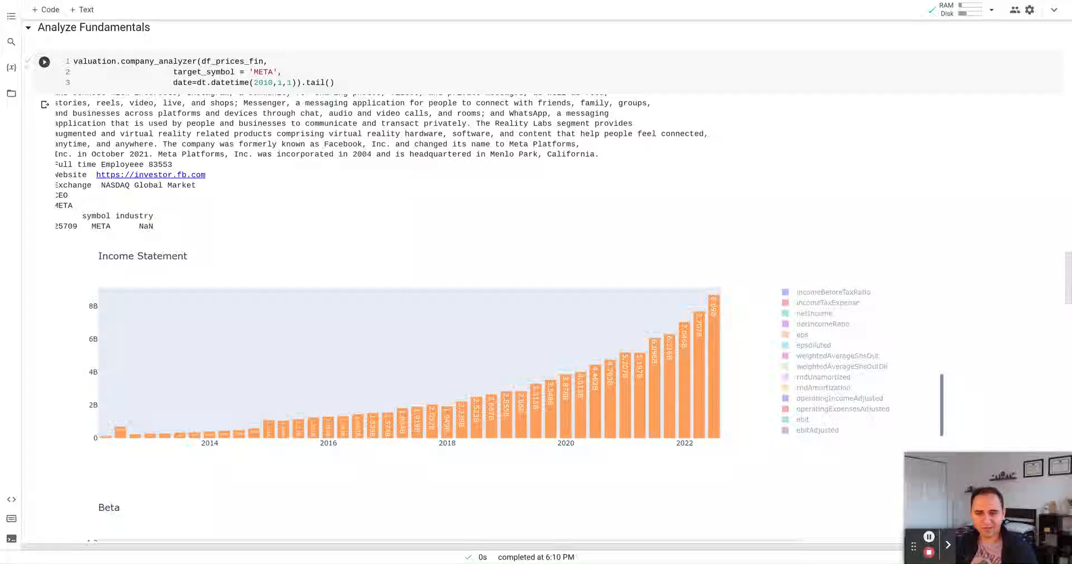
pyautogui.scroll(-3)
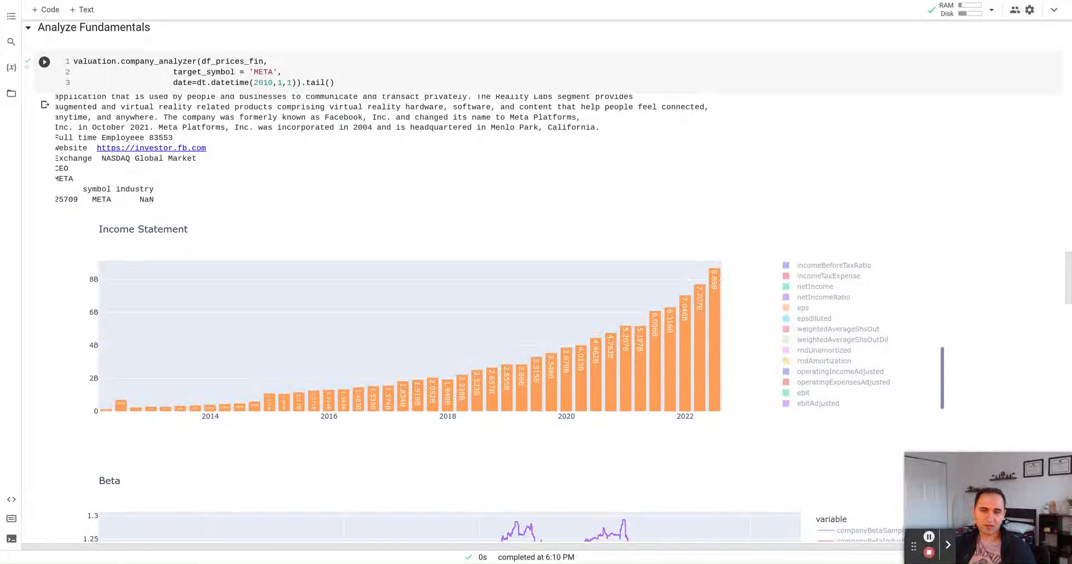
pyautogui.scroll(-3)
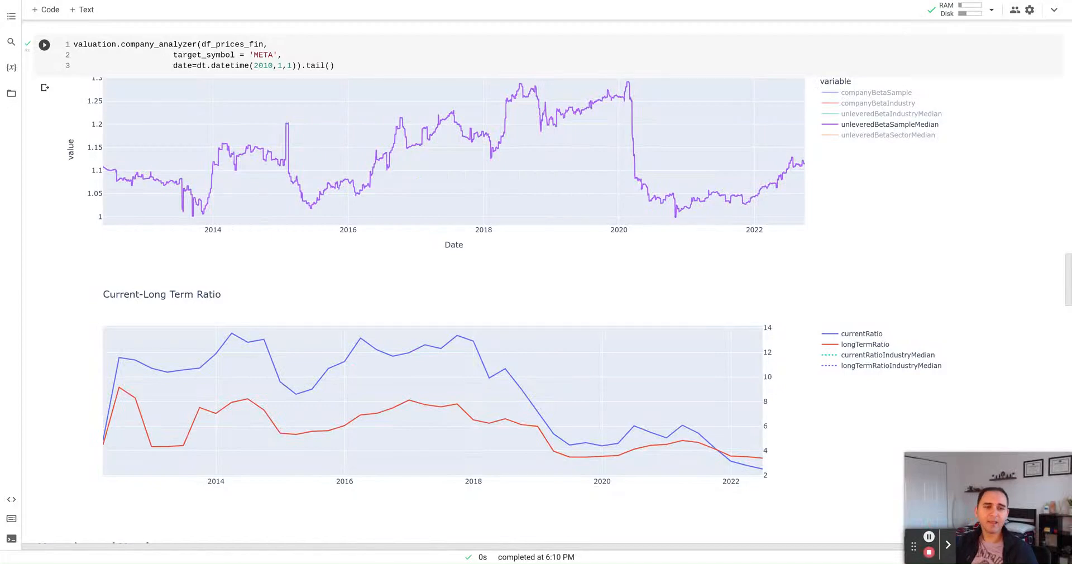
pyautogui.moveTo(500, 118)
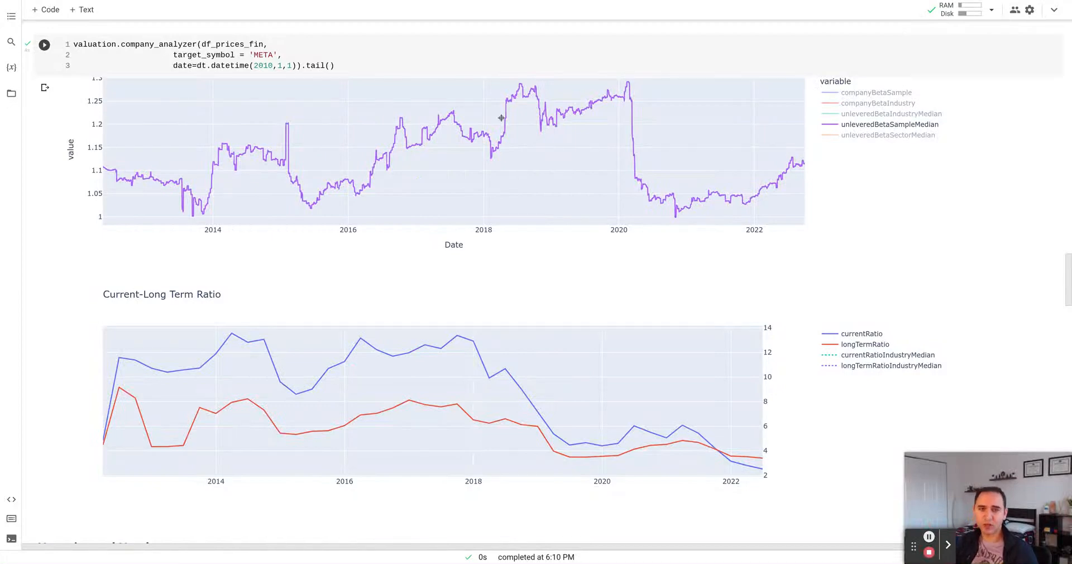
pyautogui.moveTo(975, 252)
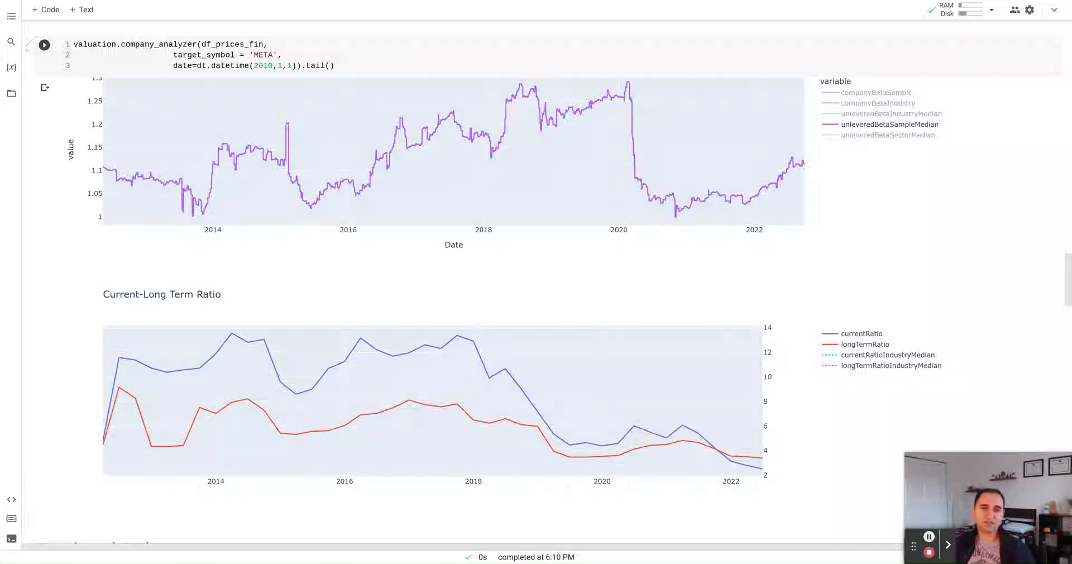
pyautogui.click(45, 45)
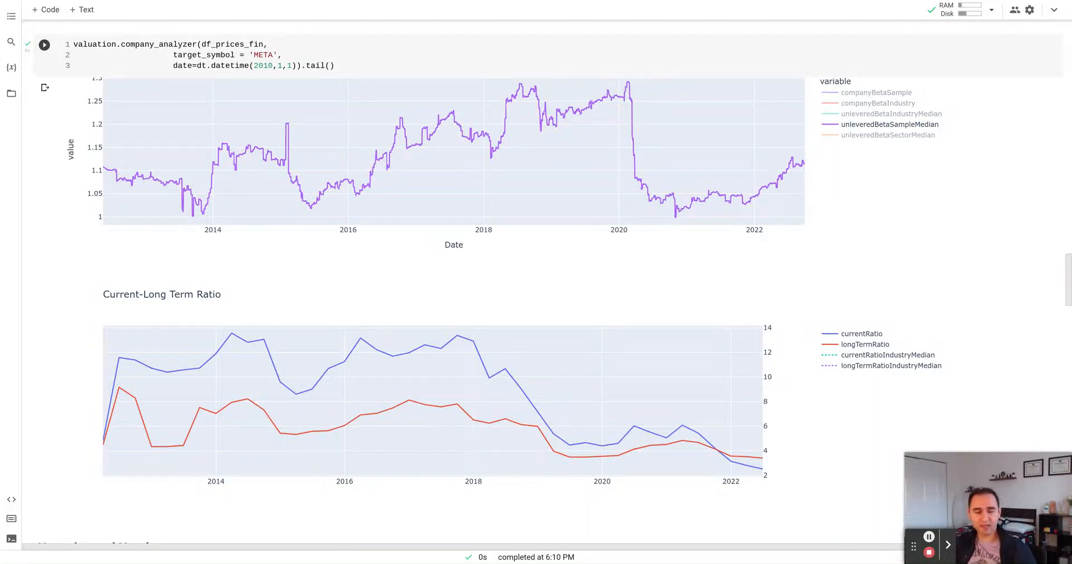
pyautogui.moveTo(546, 159)
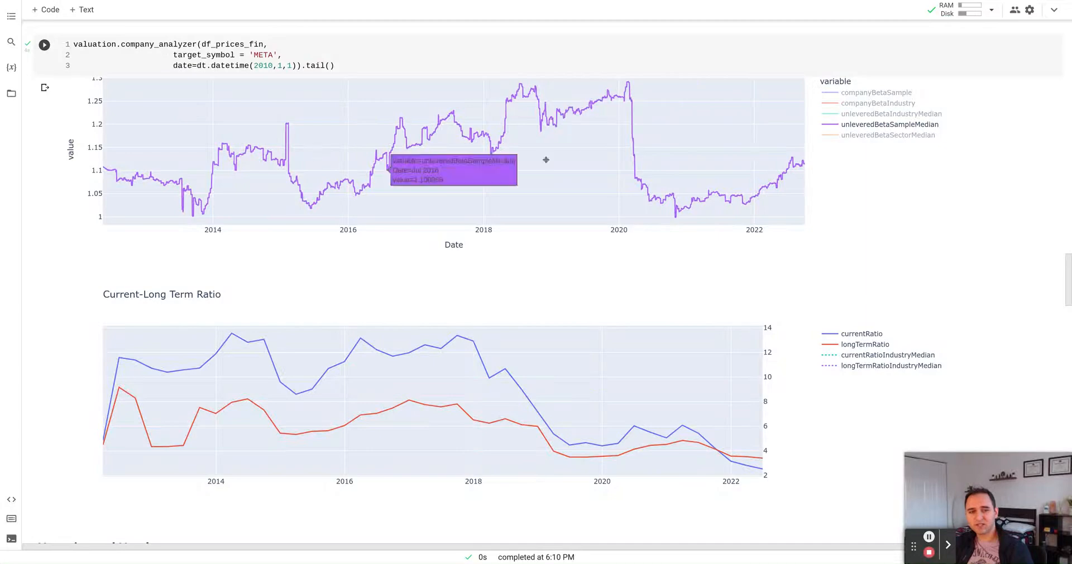
pyautogui.moveTo(917, 259)
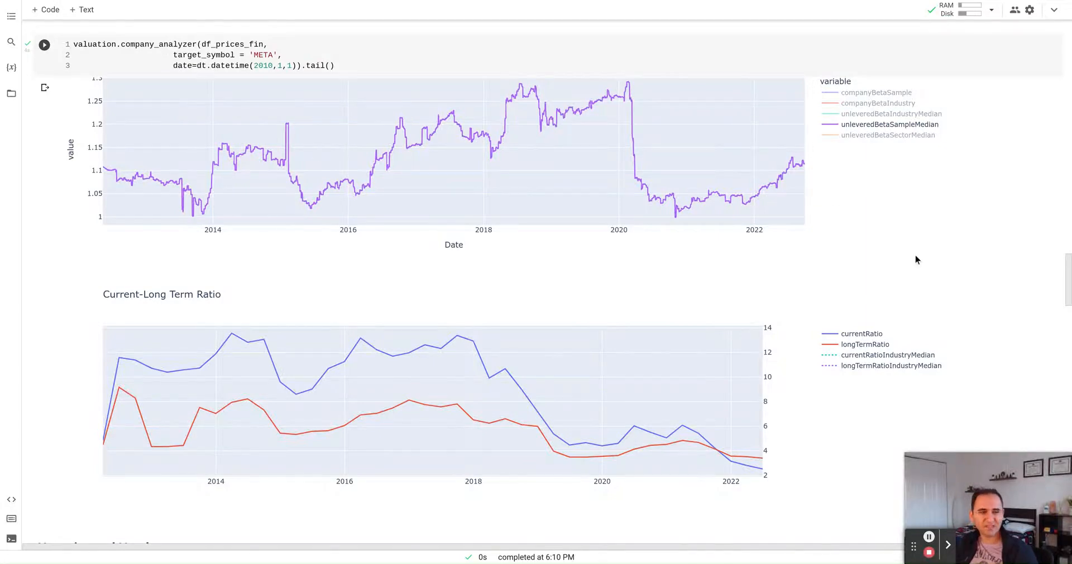
# Scroll through META's Cost of Debt and Debt charts down to the Buffet and Operating Leverage charts
pyautogui.scroll(-3)
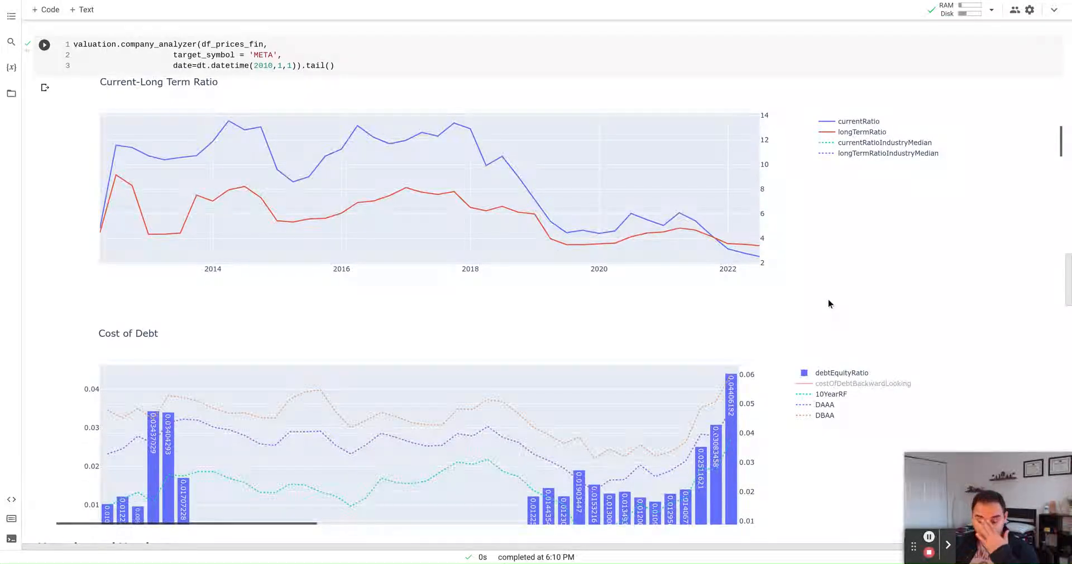
pyautogui.moveTo(755, 257)
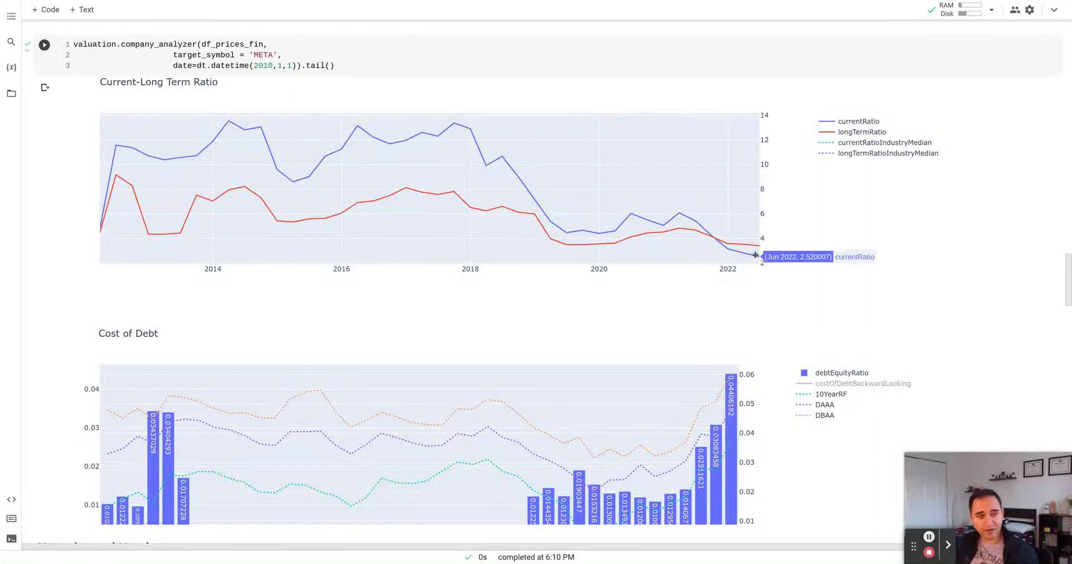
pyautogui.moveTo(757, 245)
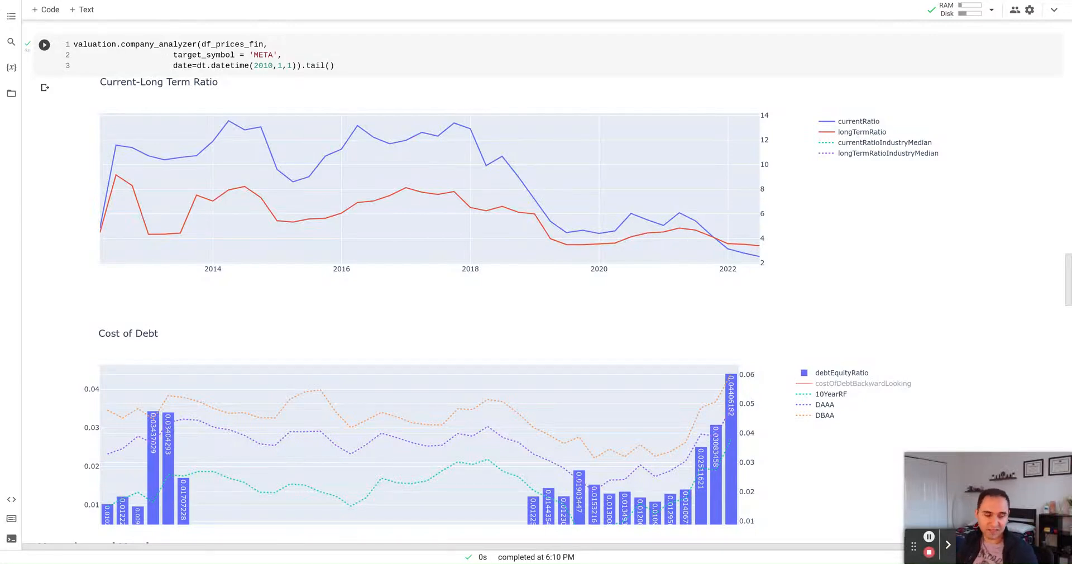
pyautogui.scroll(-3)
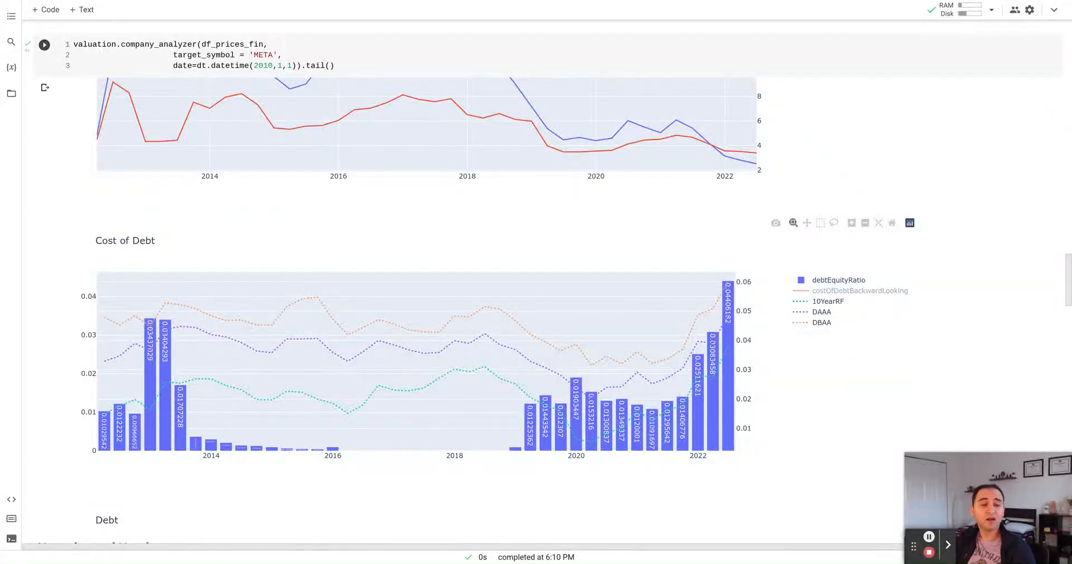
pyautogui.scroll(-3)
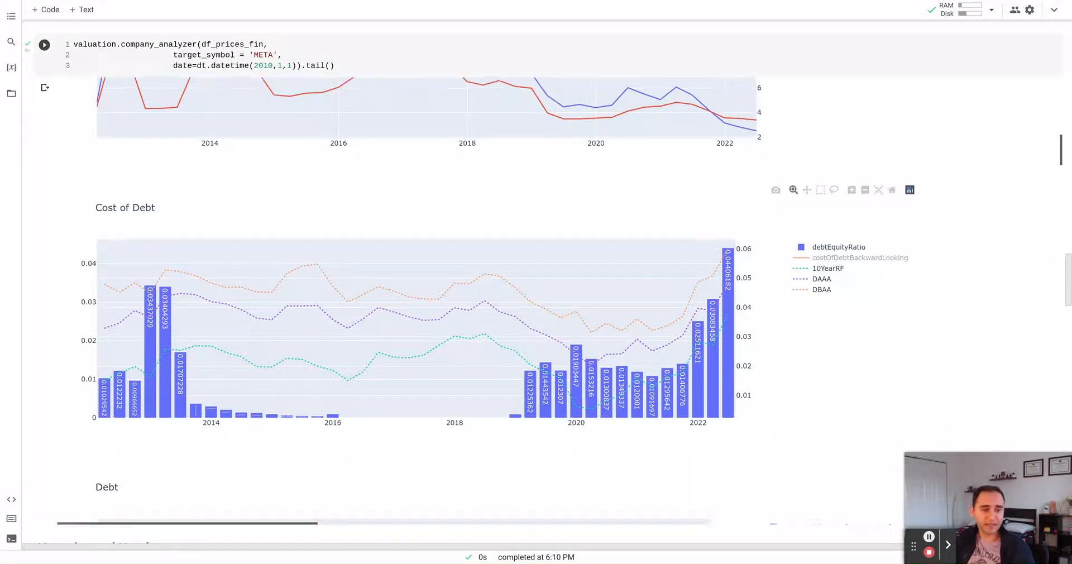
pyautogui.scroll(-3)
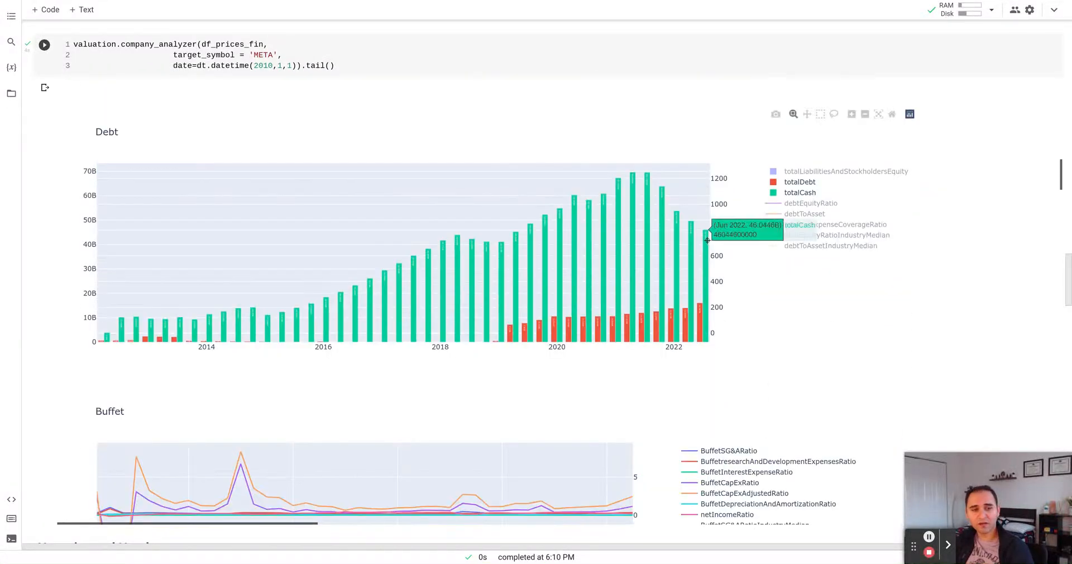
pyautogui.moveTo(698, 330)
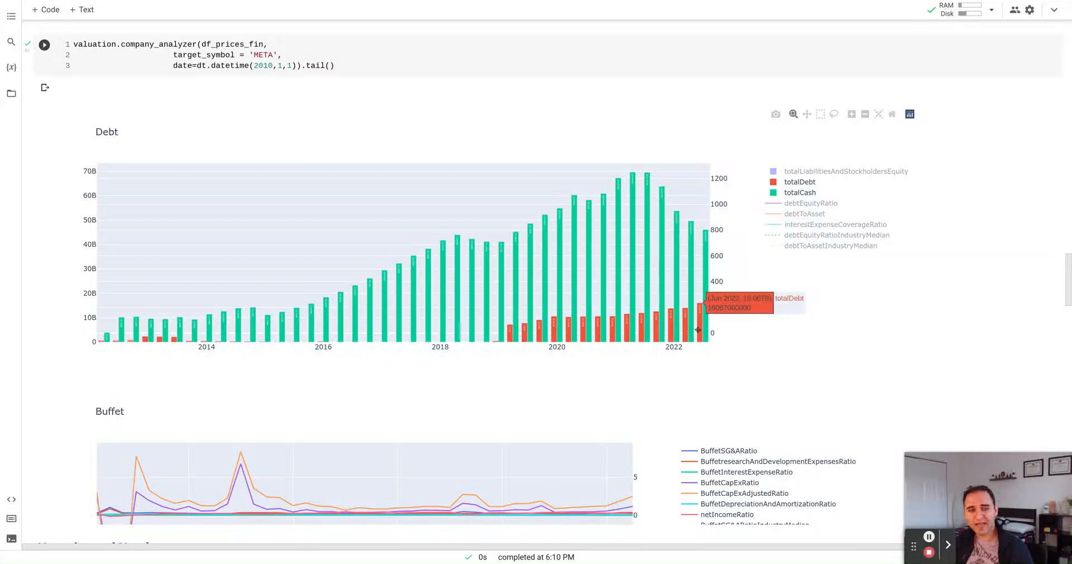
pyautogui.scroll(-3)
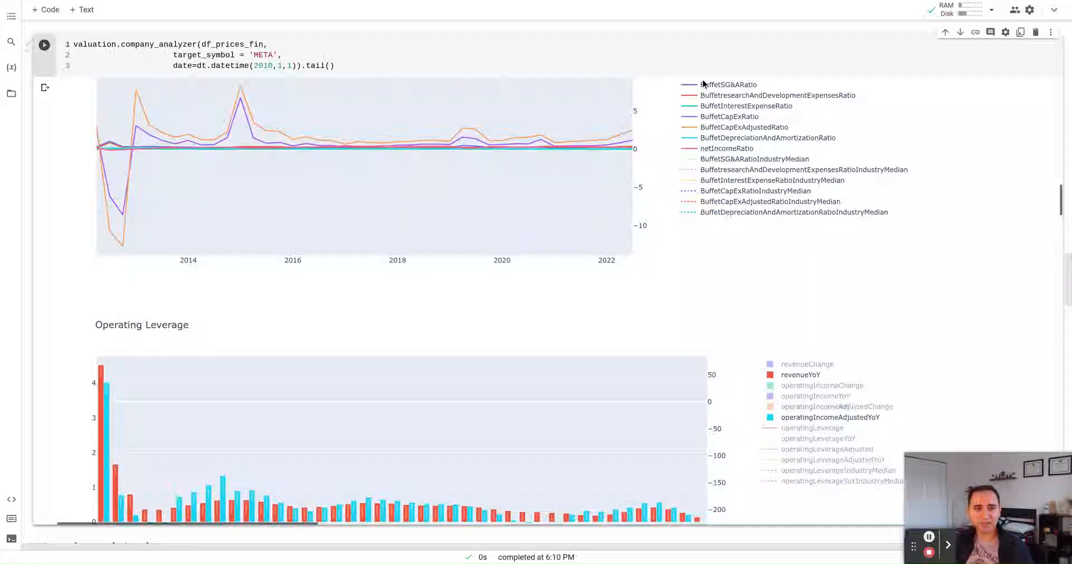
# Isolate the BuffetSG&ARatio line in the Buffet chart legend and scroll to Operating Leverage
pyautogui.doubleClick(728, 84)
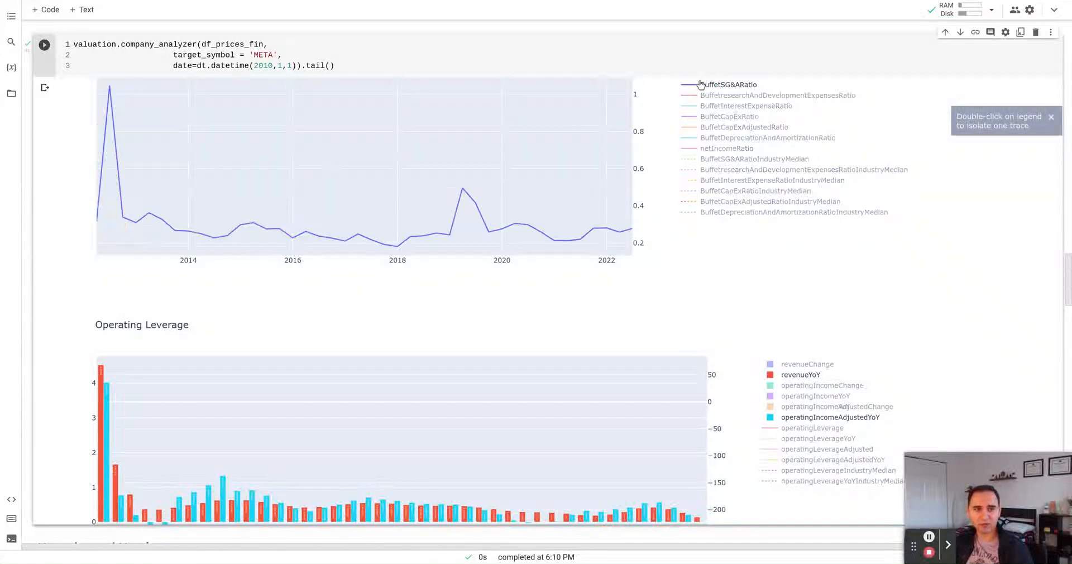
pyautogui.moveTo(264, 220)
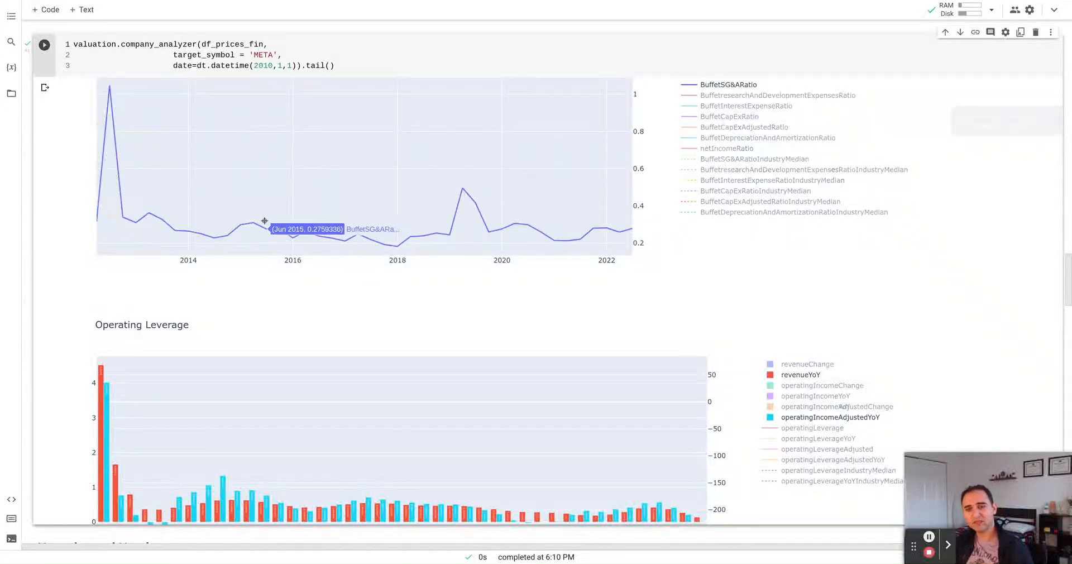
pyautogui.moveTo(382, 255)
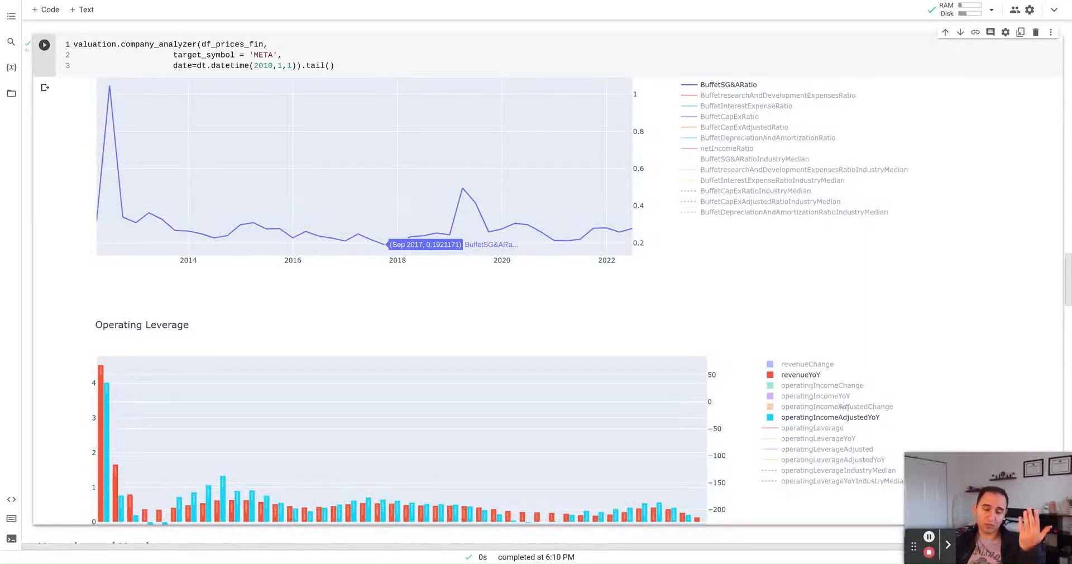
pyautogui.moveTo(547, 286)
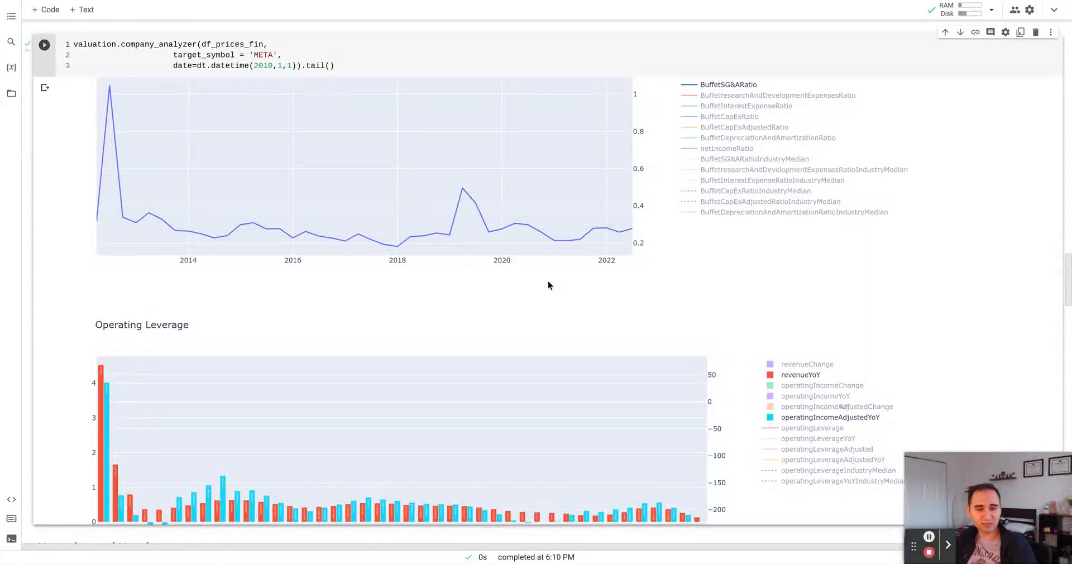
pyautogui.scroll(-3)
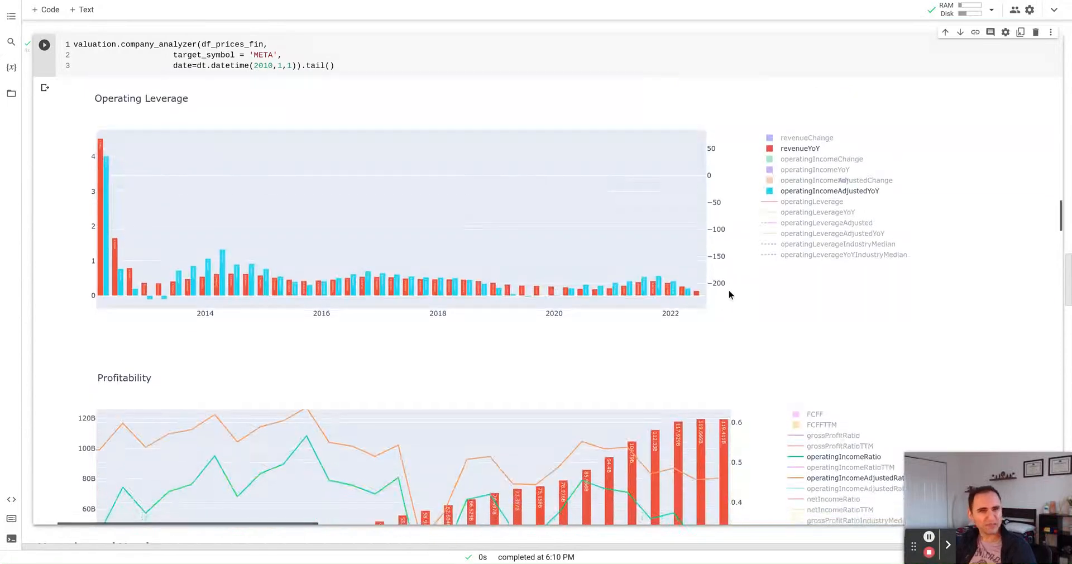
pyautogui.scroll(-3)
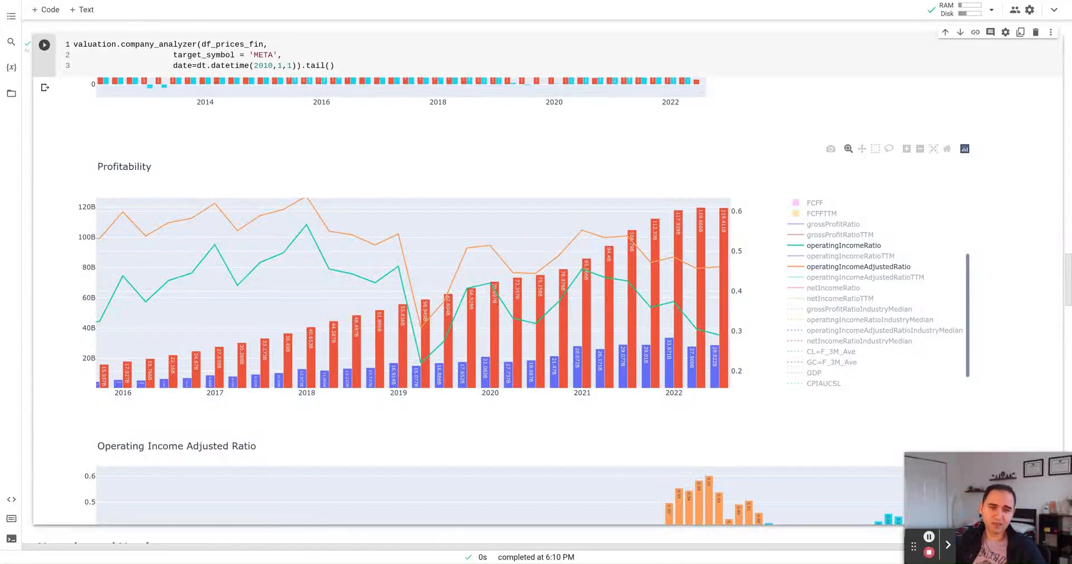
pyautogui.moveTo(720, 247)
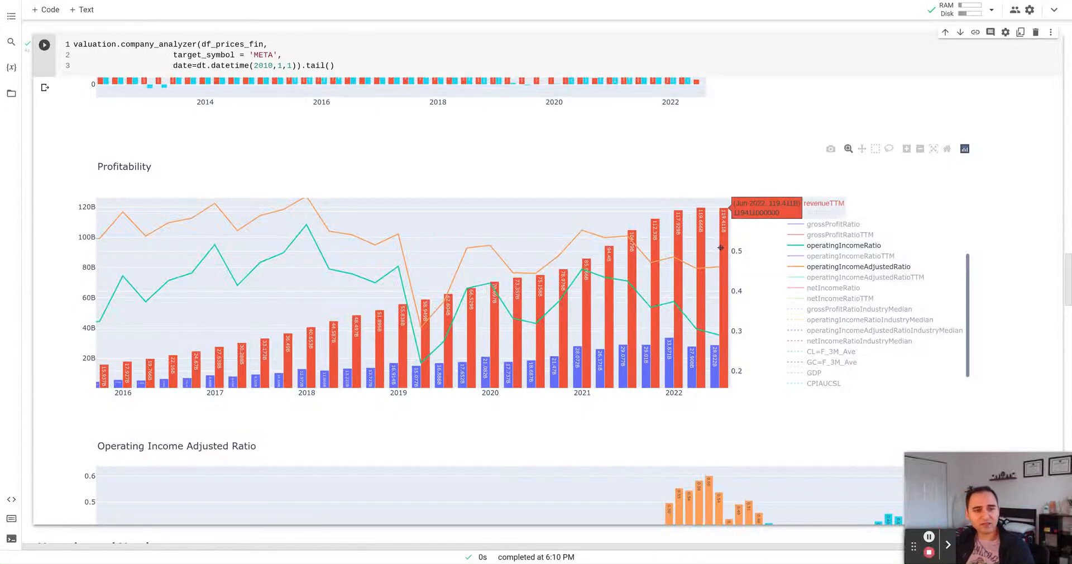
pyautogui.moveTo(547, 277)
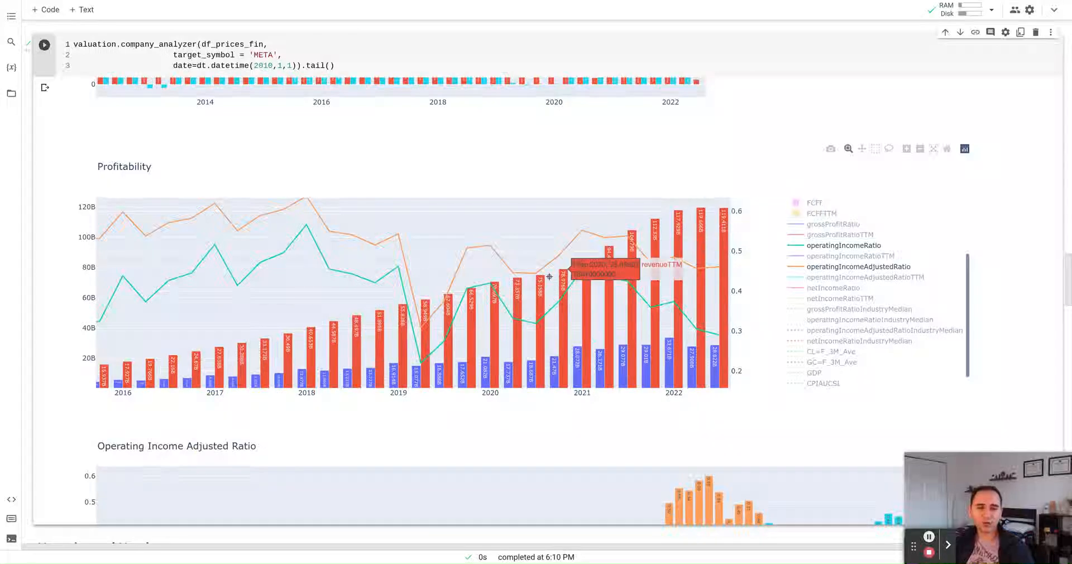
pyautogui.moveTo(708, 365)
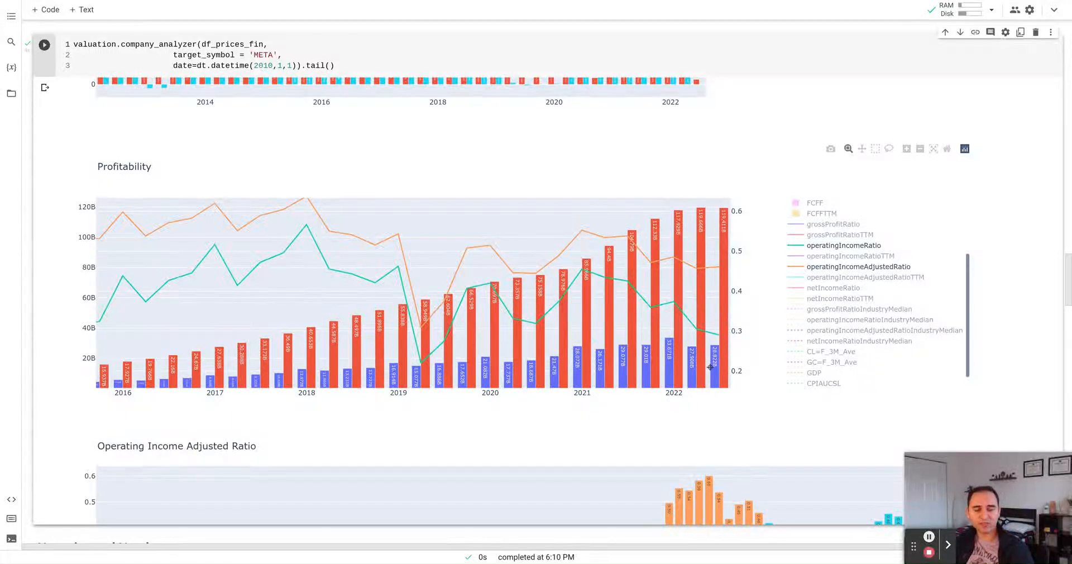
pyautogui.moveTo(724, 206)
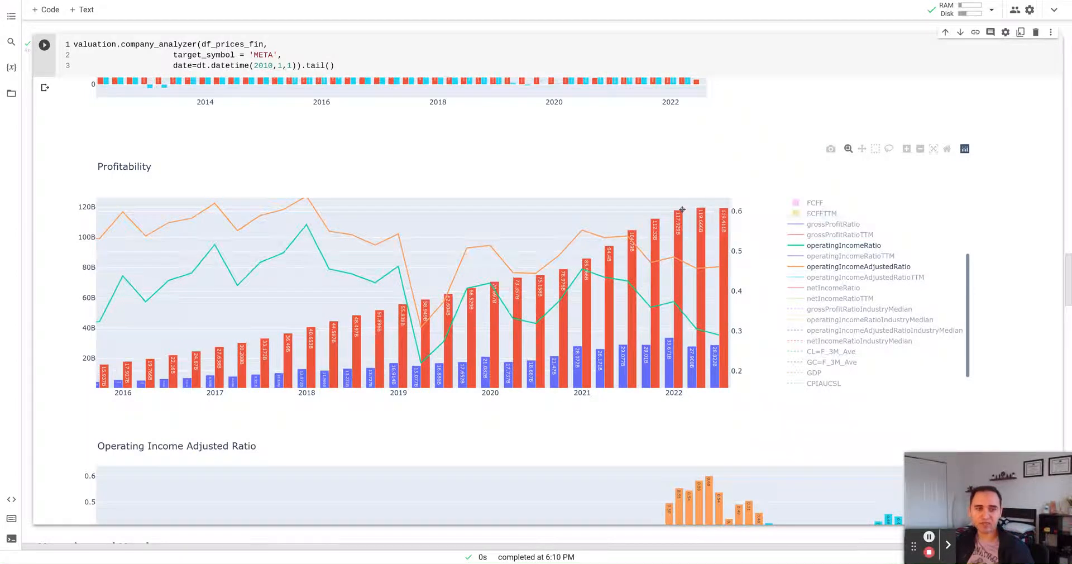
pyautogui.moveTo(721, 215)
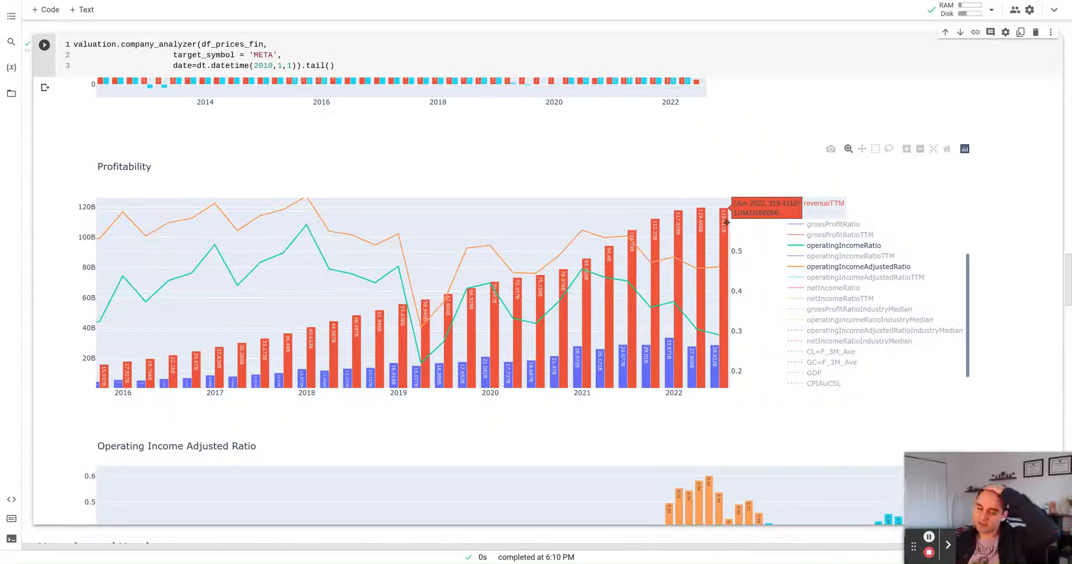
pyautogui.moveTo(721, 351)
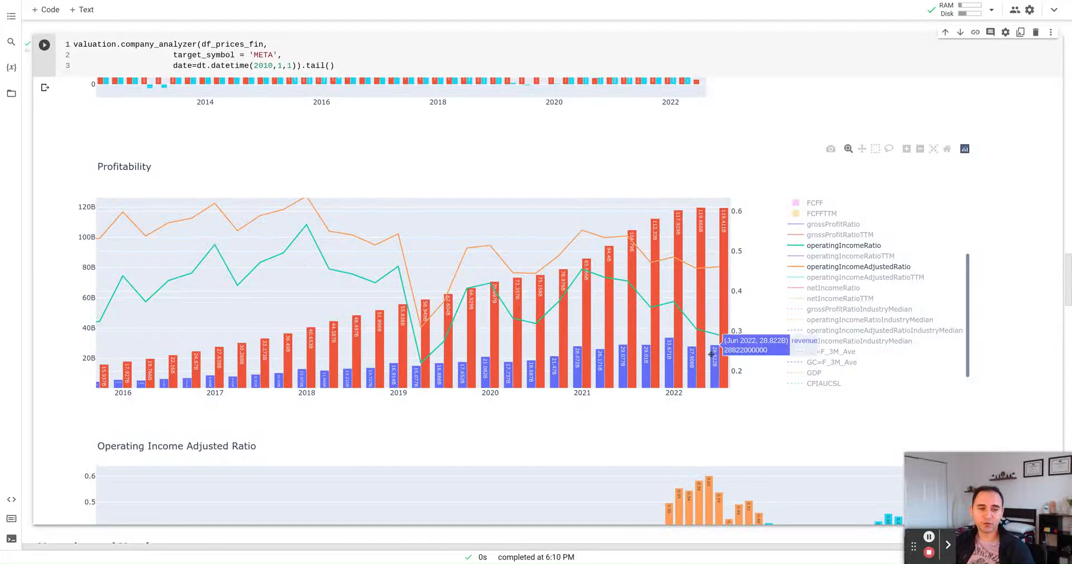
pyautogui.moveTo(613, 345)
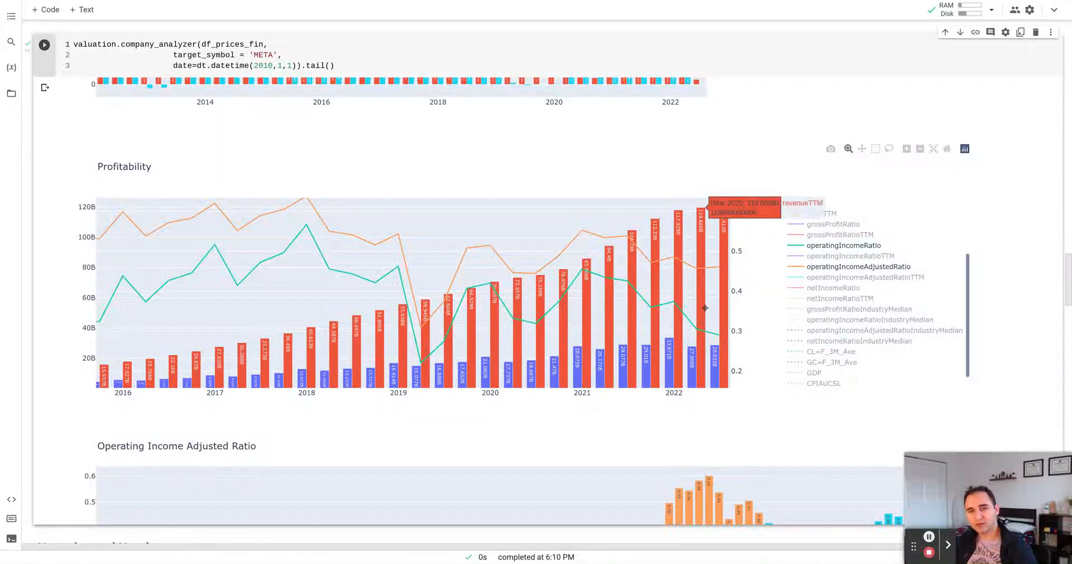
pyautogui.moveTo(731, 320)
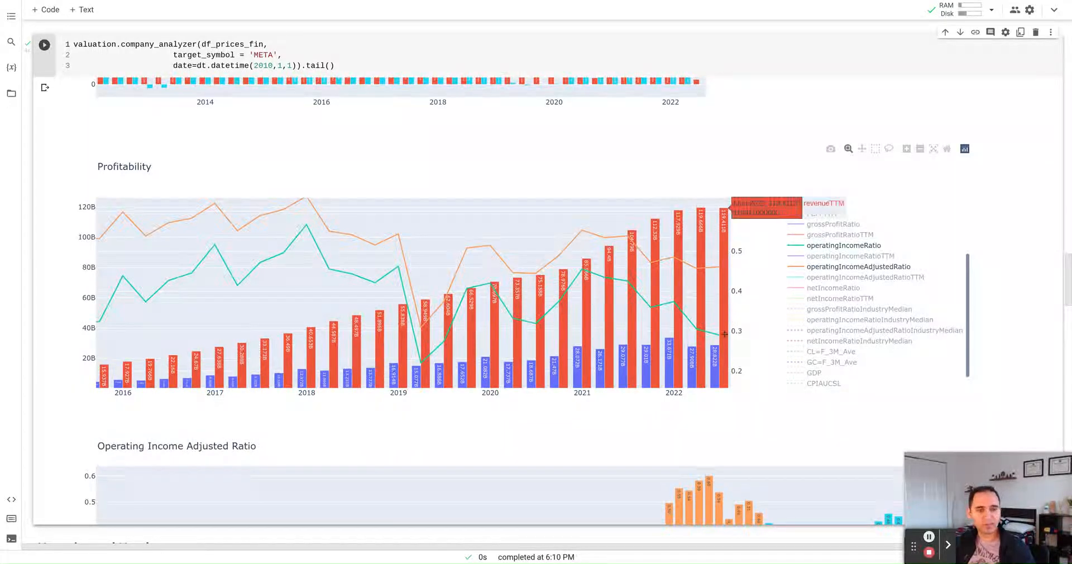
pyautogui.moveTo(724, 335)
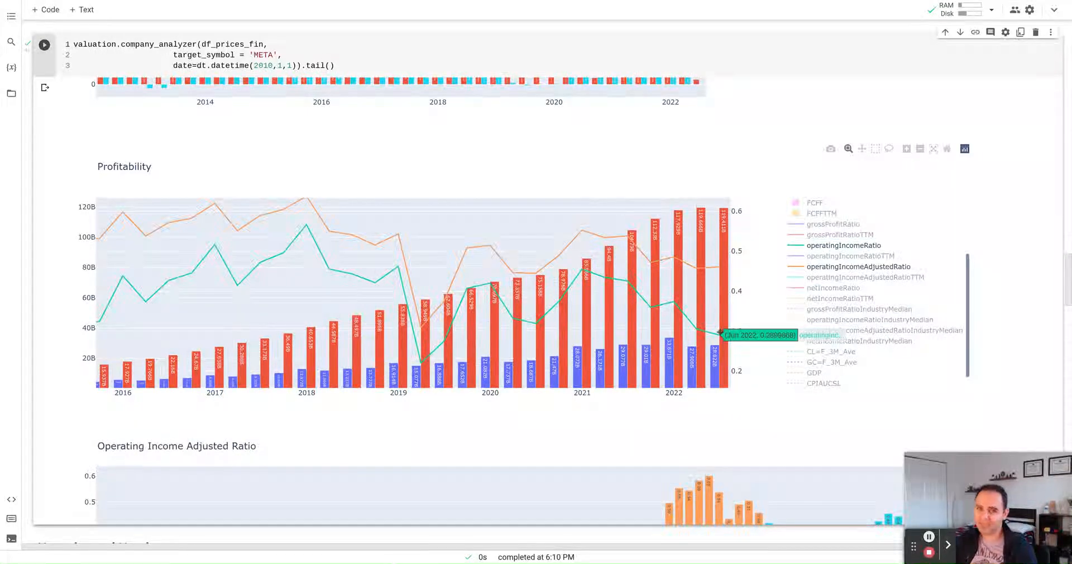
pyautogui.moveTo(380, 282)
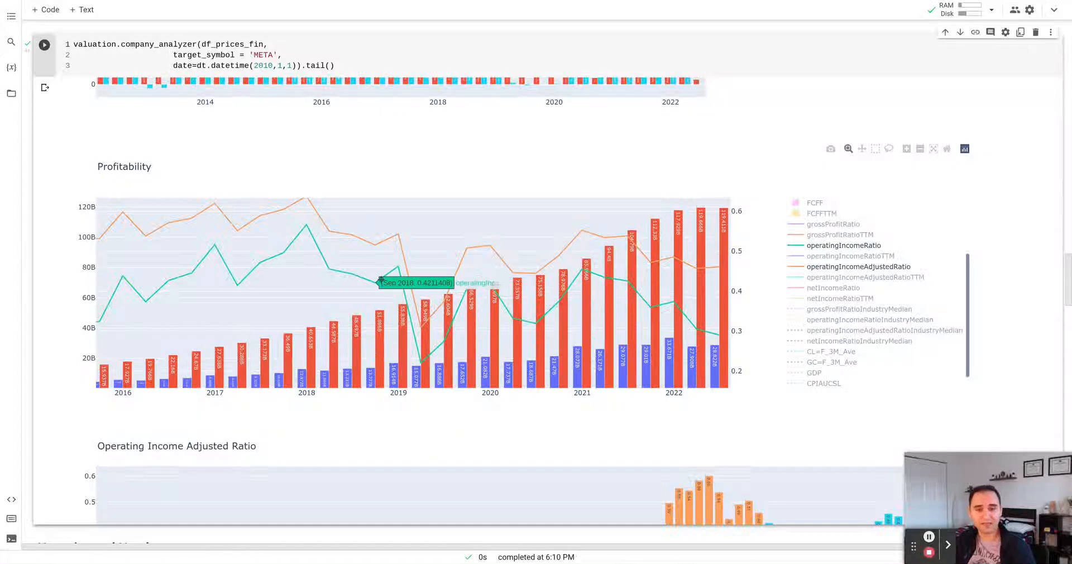
pyautogui.moveTo(430, 260)
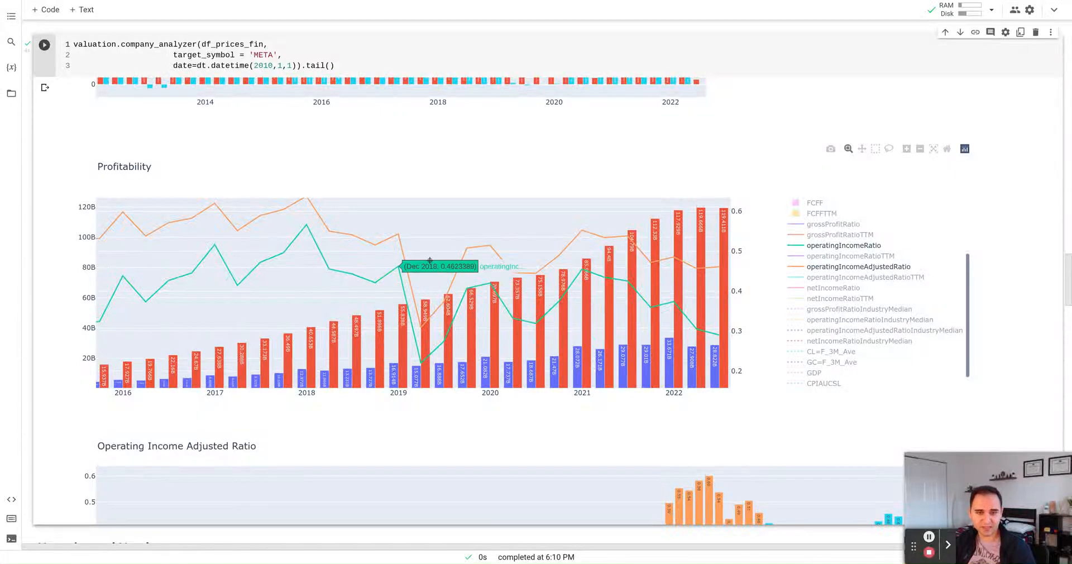
pyautogui.moveTo(491, 283)
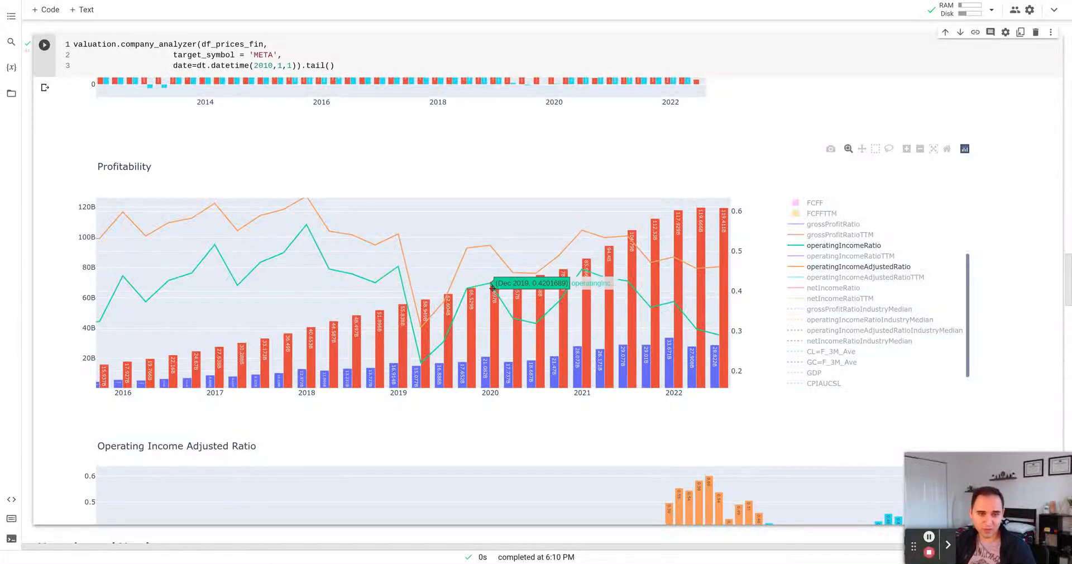
pyautogui.moveTo(581, 274)
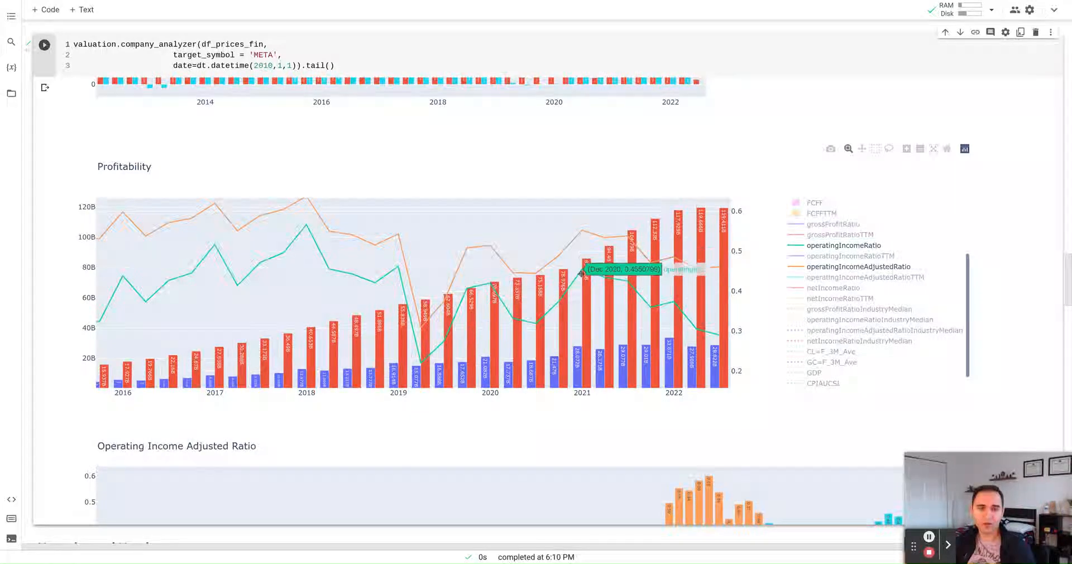
pyautogui.moveTo(709, 323)
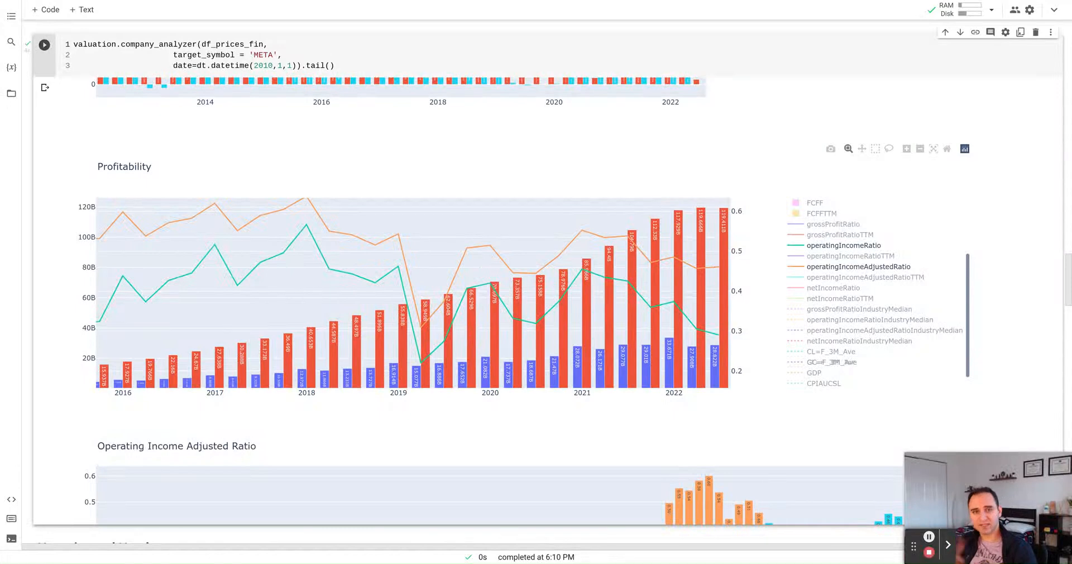
pyautogui.moveTo(650, 266)
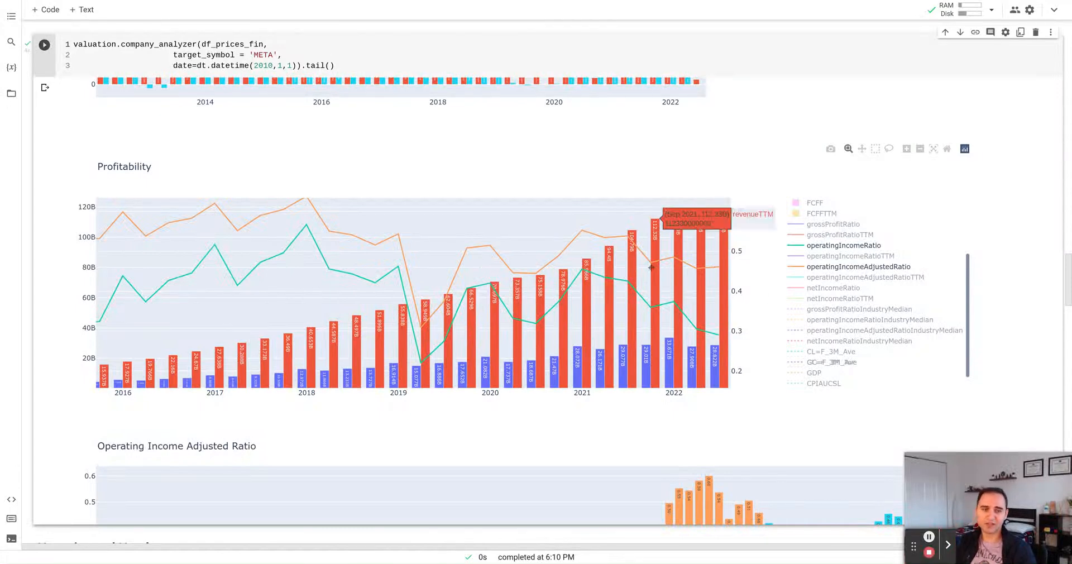
pyautogui.moveTo(654, 262)
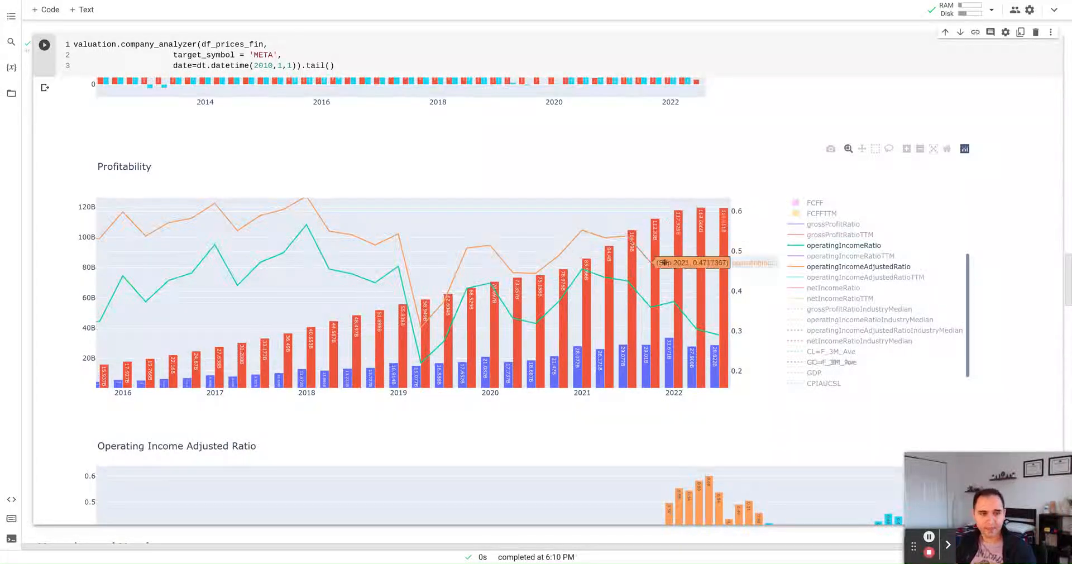
pyautogui.moveTo(715, 266)
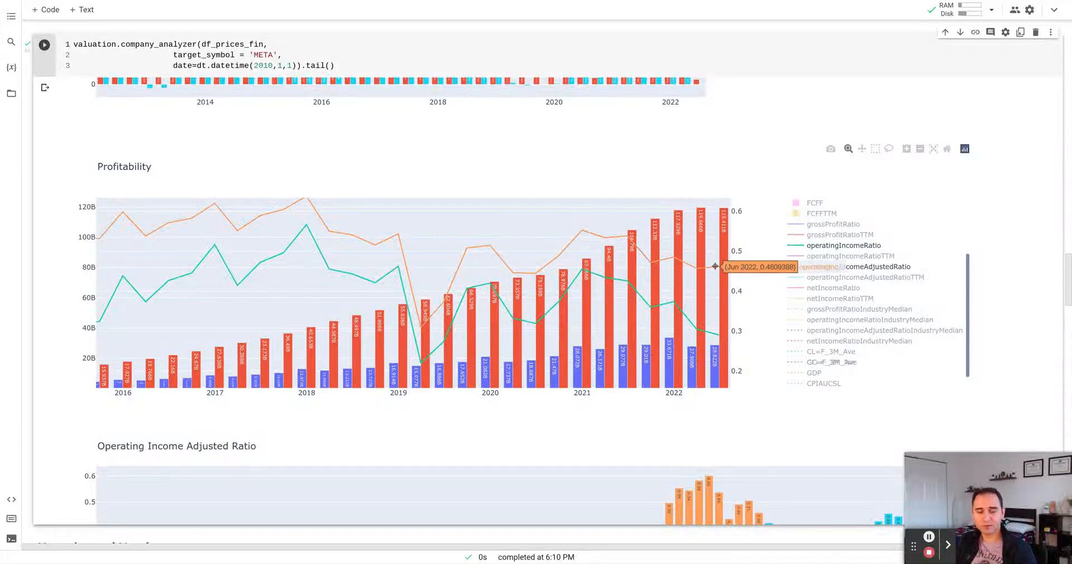
pyautogui.moveTo(622, 281)
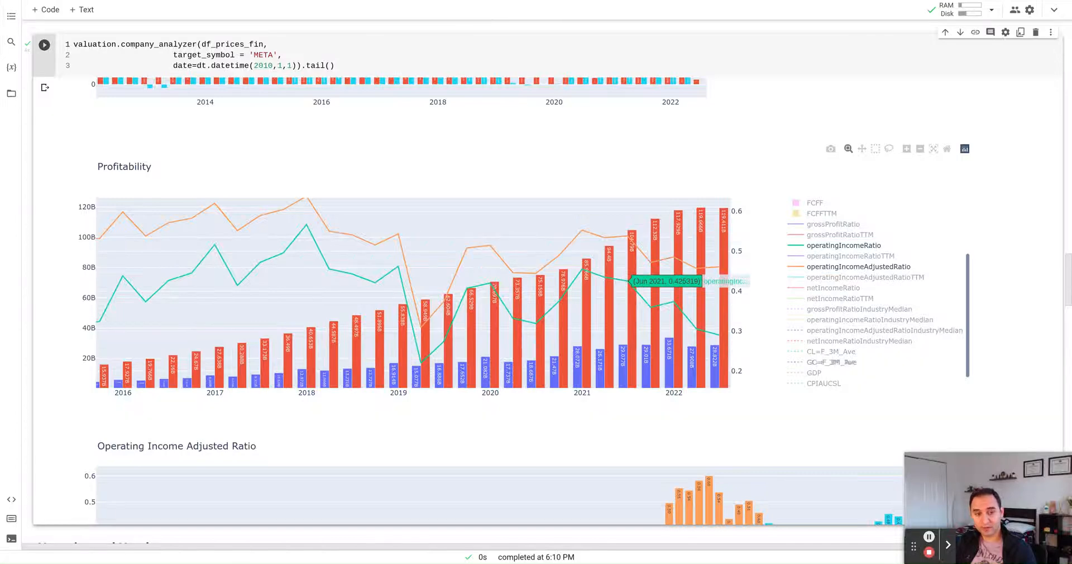
pyautogui.moveTo(716, 330)
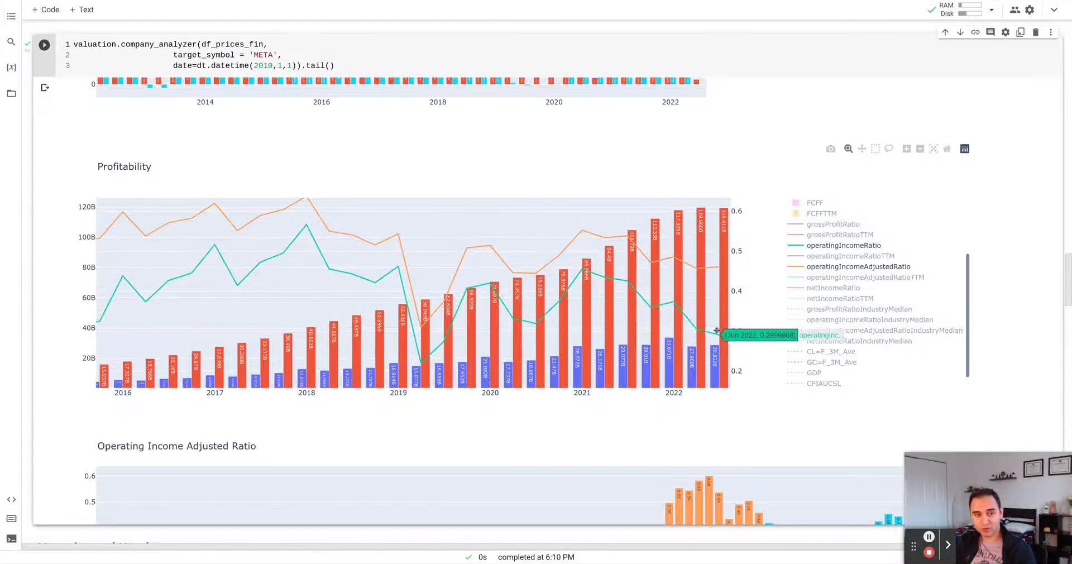
pyautogui.moveTo(762, 340)
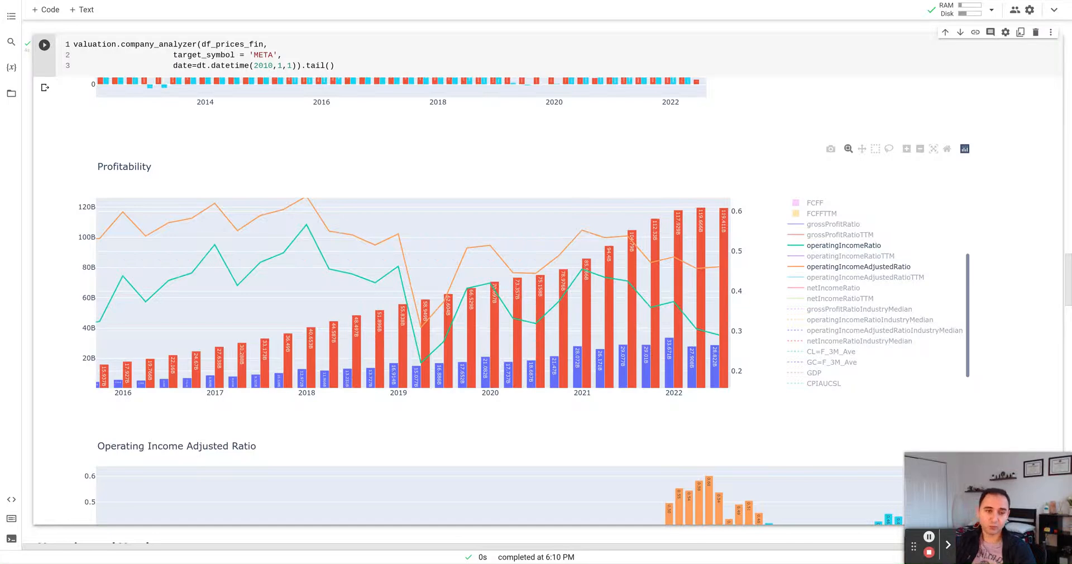
pyautogui.moveTo(649, 262)
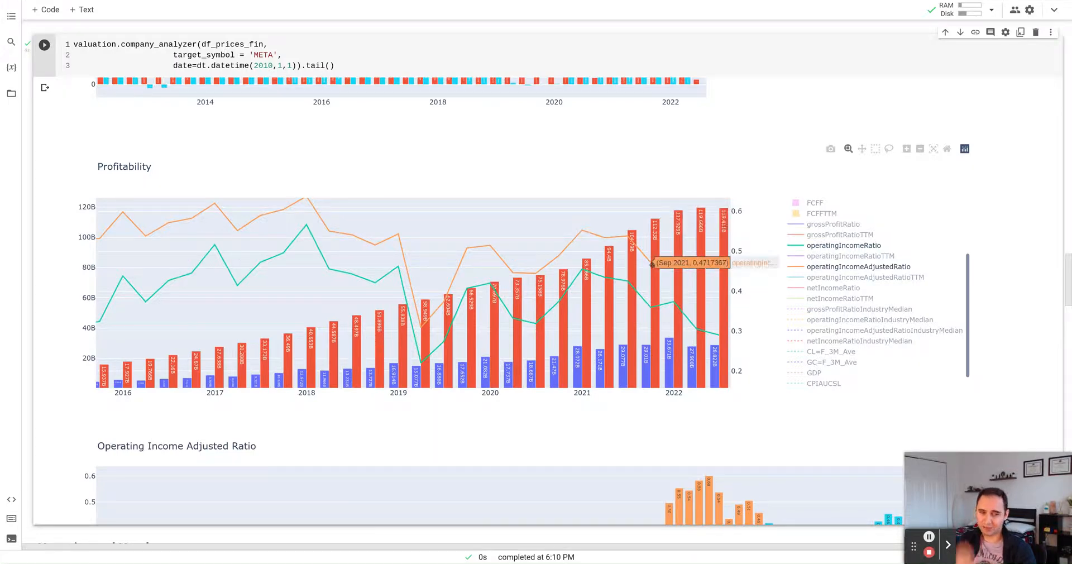
pyautogui.moveTo(694, 261)
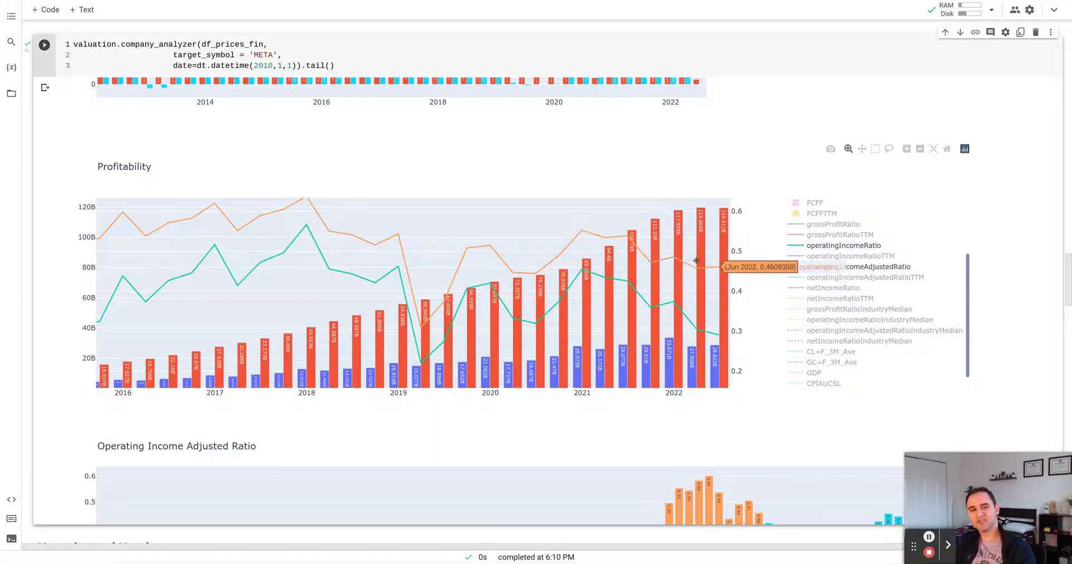
pyautogui.moveTo(629, 239)
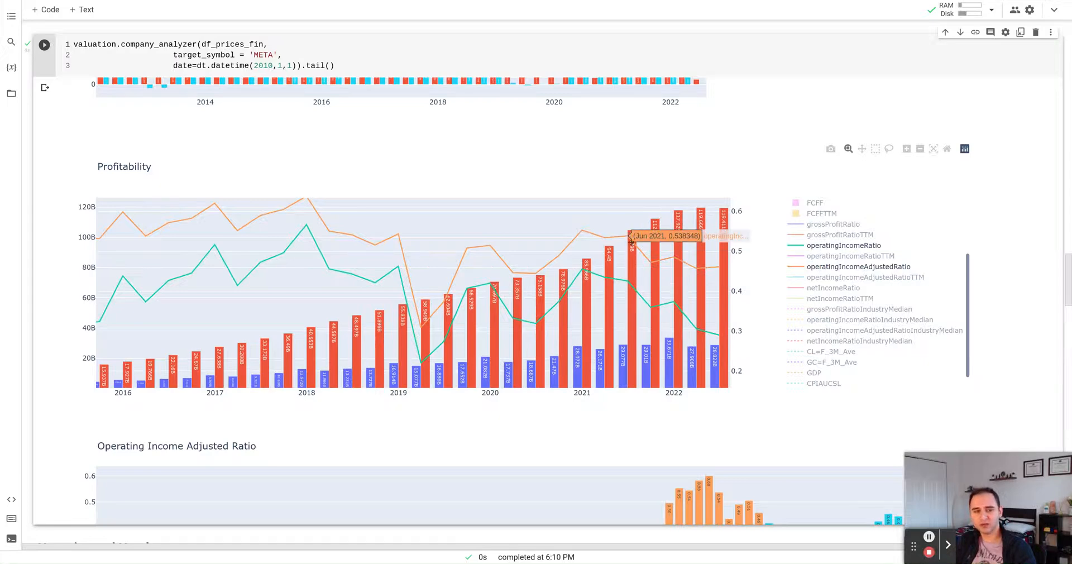
pyautogui.moveTo(496, 245)
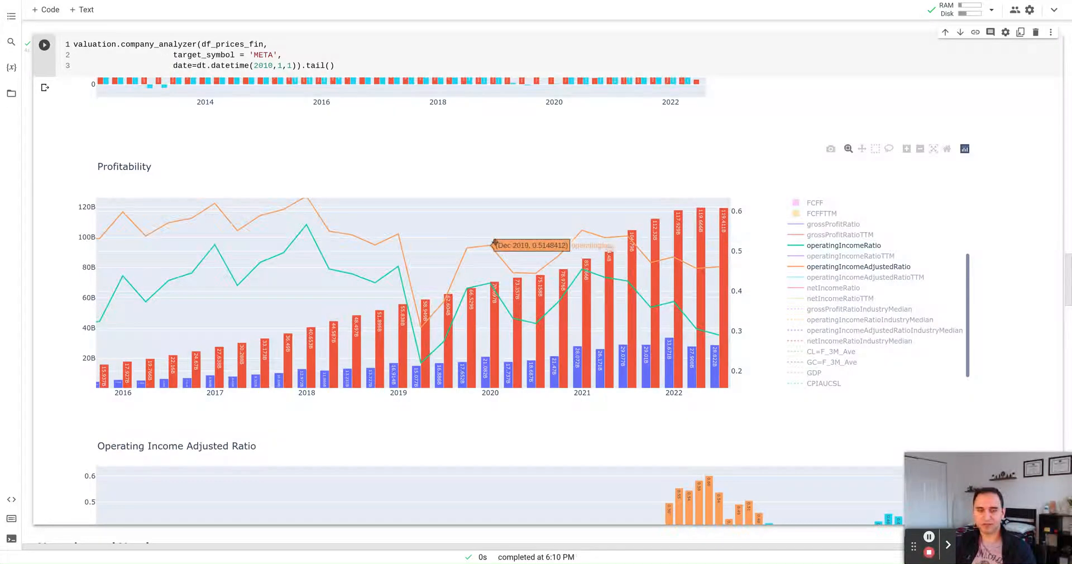
pyautogui.moveTo(369, 232)
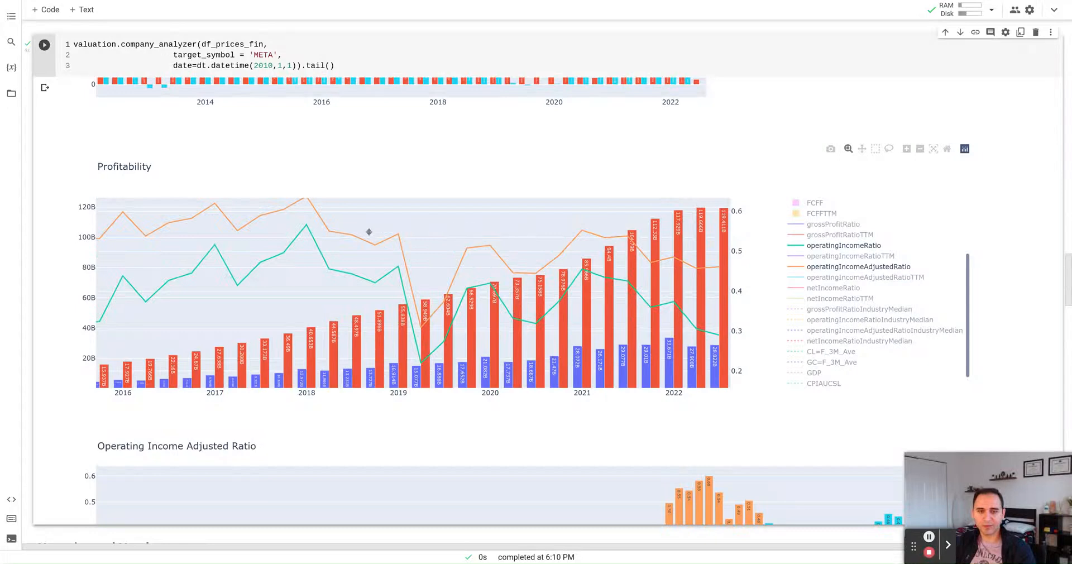
pyautogui.moveTo(716, 264)
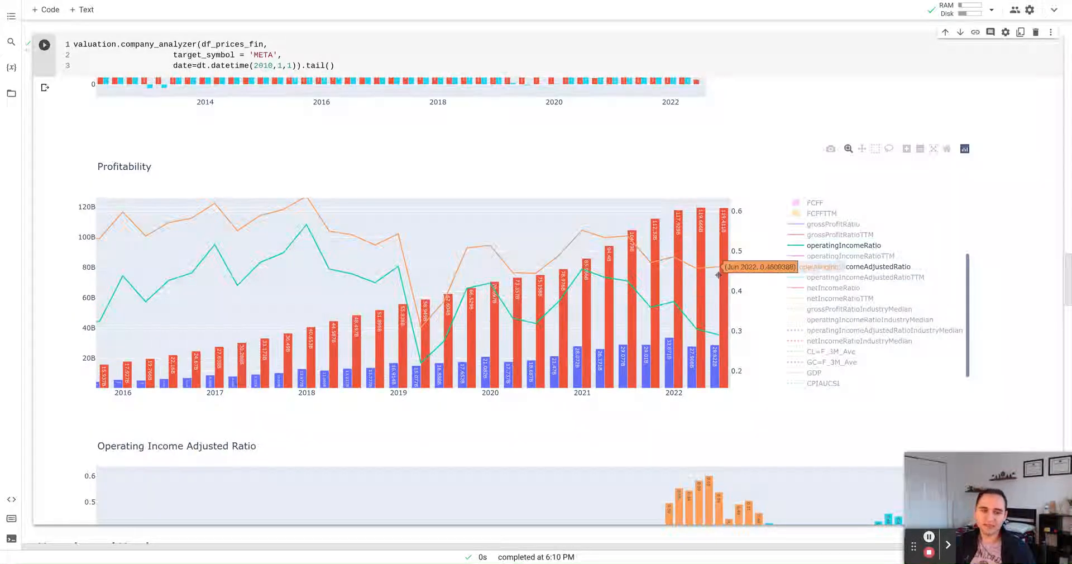
pyautogui.moveTo(685, 278)
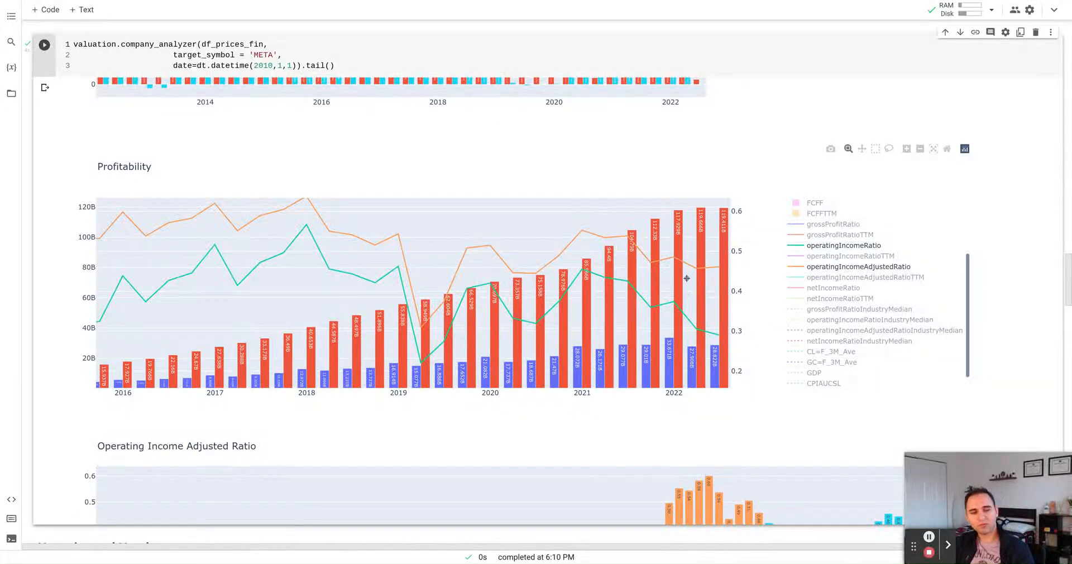
pyautogui.moveTo(676, 256)
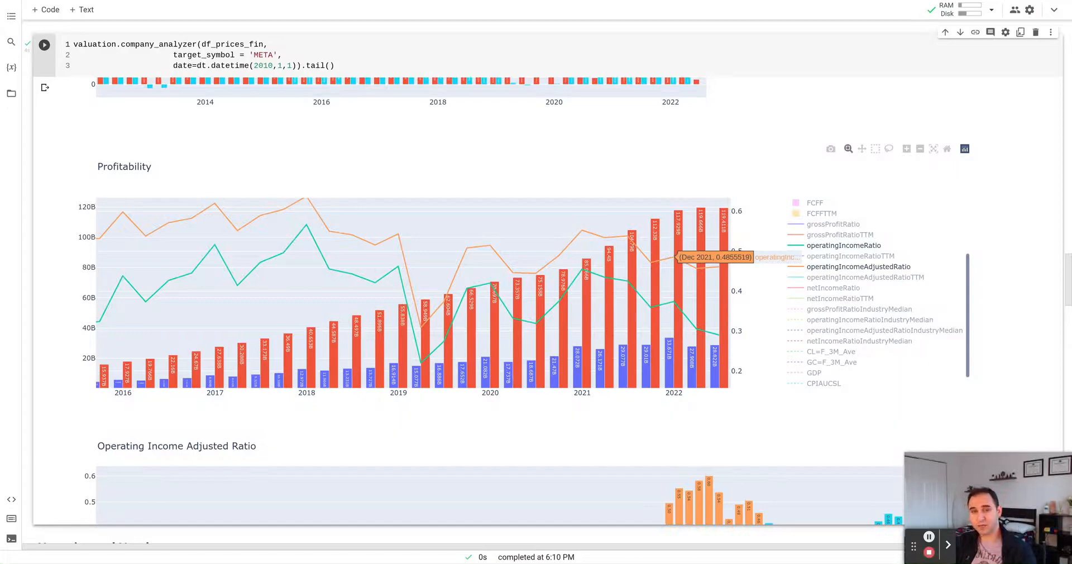
pyautogui.moveTo(764, 341)
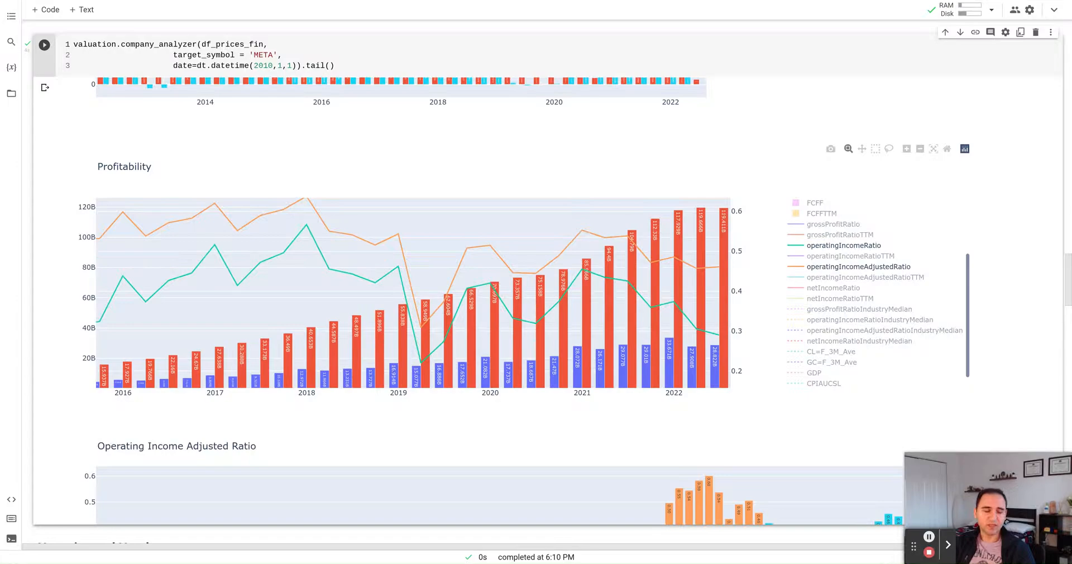
pyautogui.scroll(-3)
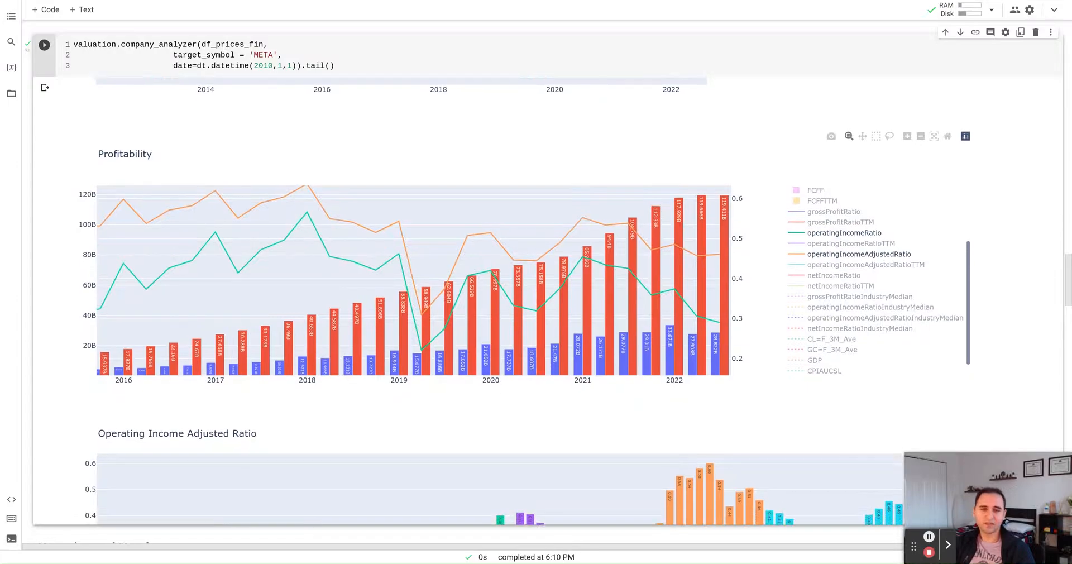
pyautogui.scroll(-3)
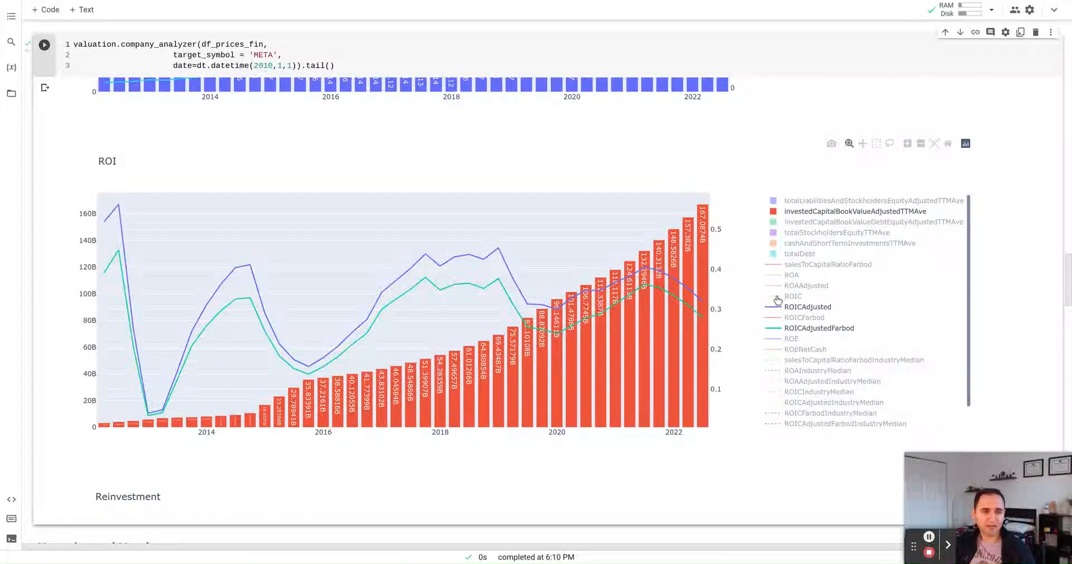
pyautogui.moveTo(696, 303)
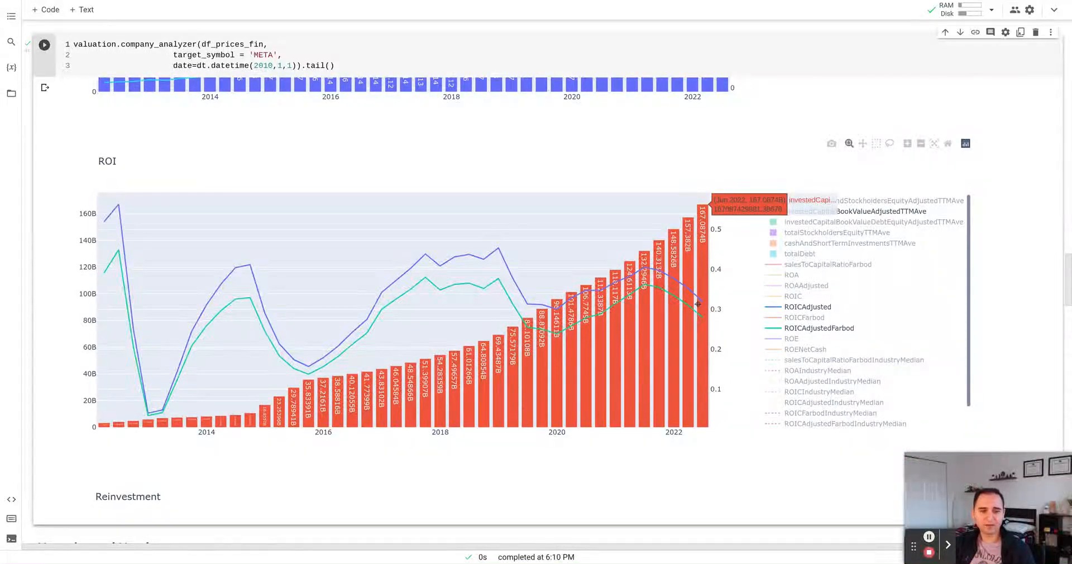
pyautogui.moveTo(702, 310)
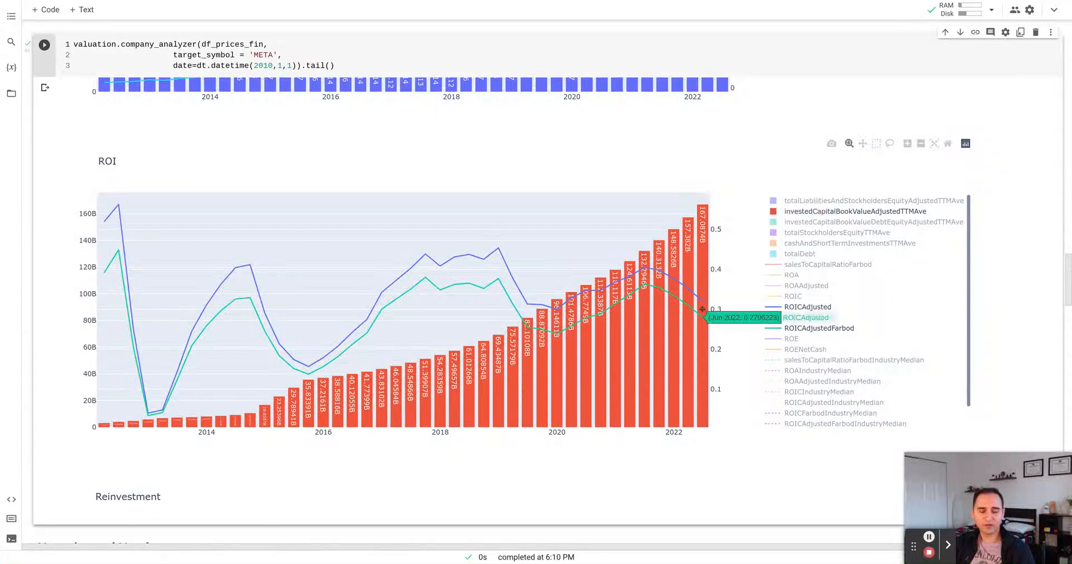
pyautogui.scroll(-3)
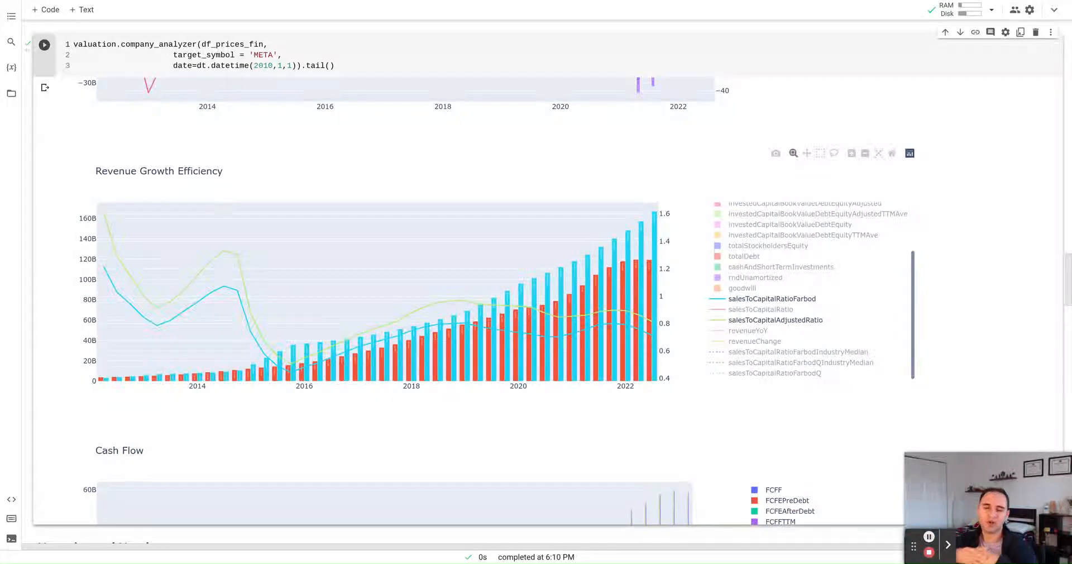
pyautogui.moveTo(608, 323)
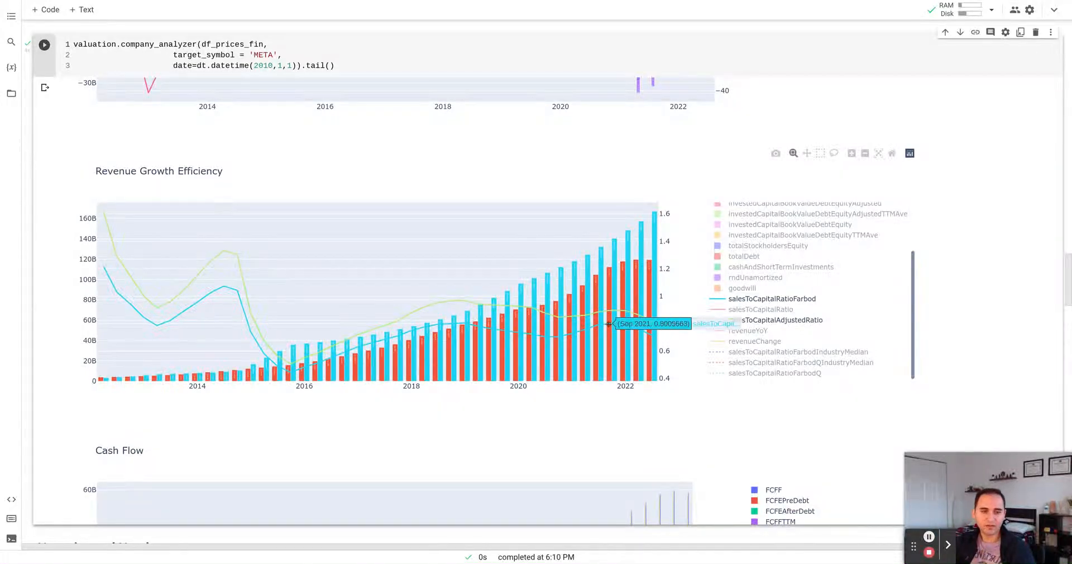
pyautogui.moveTo(616, 239)
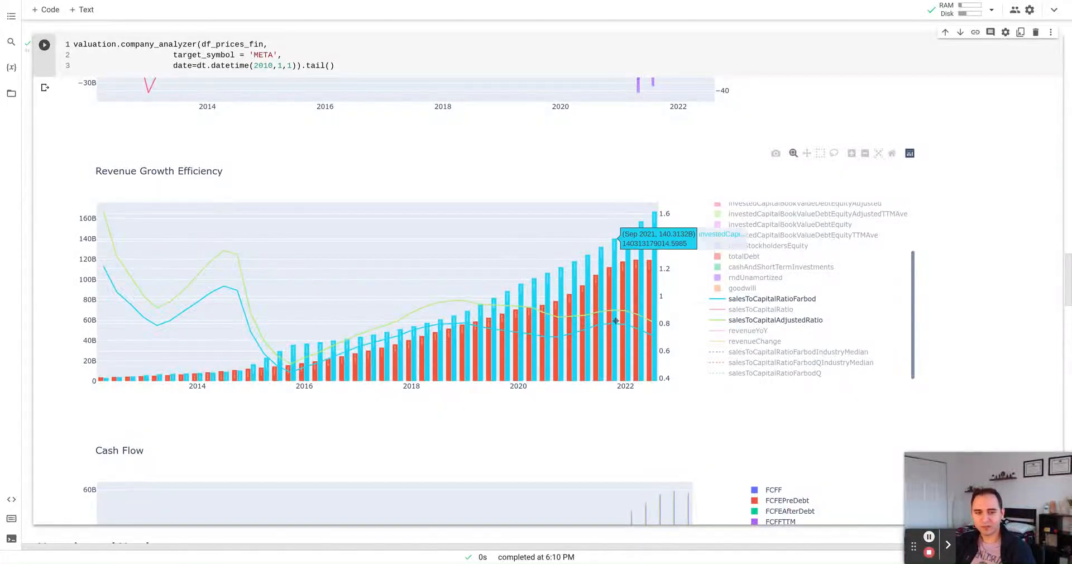
pyautogui.moveTo(613, 311)
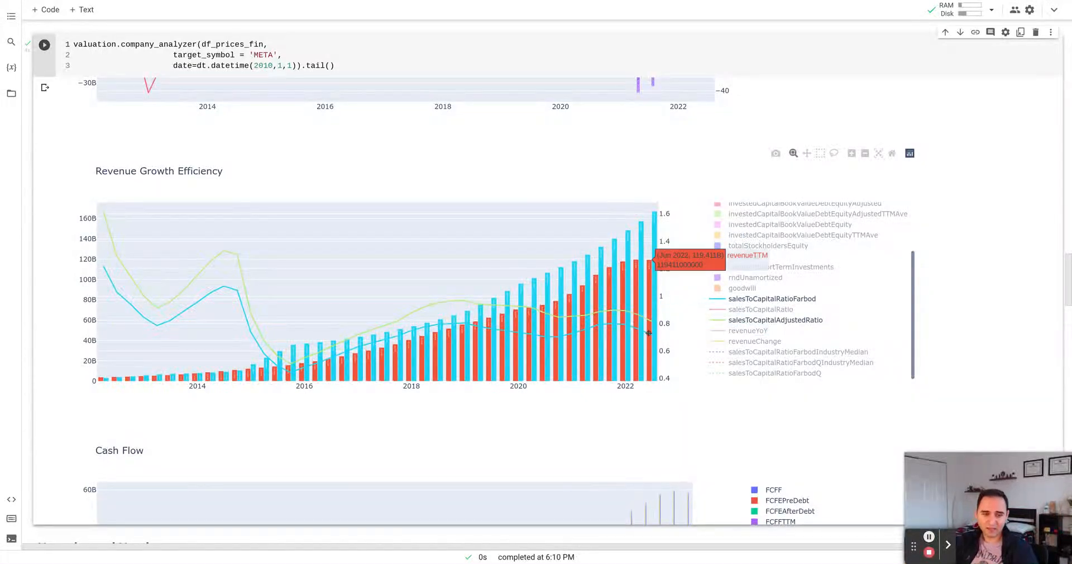
pyautogui.moveTo(652, 333)
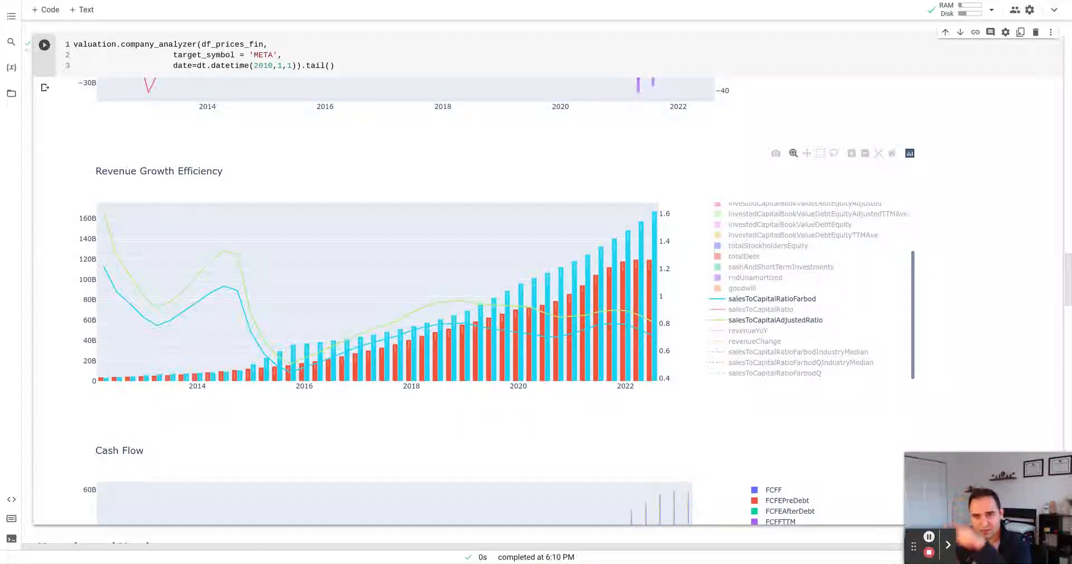
# Scroll to the correlation heatmap and META tail() data table below the charts
pyautogui.scroll(-3)
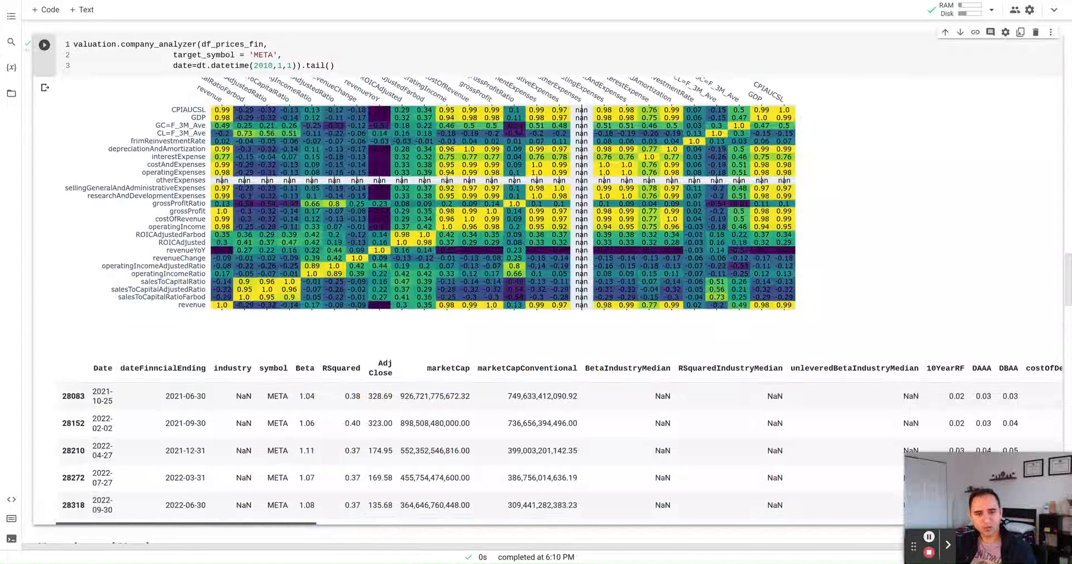
pyautogui.scroll(-3)
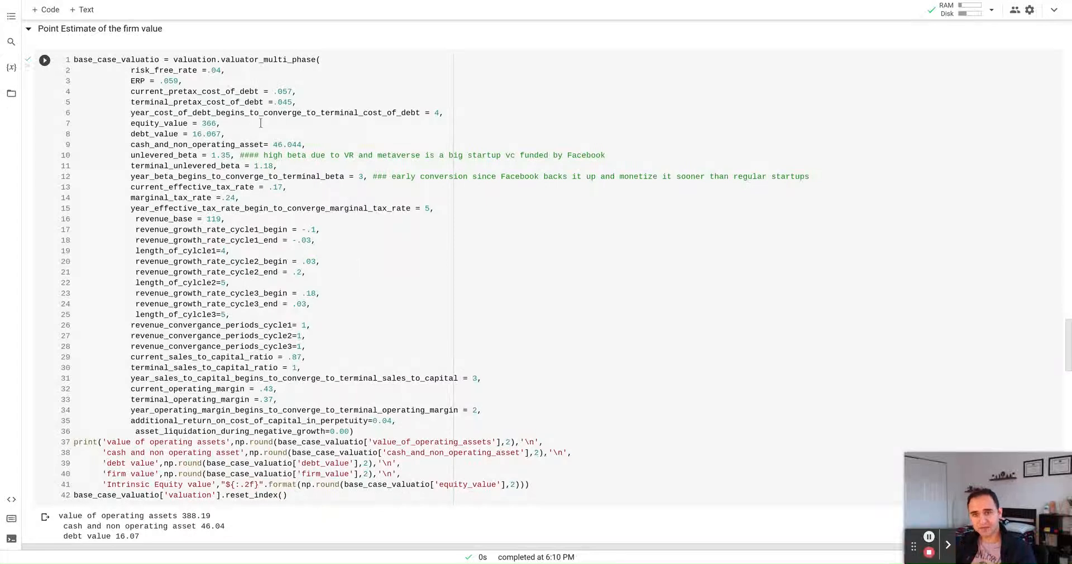
pyautogui.doubleClick(138, 80)
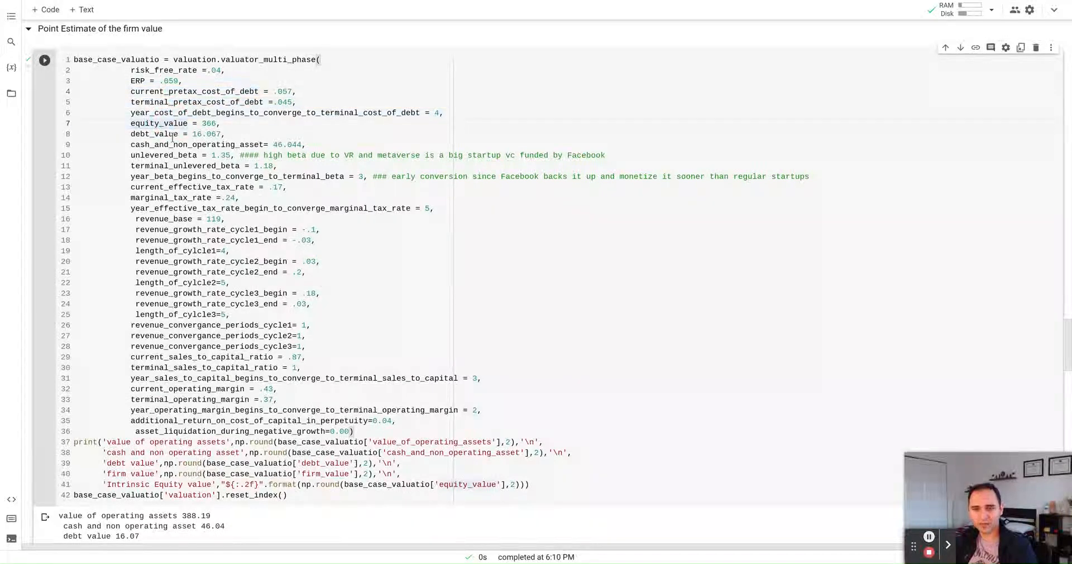
pyautogui.doubleClick(163, 154)
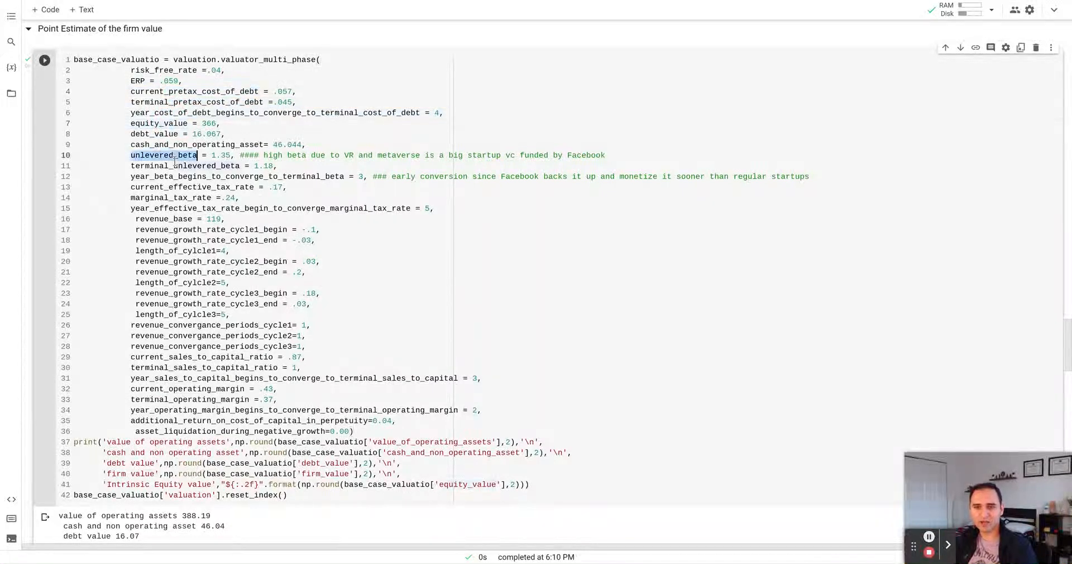
pyautogui.click(207, 156)
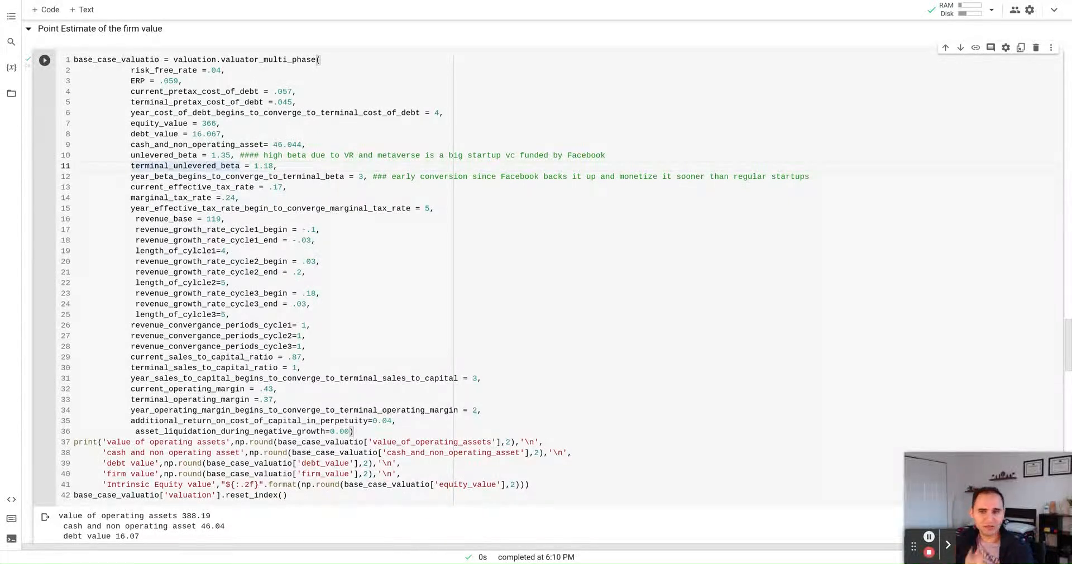
pyautogui.scroll(-3)
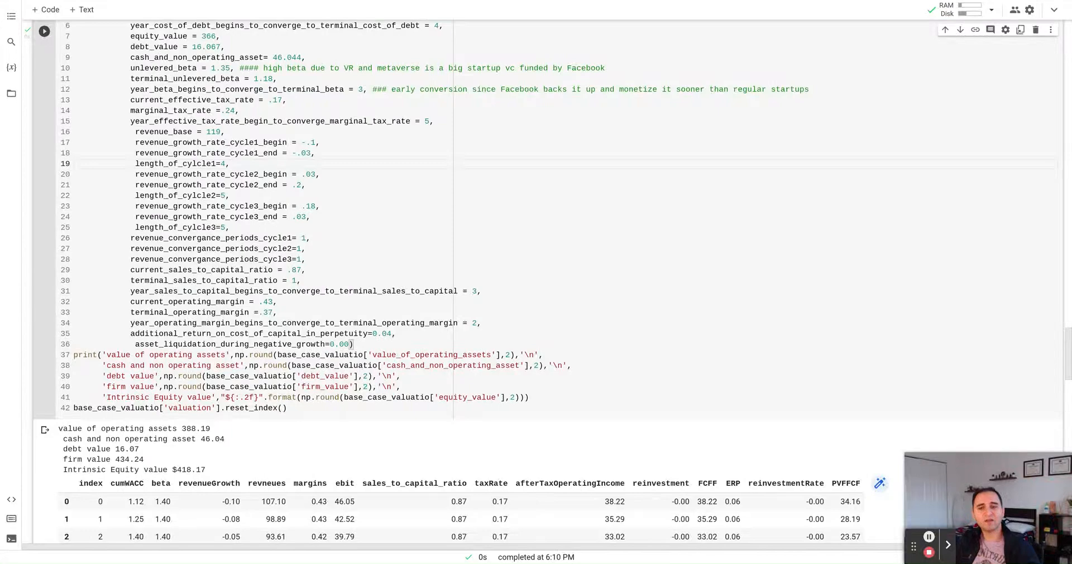
# Scroll up to META's Narrative and Numbers notes on augmented reality and declining revenue
pyautogui.scroll(3)
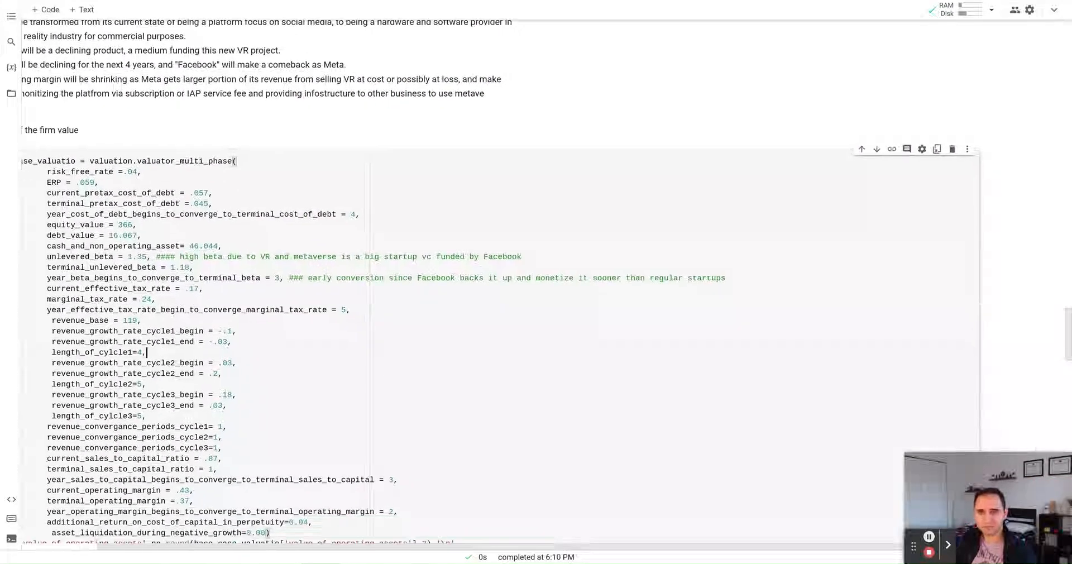
pyautogui.scroll(3)
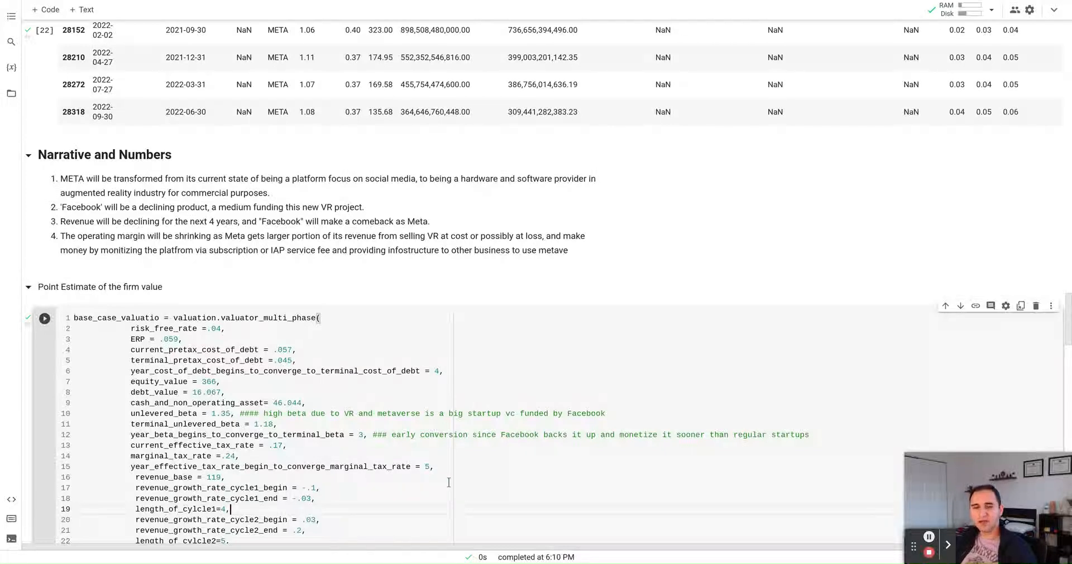
pyautogui.moveTo(424, 452)
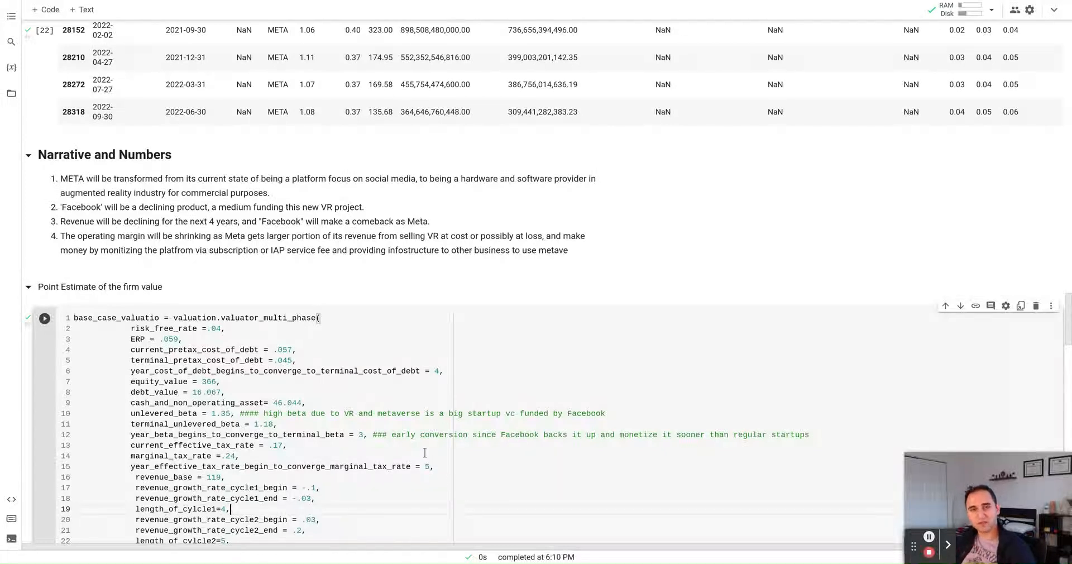
# Scroll down to the base-case valuation: intrinsic equity value $418.17 and the 15-year DCF table
pyautogui.scroll(-3)
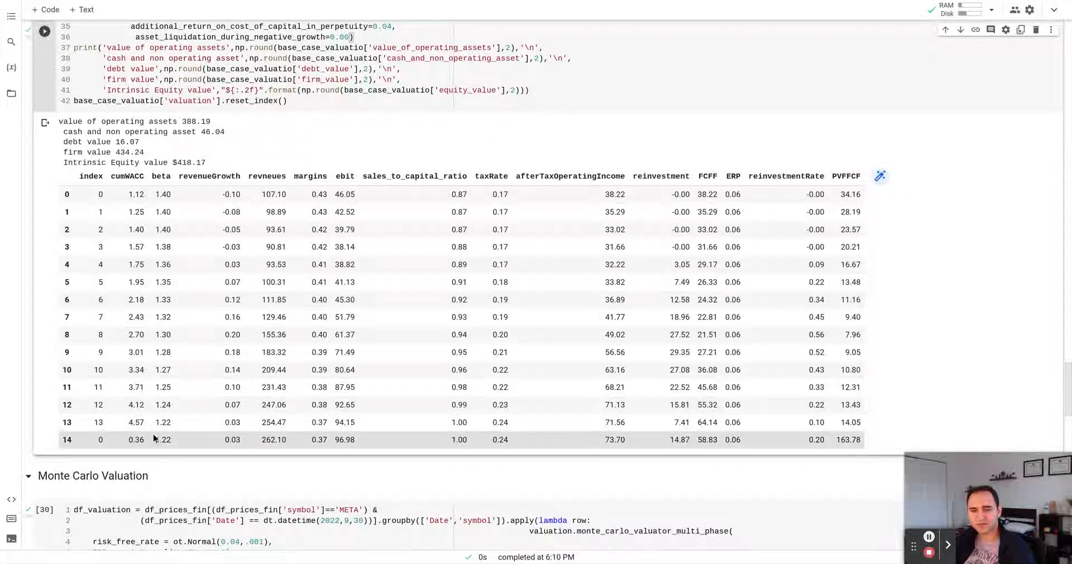
pyautogui.moveTo(190, 437)
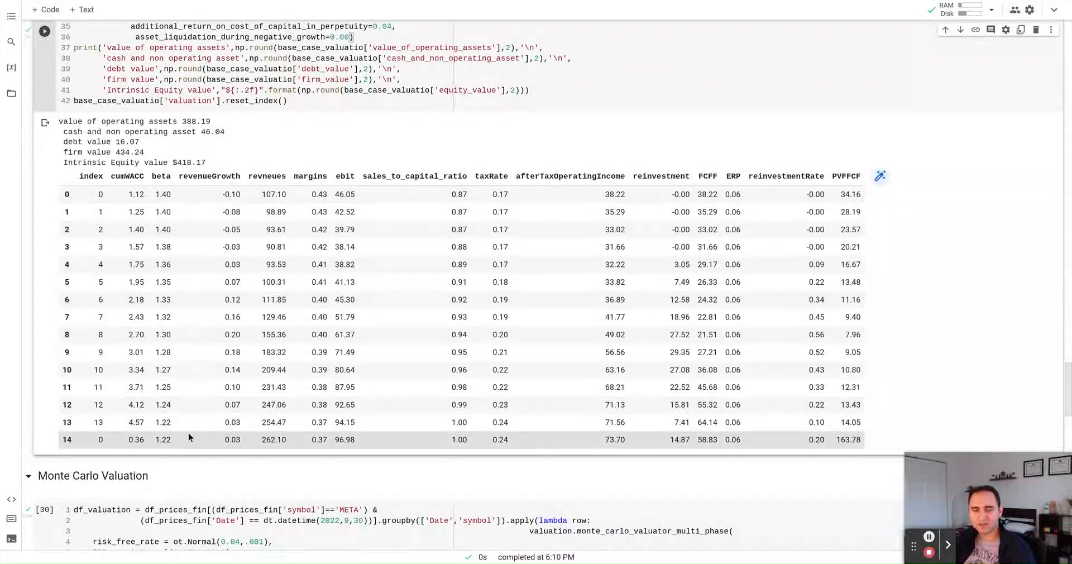
pyautogui.moveTo(240, 211)
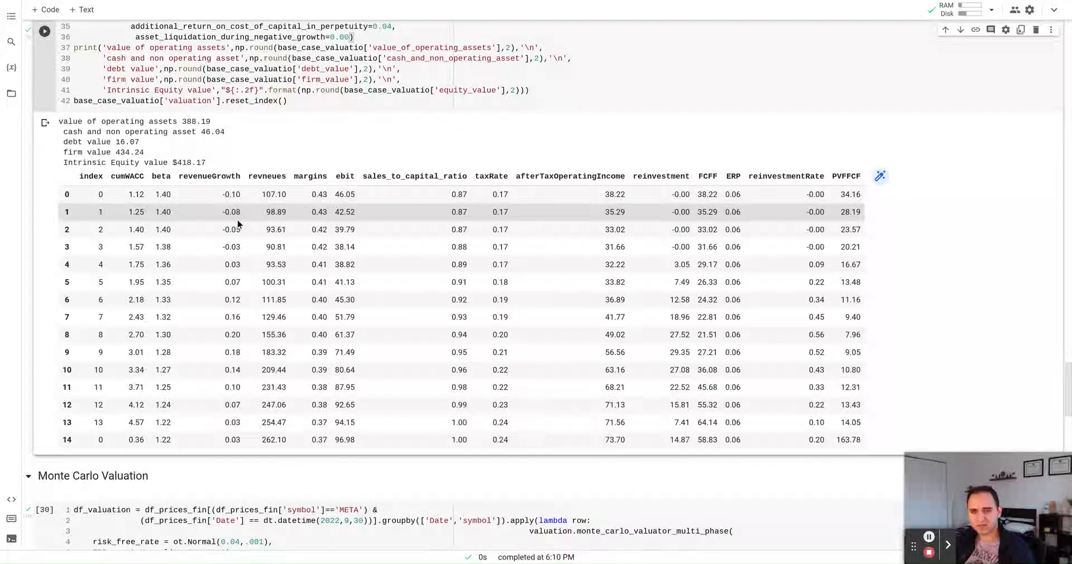
pyautogui.moveTo(232, 281)
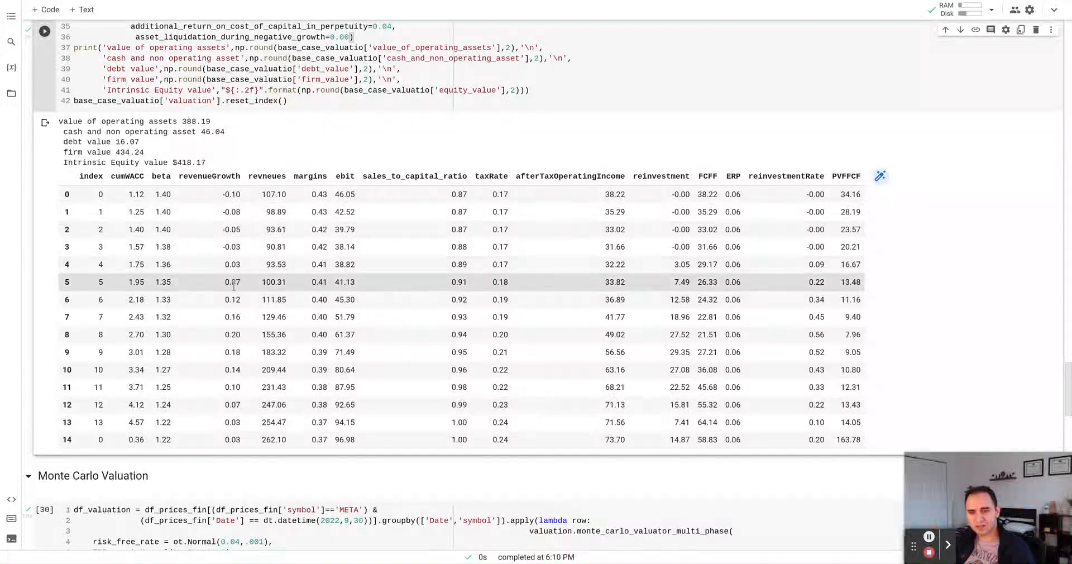
pyautogui.moveTo(235, 369)
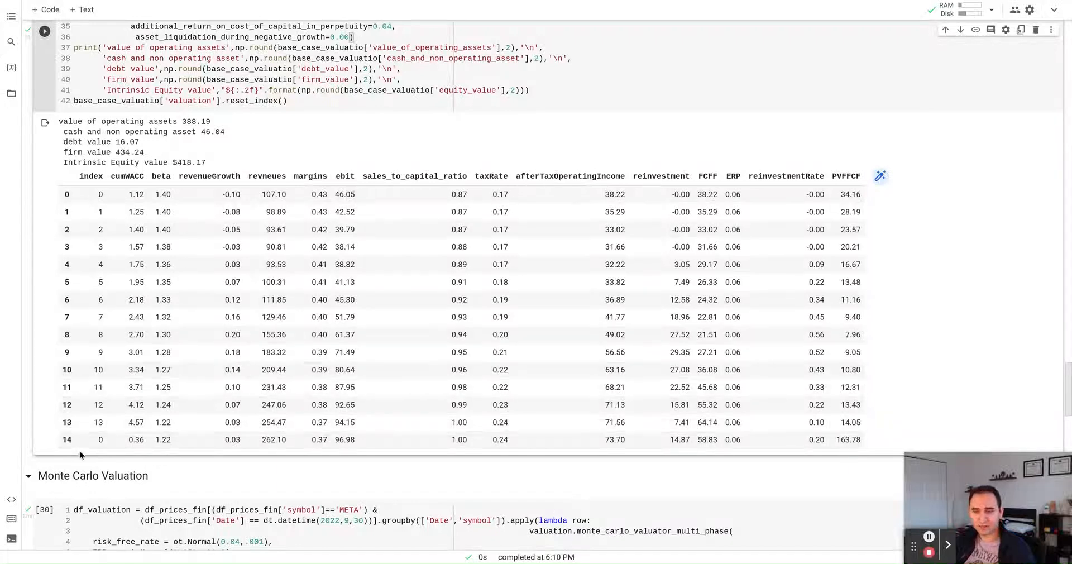
pyautogui.moveTo(905, 443)
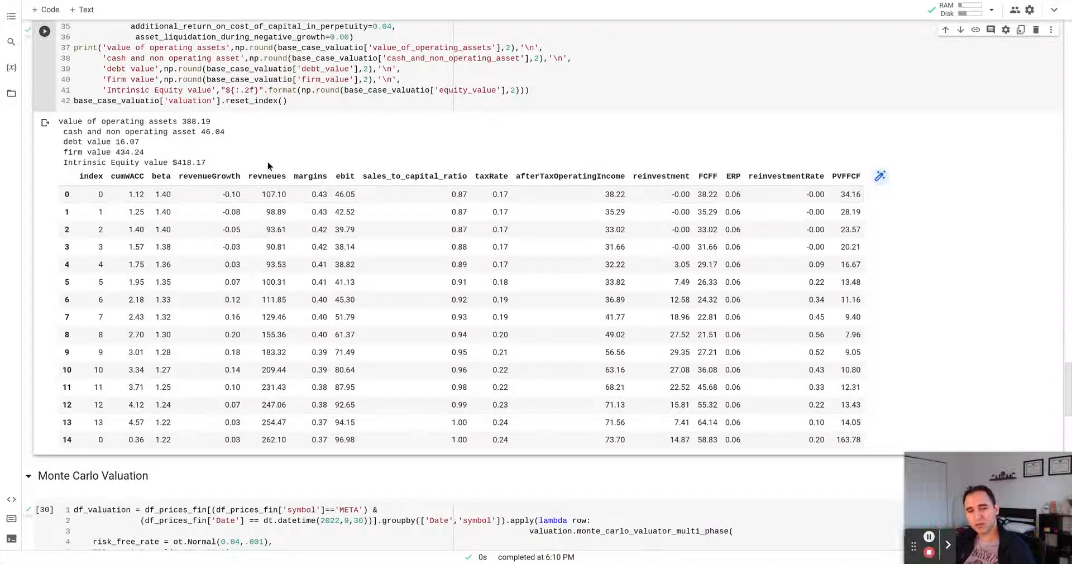
pyautogui.moveTo(256, 440)
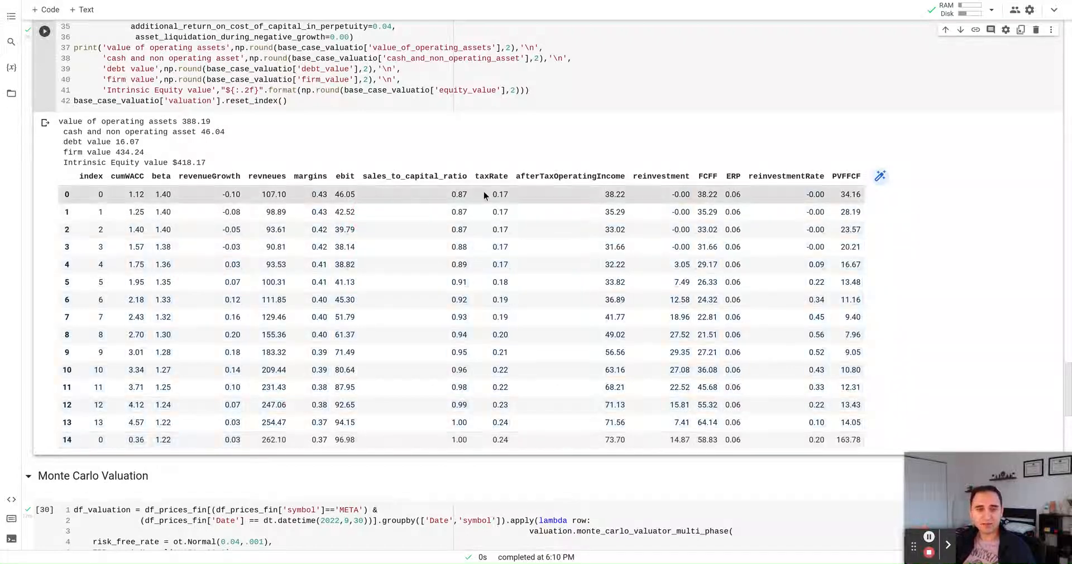
pyautogui.moveTo(464, 404)
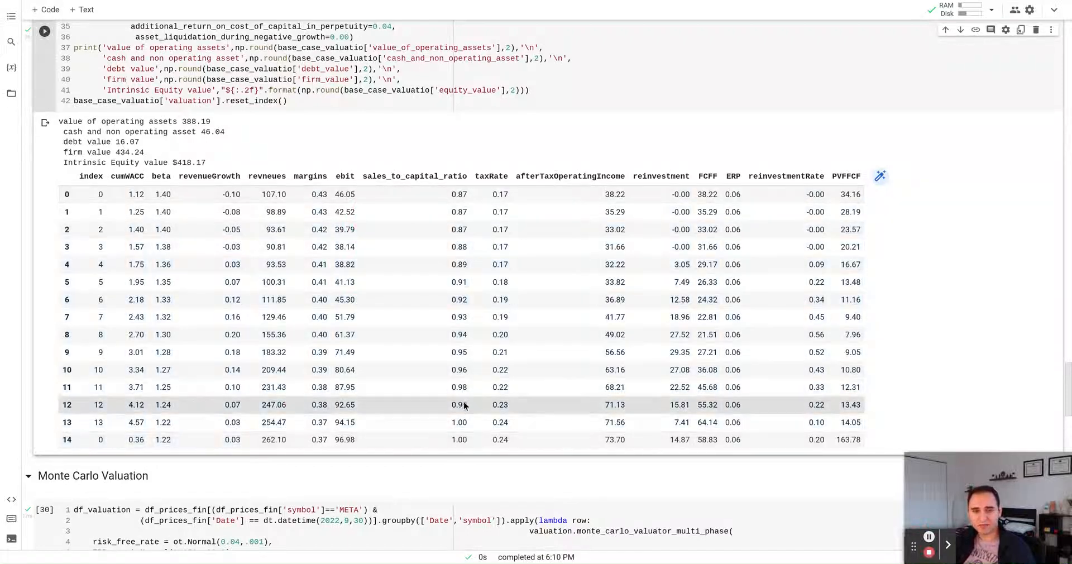
pyautogui.moveTo(473, 439)
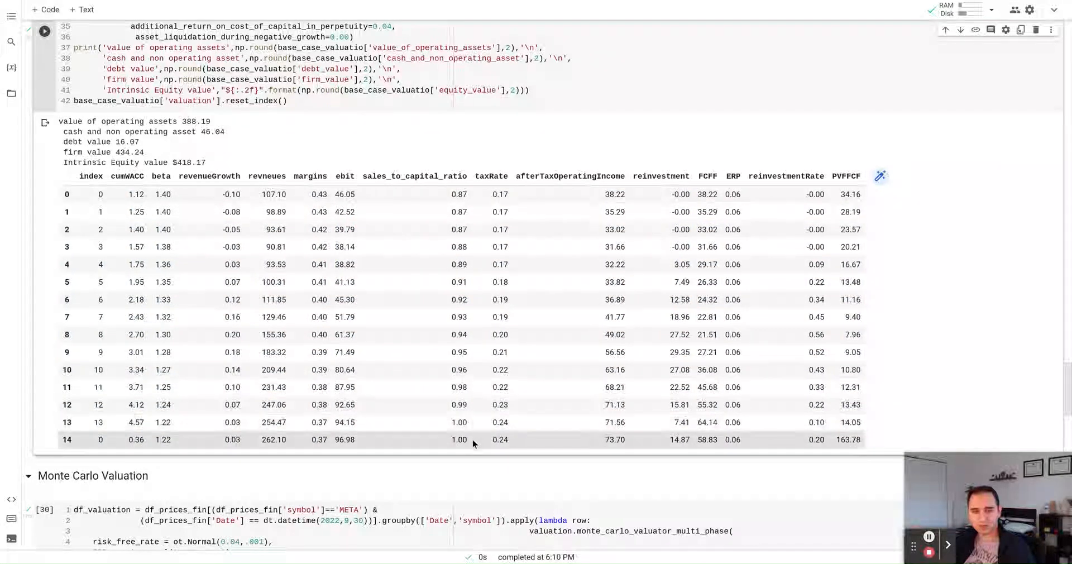
pyautogui.moveTo(622, 198)
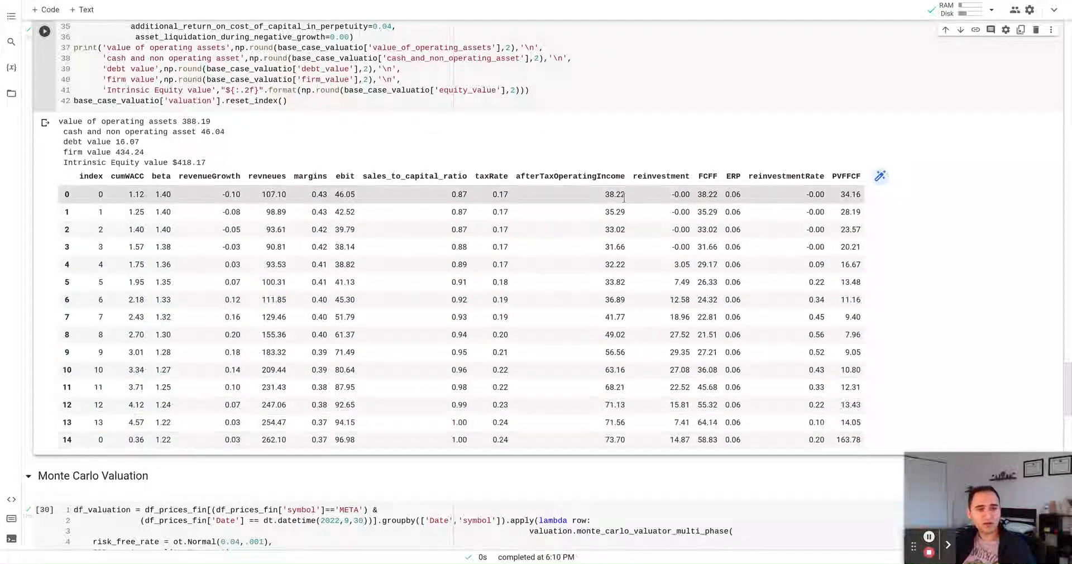
pyautogui.moveTo(619, 204)
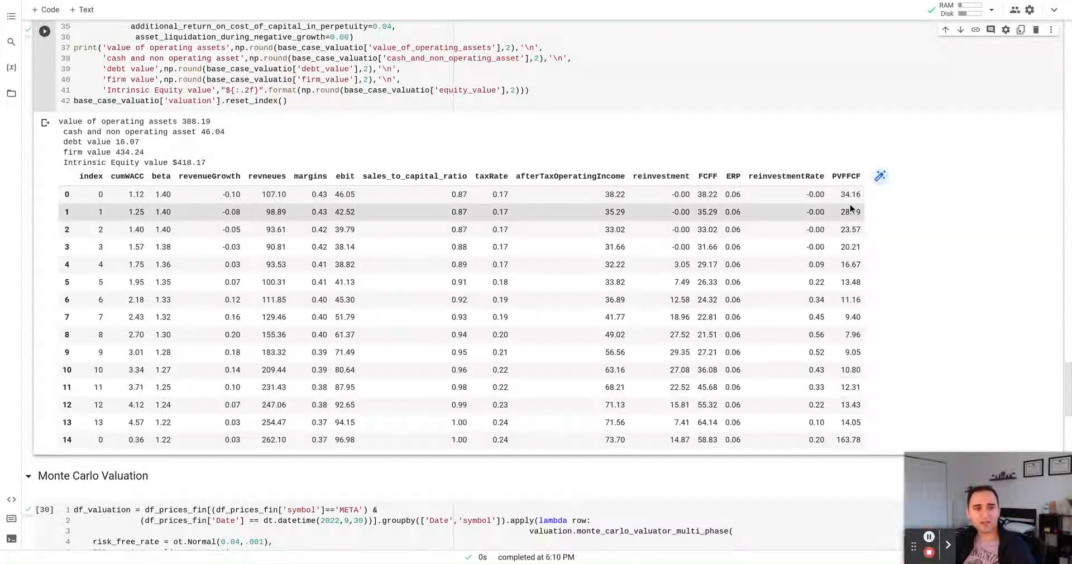
pyautogui.moveTo(690, 233)
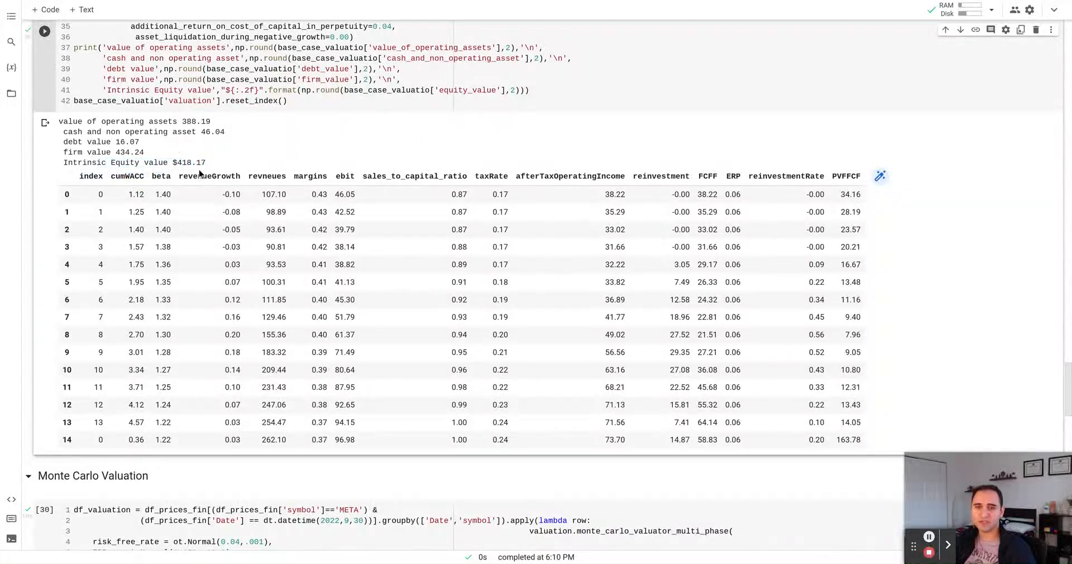
pyautogui.scroll(3)
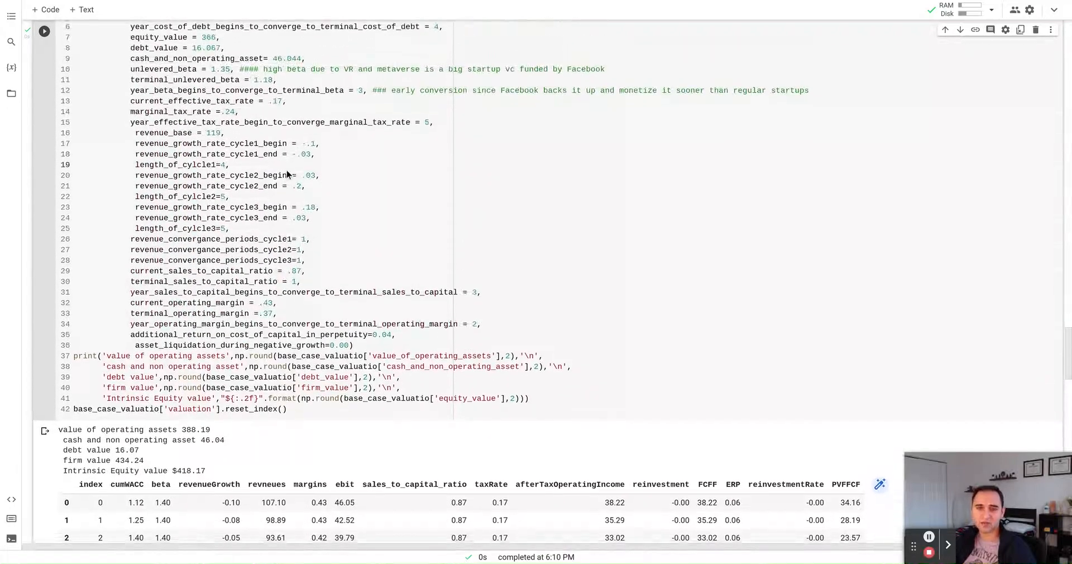
pyautogui.scroll(3)
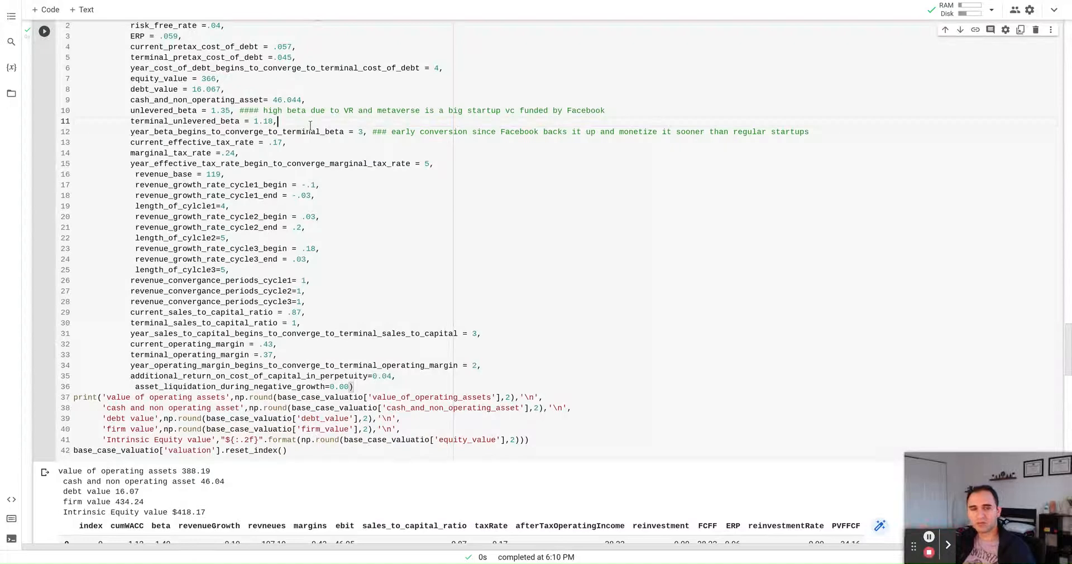
pyautogui.scroll(-3)
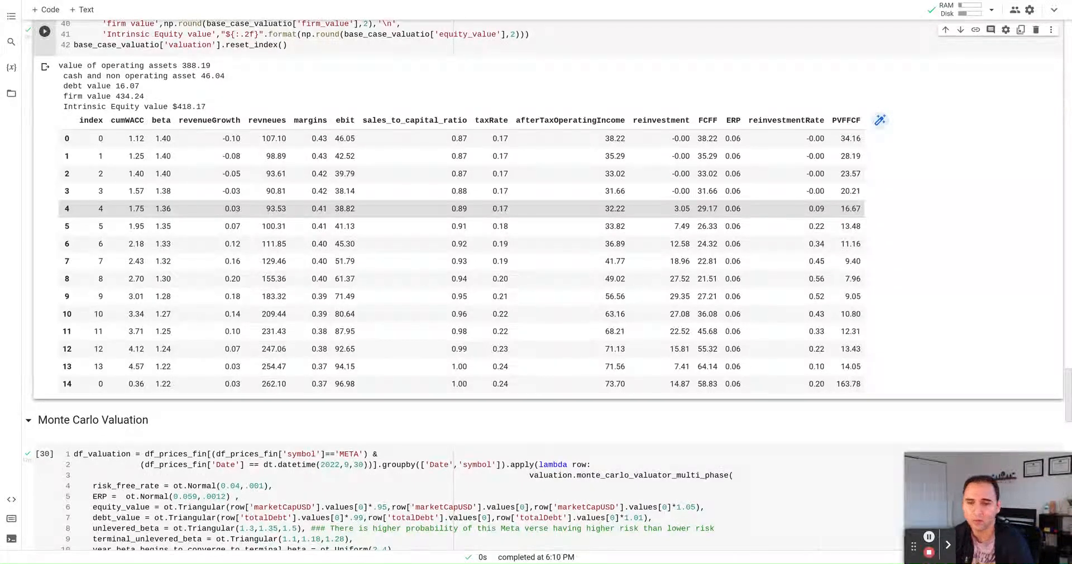
pyautogui.scroll(-3)
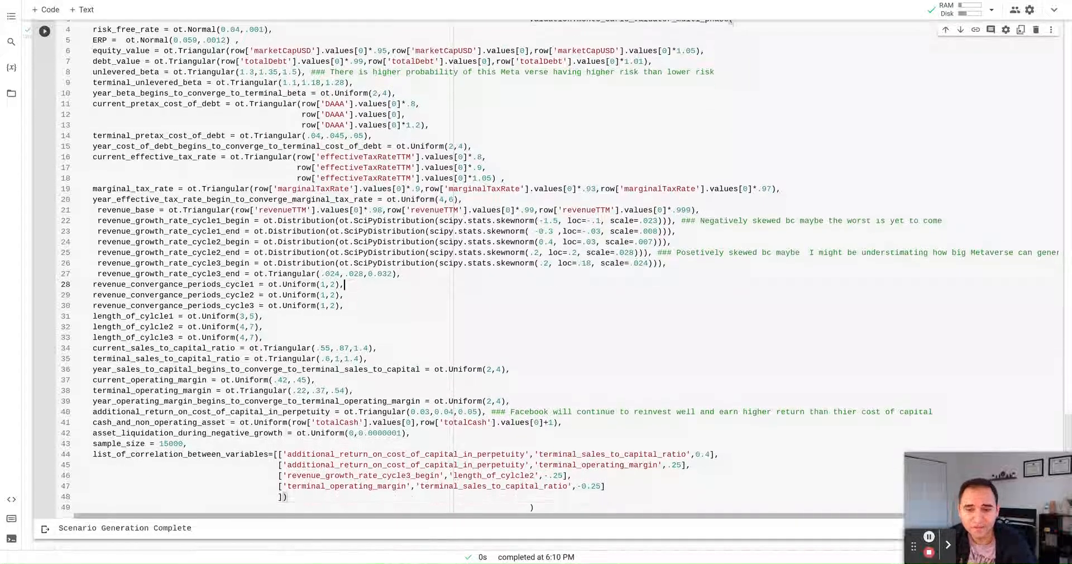
pyautogui.scroll(3)
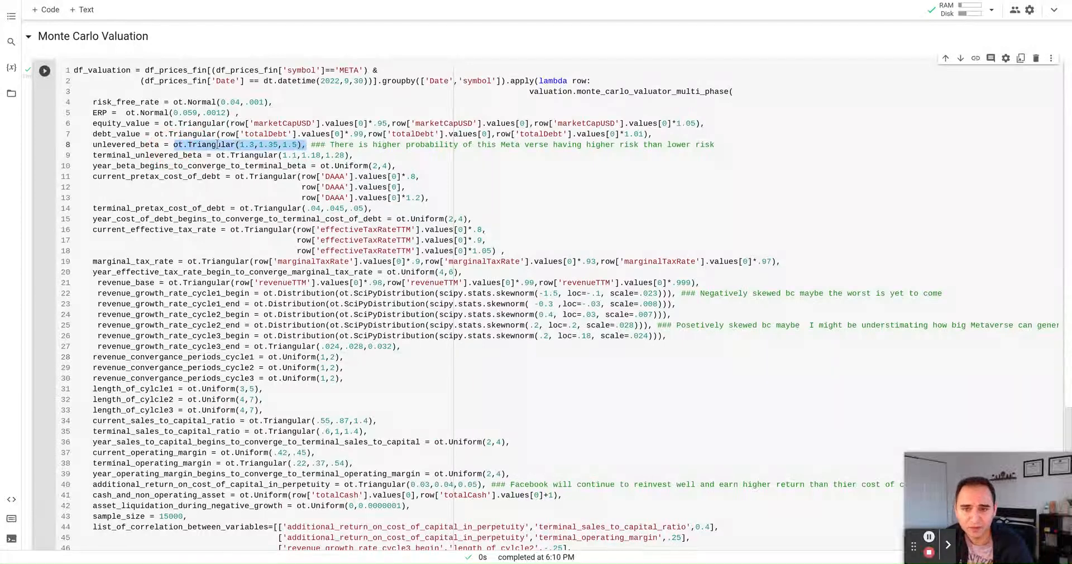
pyautogui.click(275, 144)
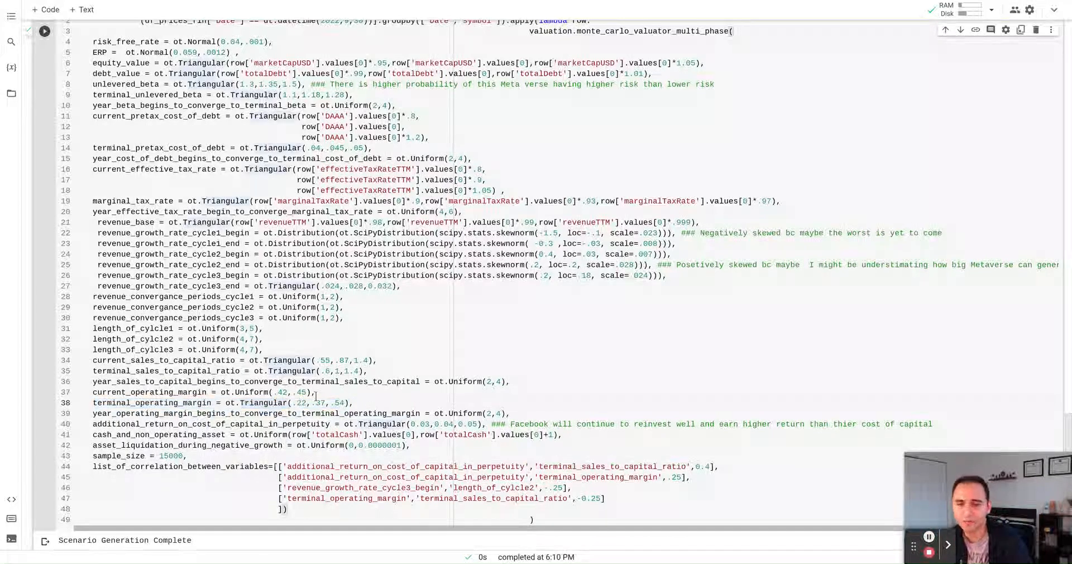
pyautogui.scroll(-3)
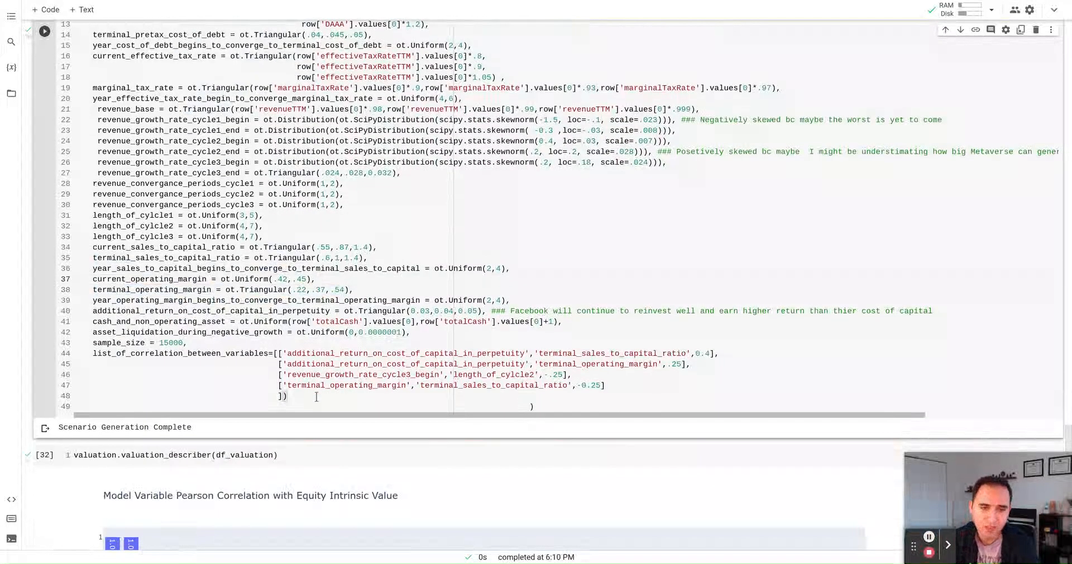
pyautogui.scroll(-3)
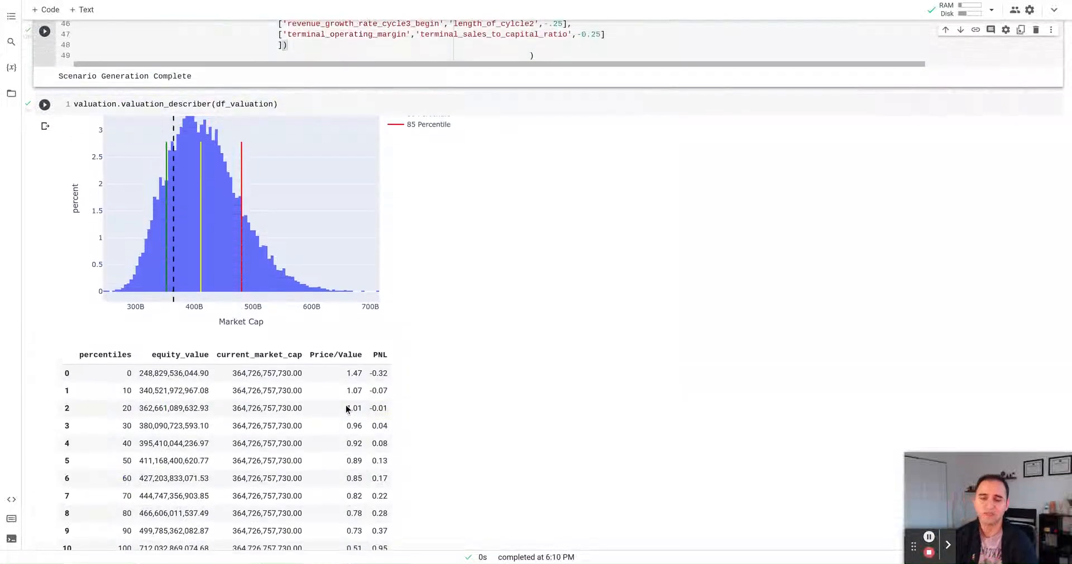
pyautogui.moveTo(229, 390)
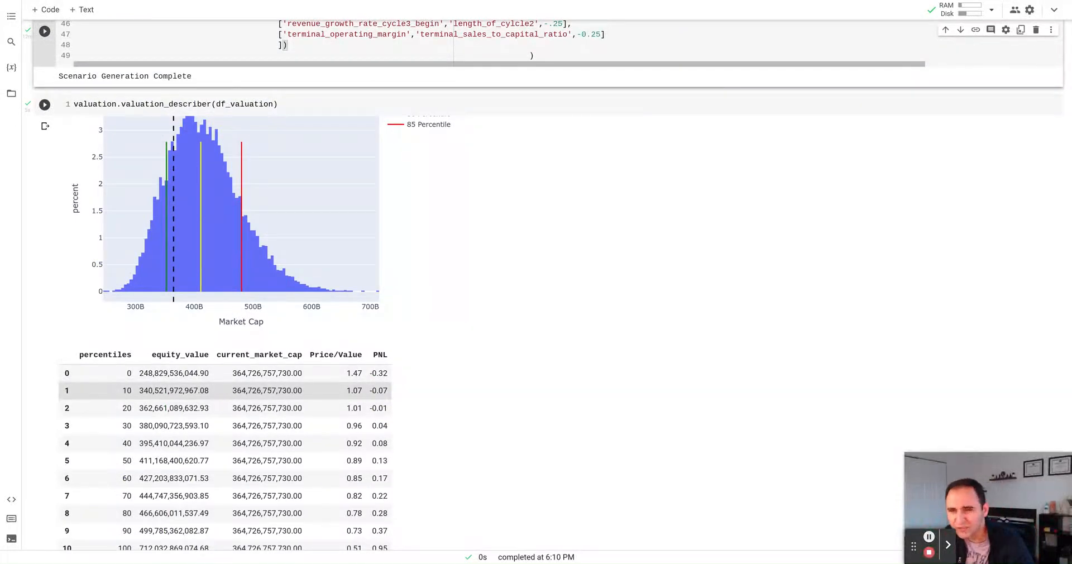
pyautogui.moveTo(195, 285)
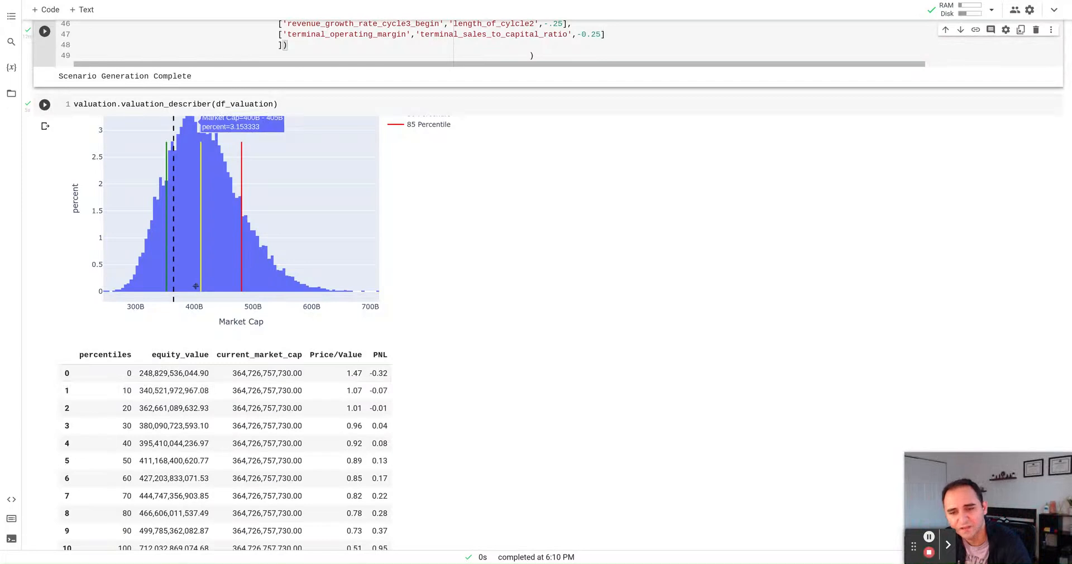
pyautogui.moveTo(196, 292)
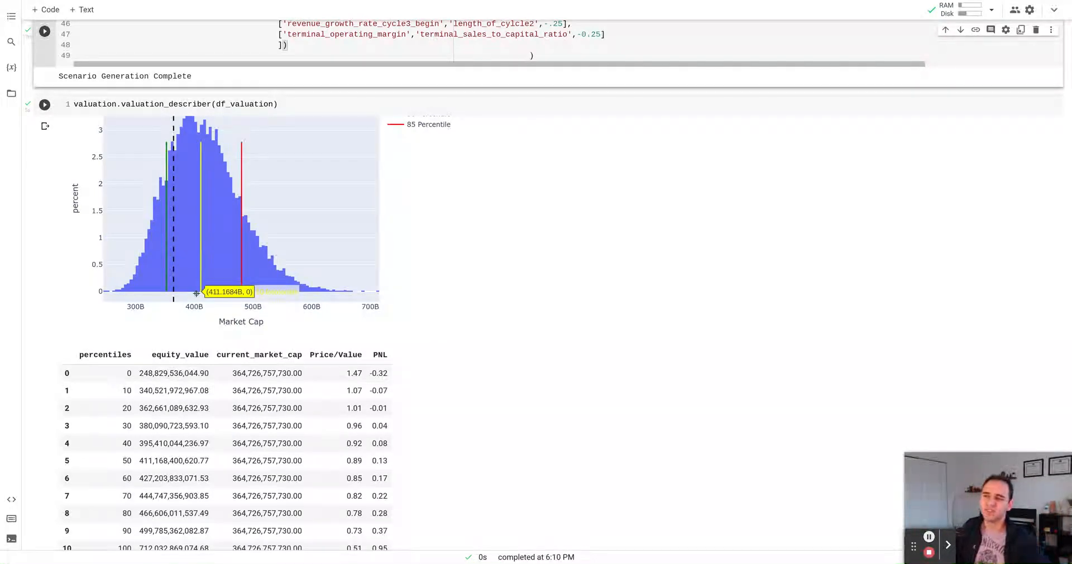
pyautogui.moveTo(195, 294)
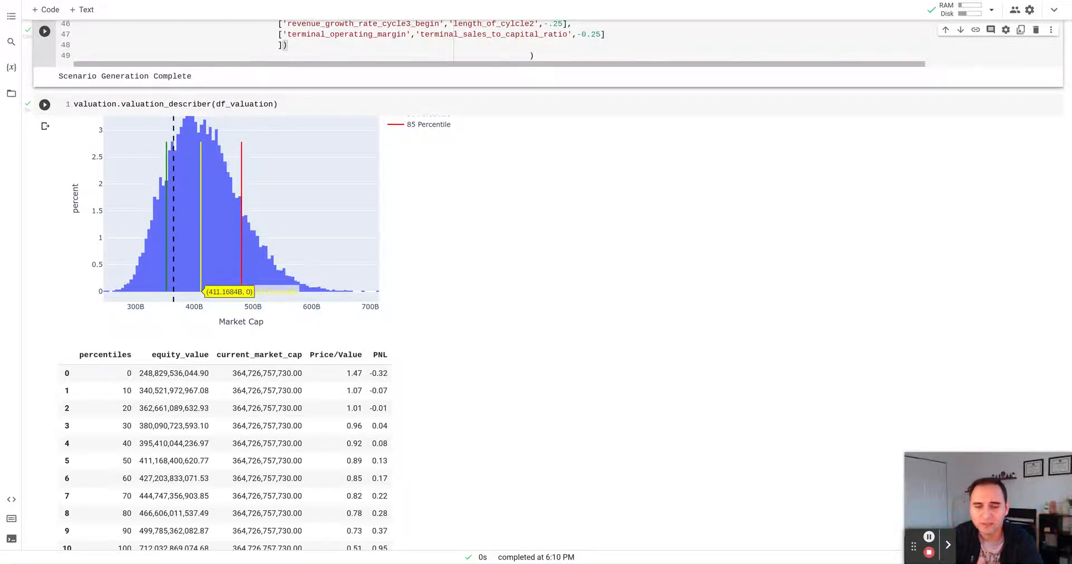
pyautogui.moveTo(173, 292)
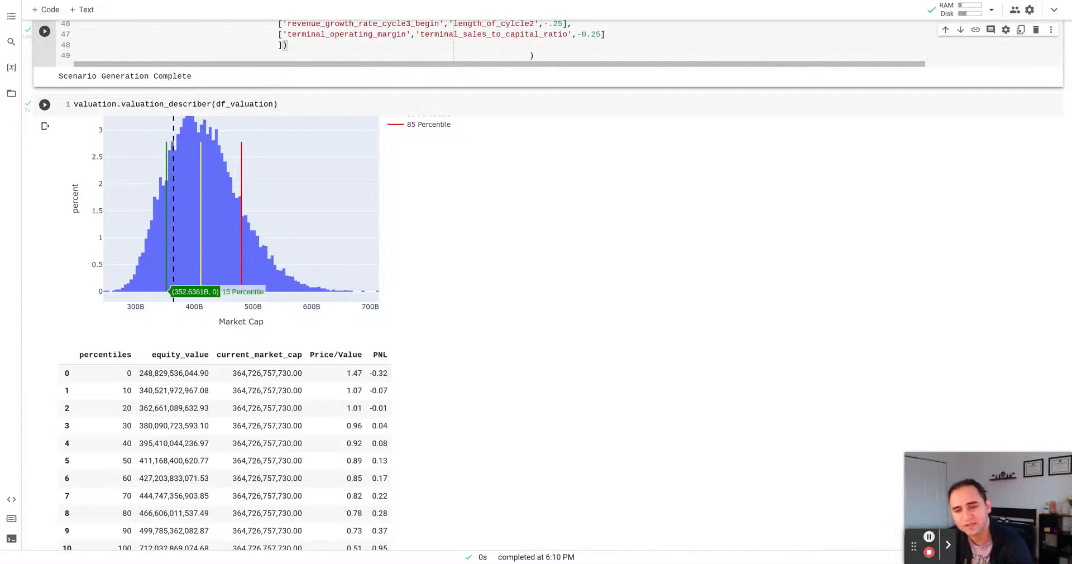
pyautogui.moveTo(228, 292)
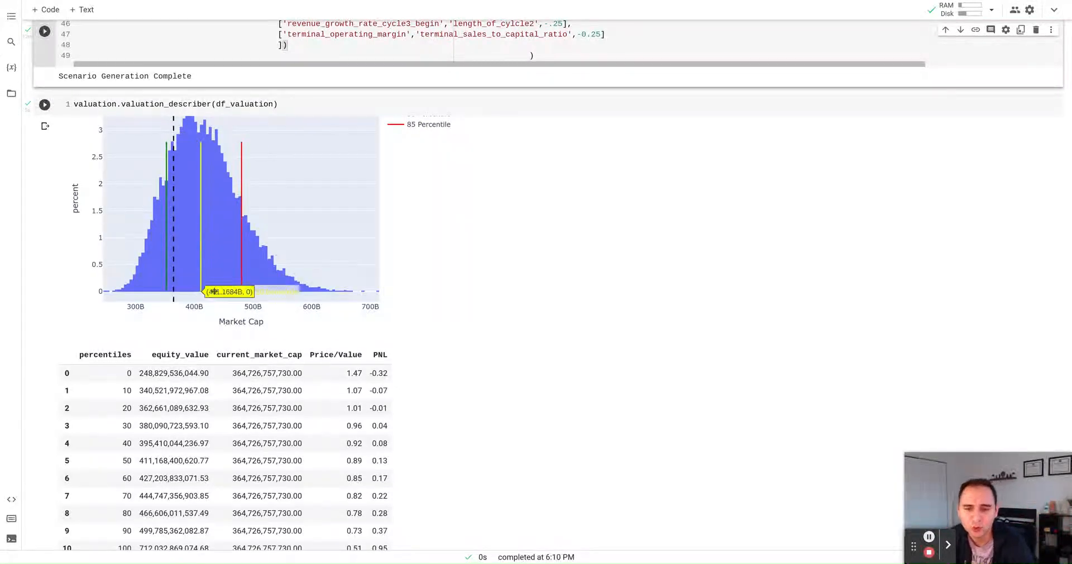
pyautogui.moveTo(240, 292)
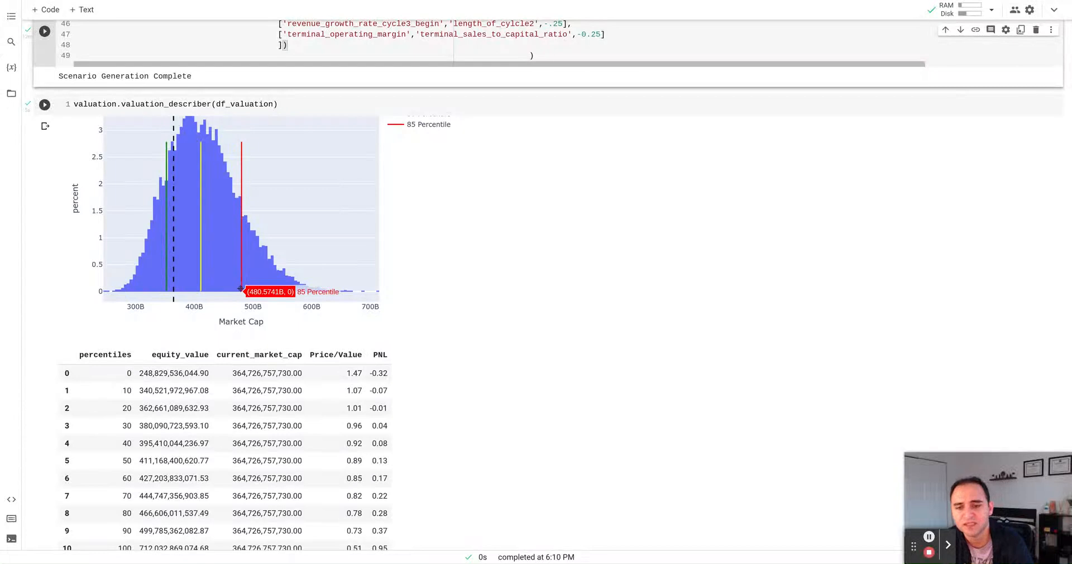
pyautogui.moveTo(243, 335)
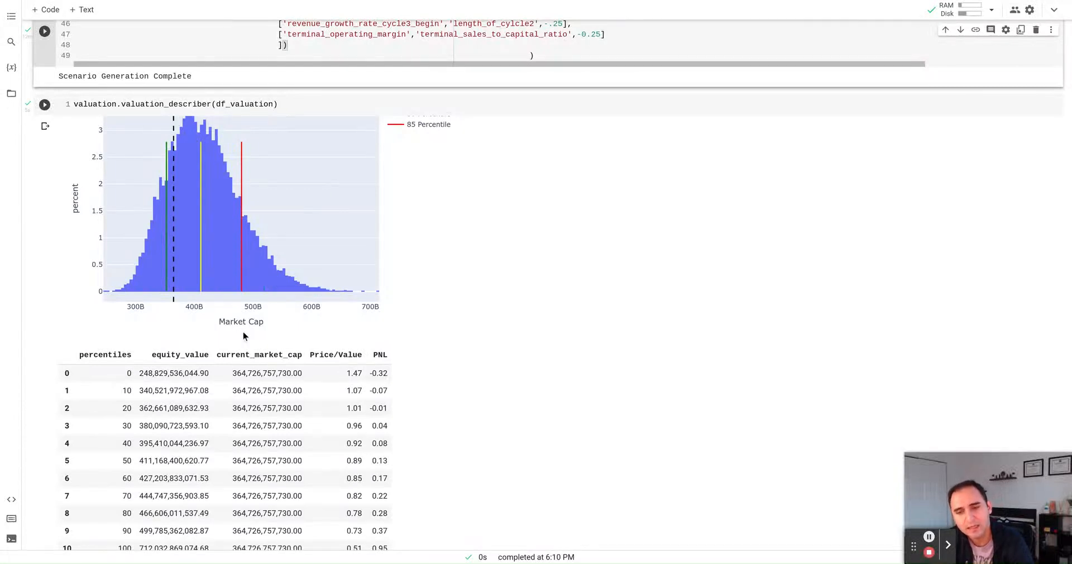
pyautogui.moveTo(183, 292)
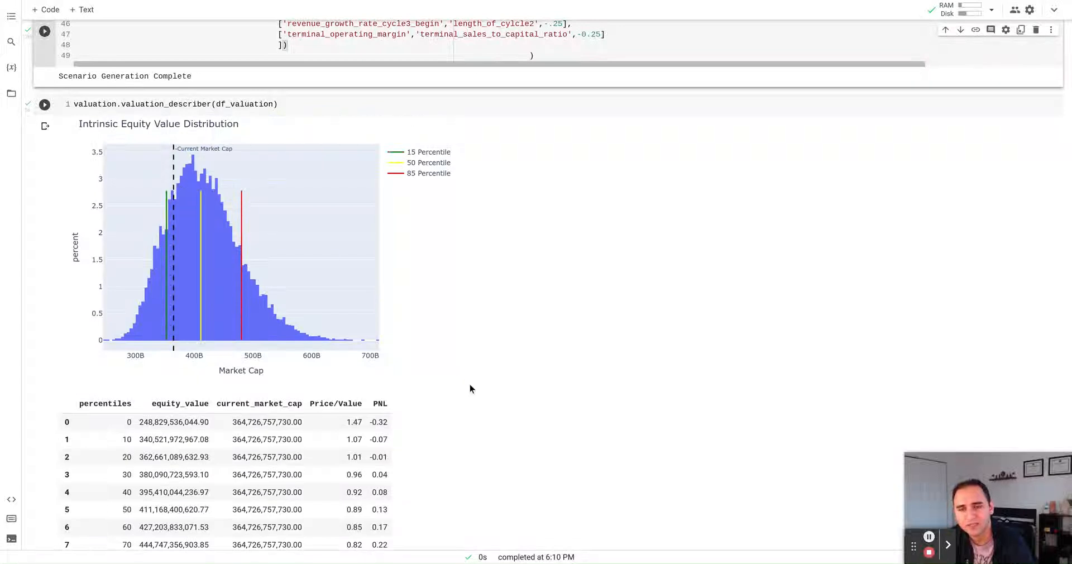
pyautogui.moveTo(288, 347)
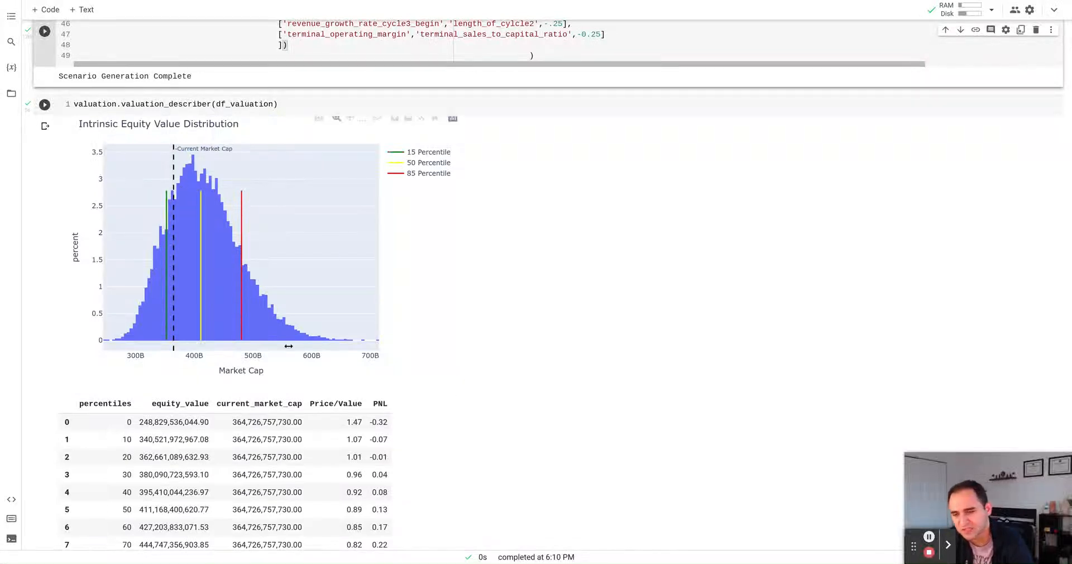
pyautogui.scroll(-3)
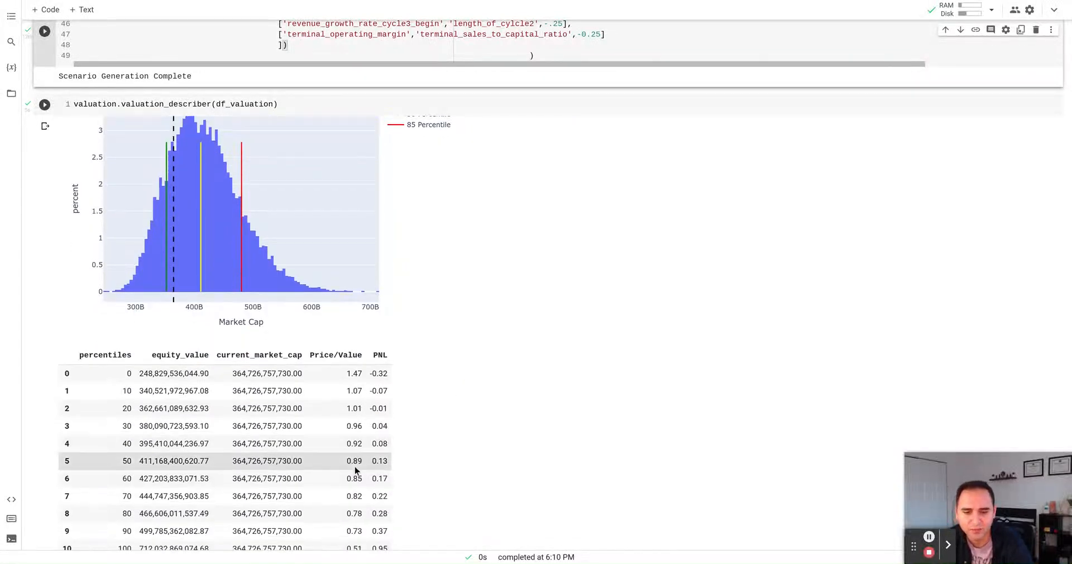
pyautogui.scroll(-3)
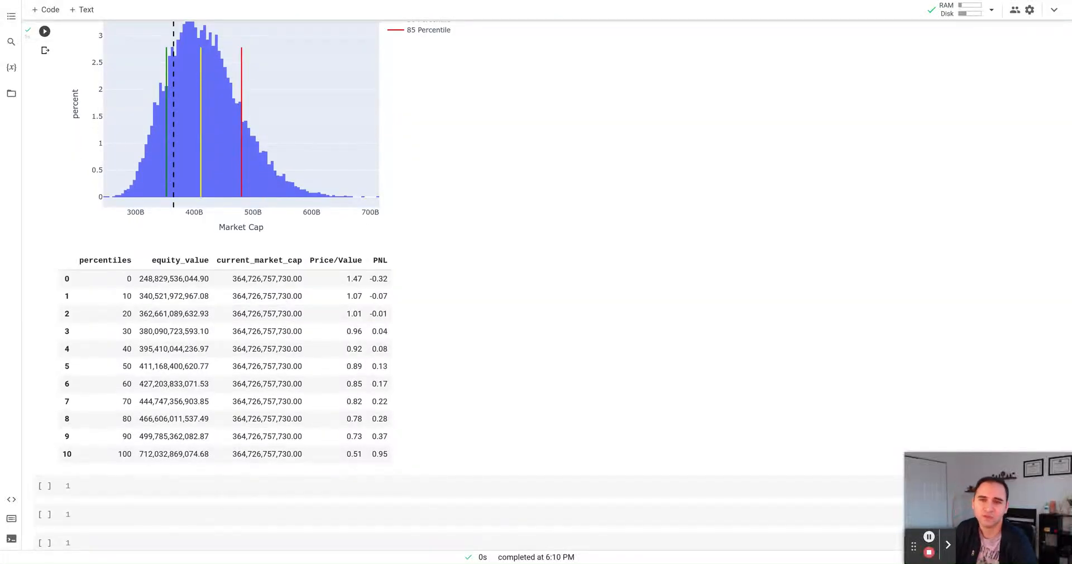
pyautogui.scroll(3)
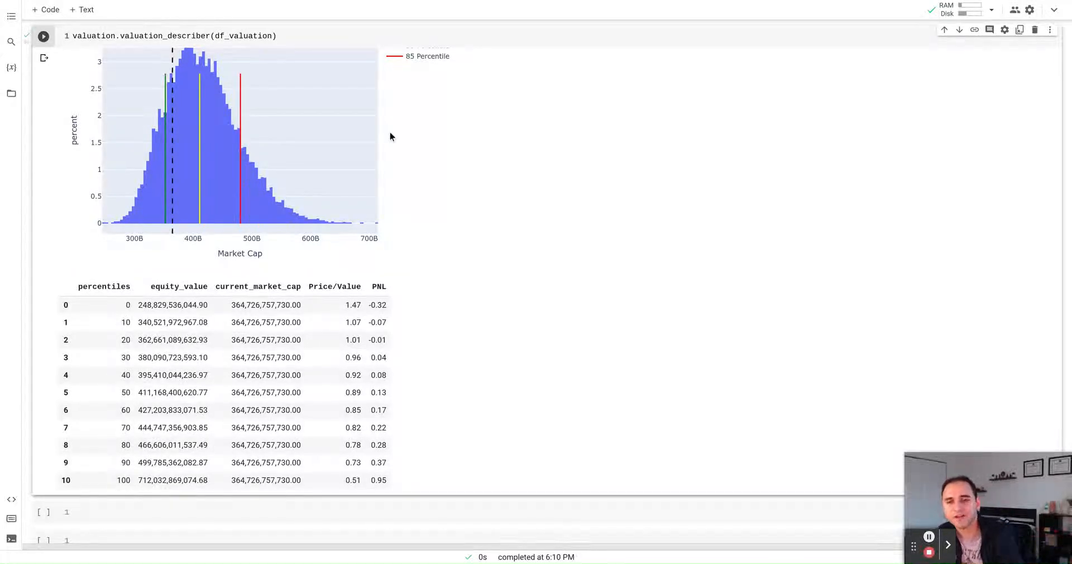
pyautogui.moveTo(168, 227)
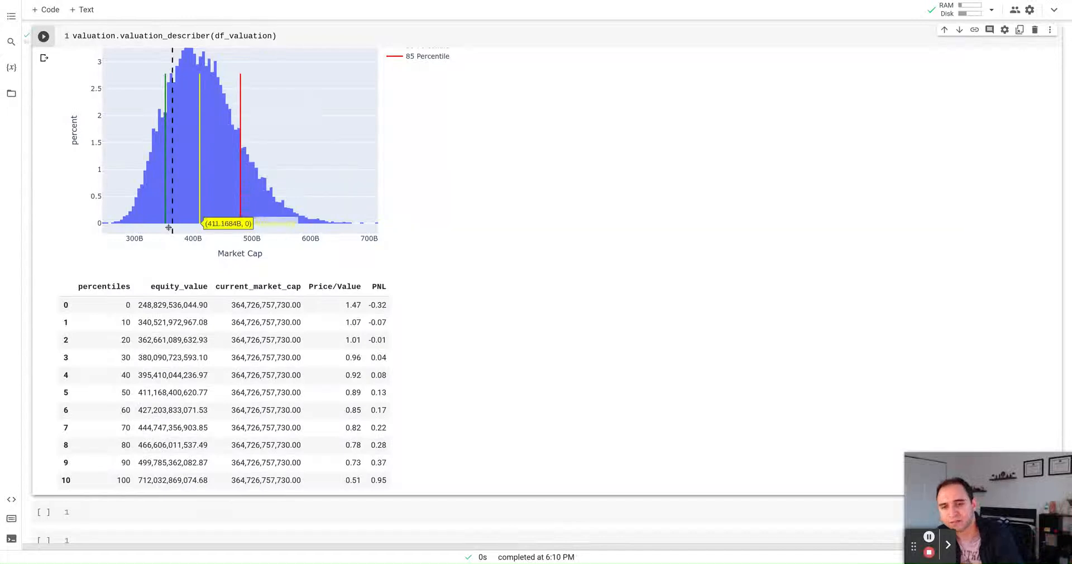
pyautogui.moveTo(290, 278)
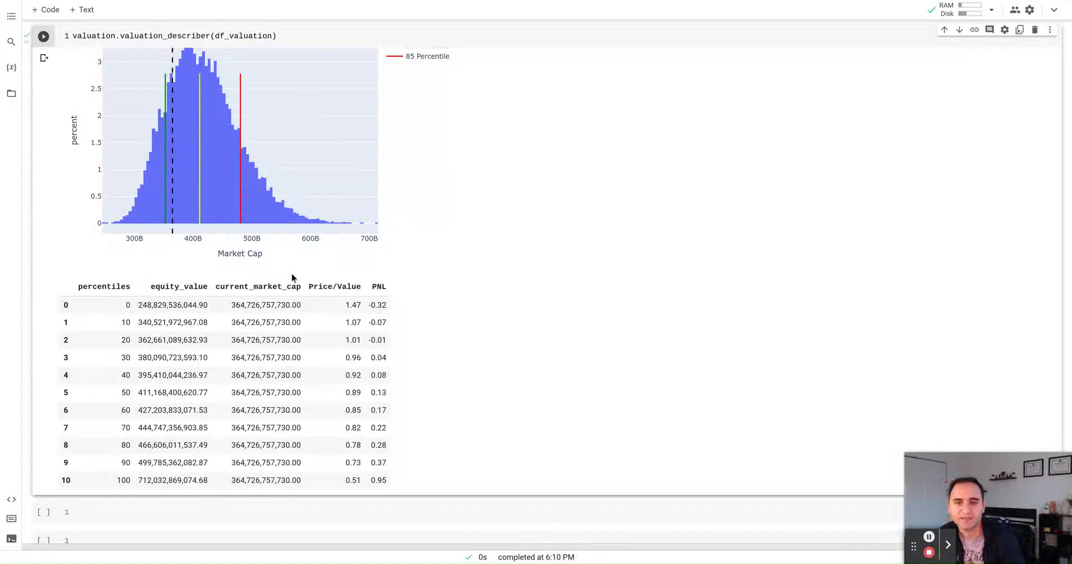
pyautogui.moveTo(353, 222)
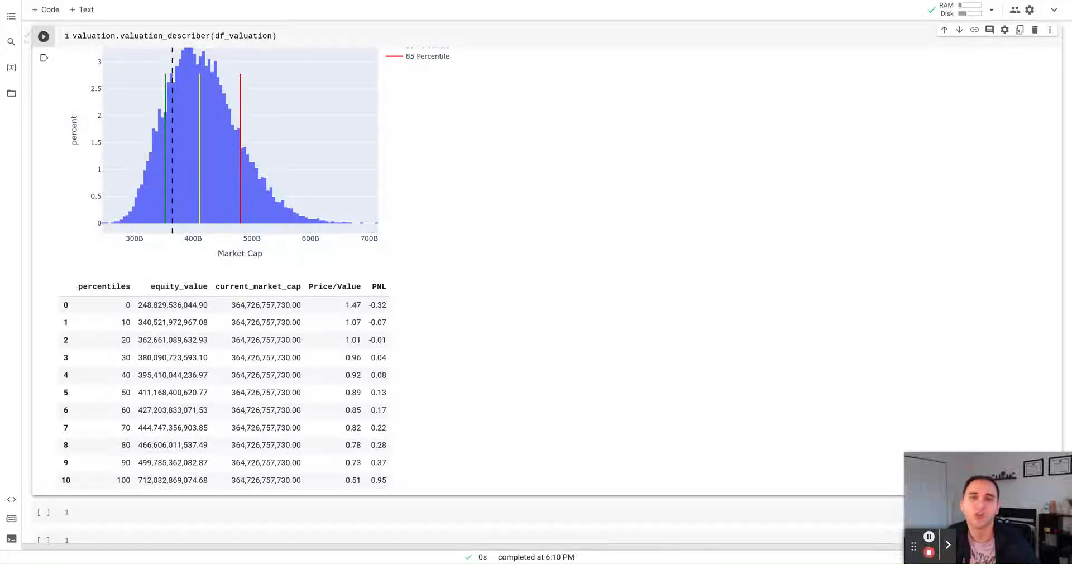
pyautogui.moveTo(333, 214)
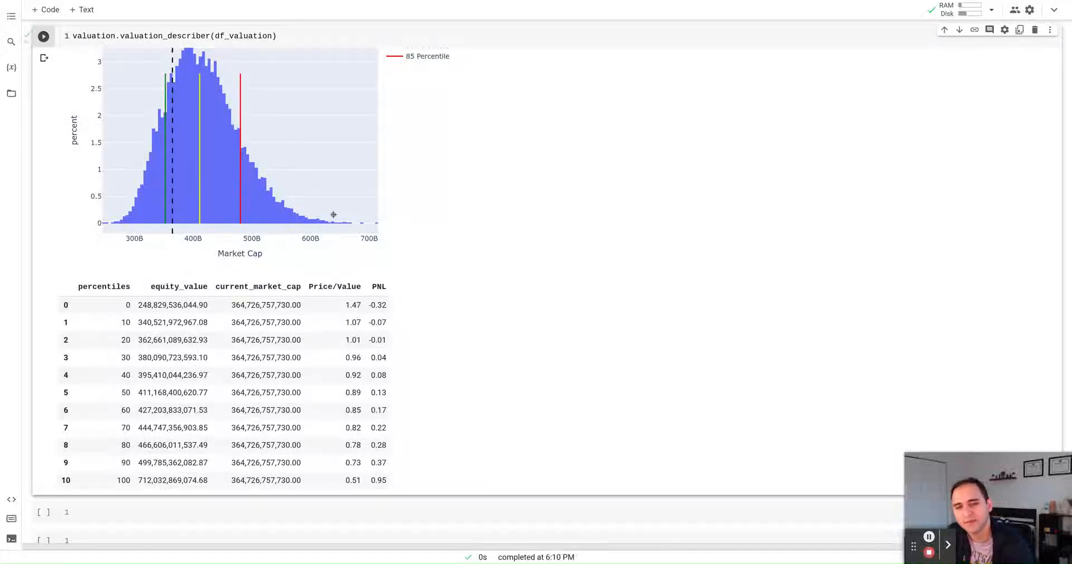
pyautogui.moveTo(277, 225)
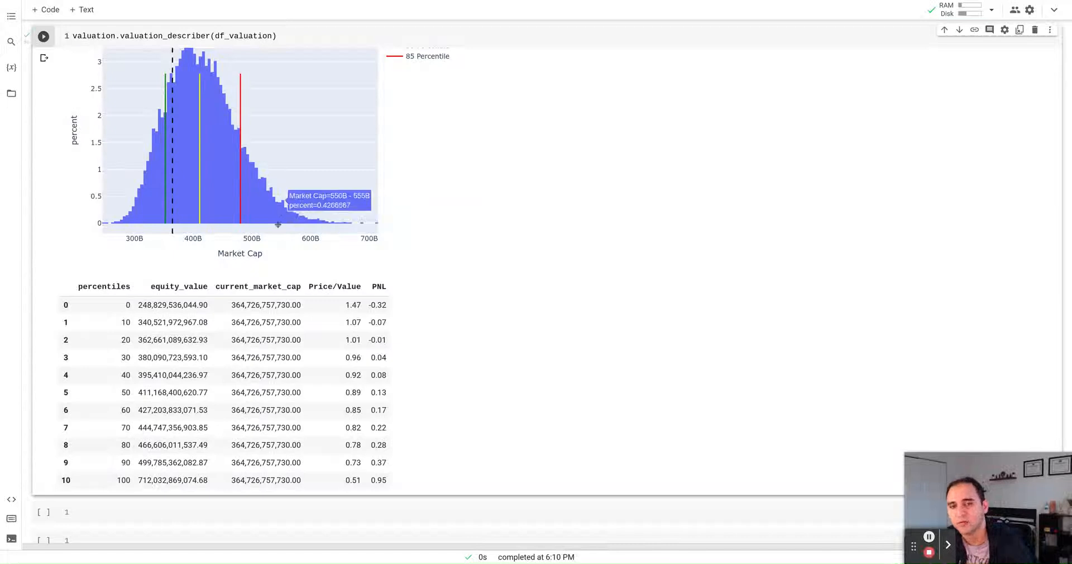
pyautogui.moveTo(459, 312)
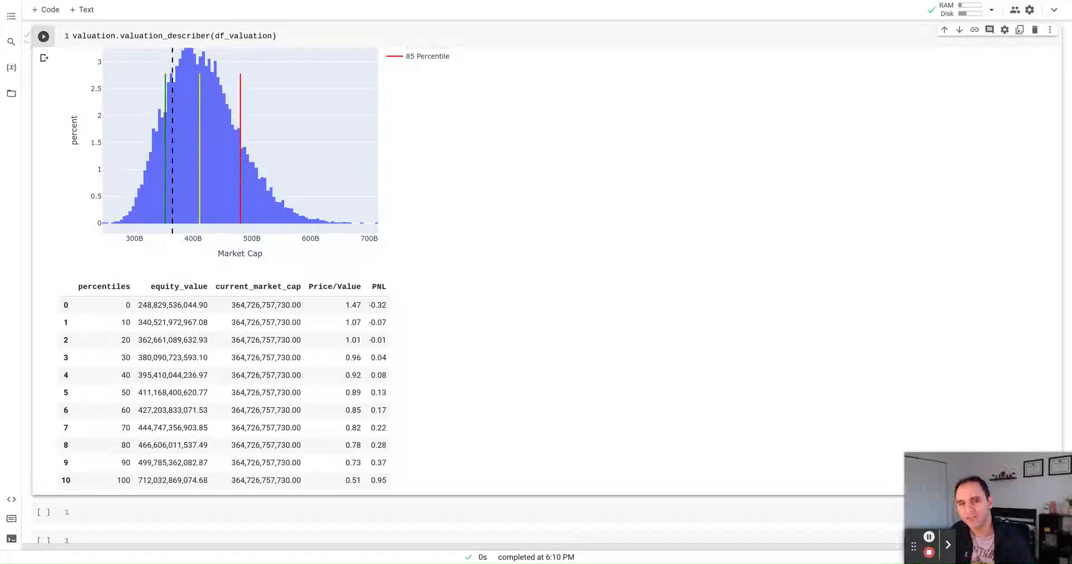
pyautogui.moveTo(546, 346)
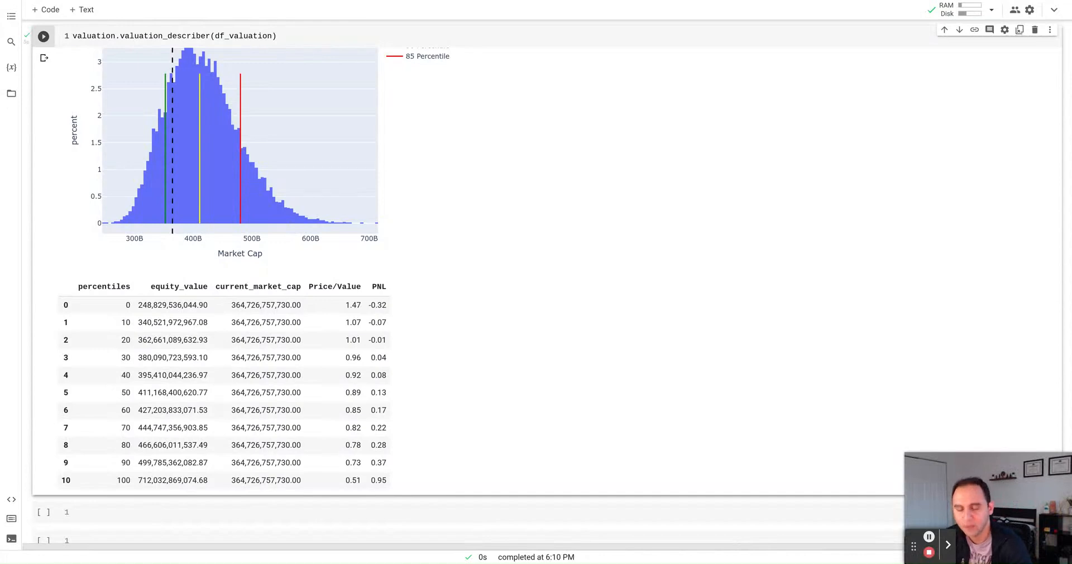
pyautogui.moveTo(527, 451)
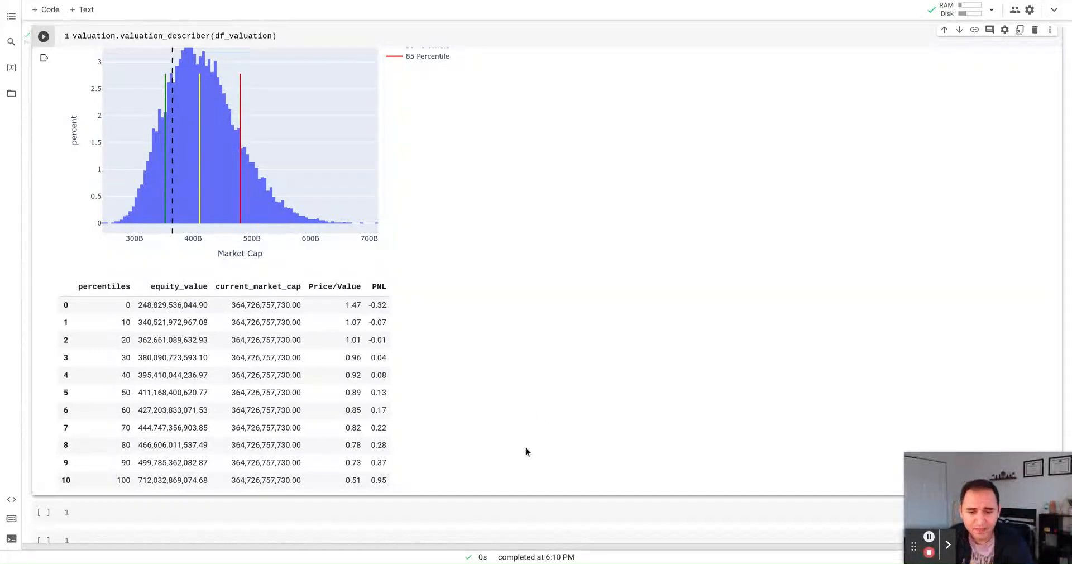